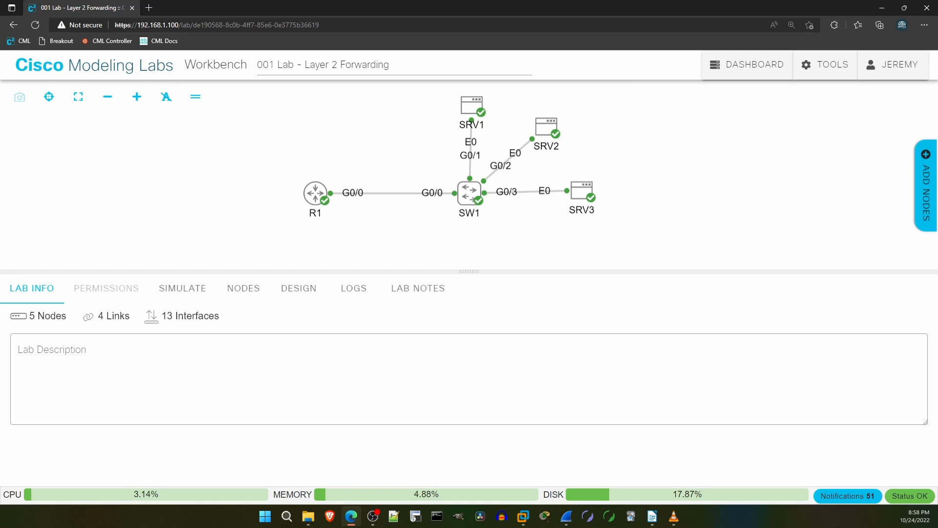
mouse_move(649, 272)
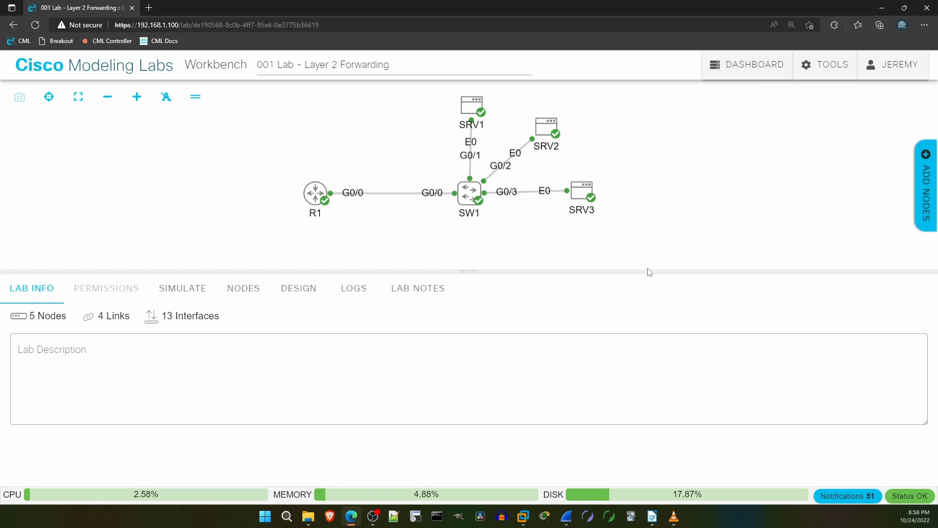
mouse_move(498, 312)
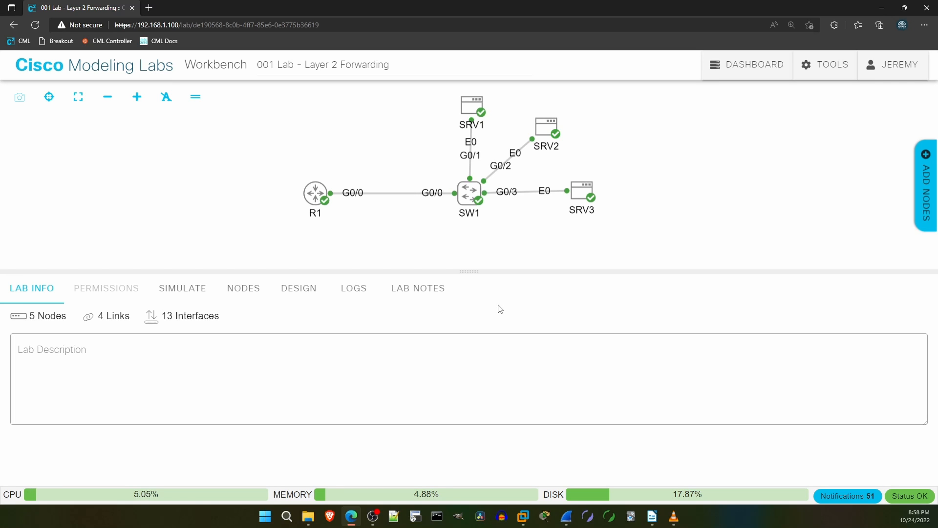
mouse_move(420, 300)
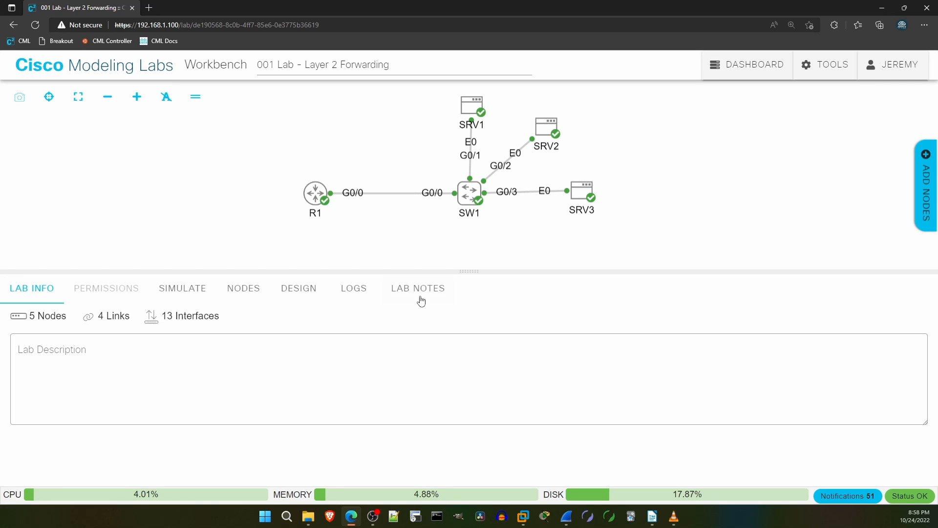
Highlight the subnet, R1 G0/0 and SW1 VLAN1 192.168.1.2 entries, then scroll to the lab steps.
left_click(417, 287)
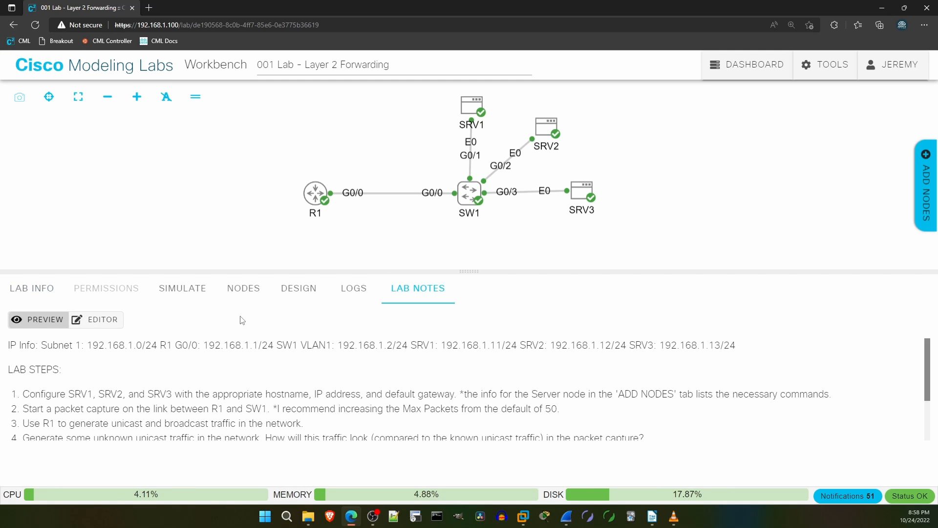
mouse_move(11, 348)
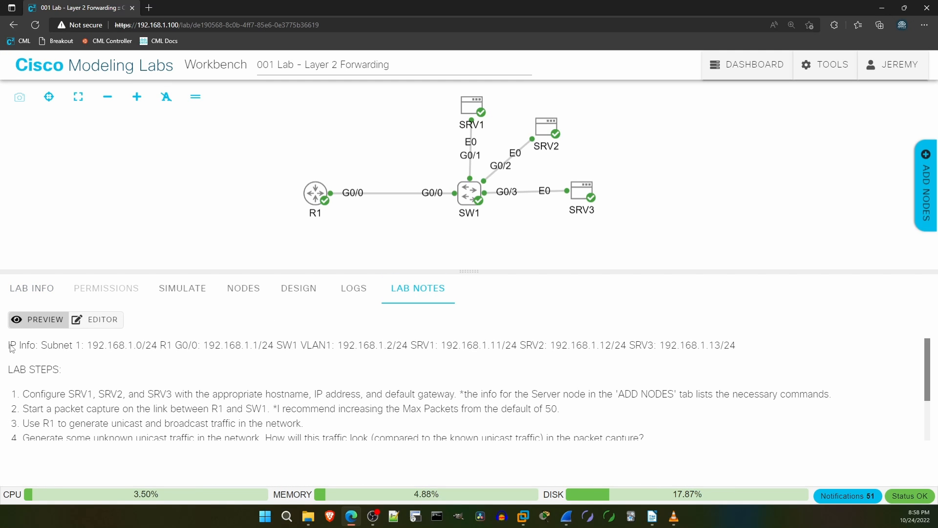
double_click(42, 345)
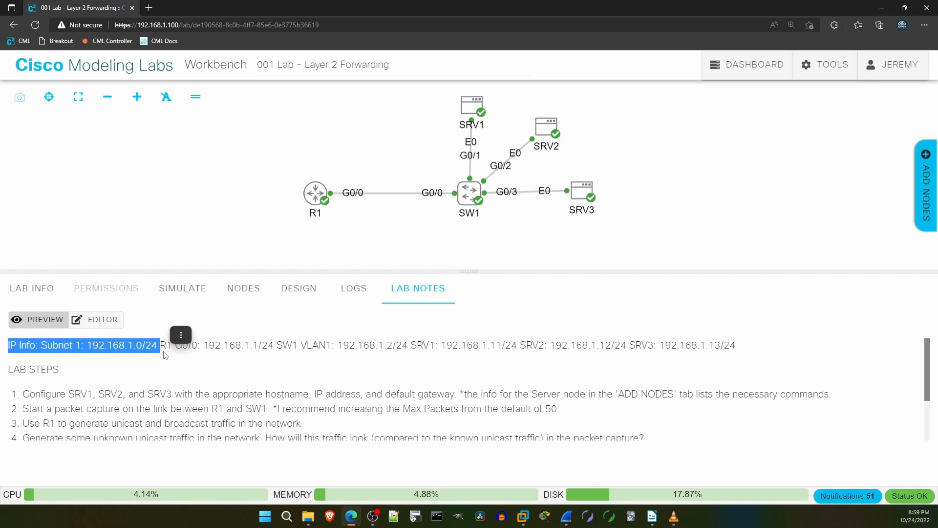
mouse_move(208, 357)
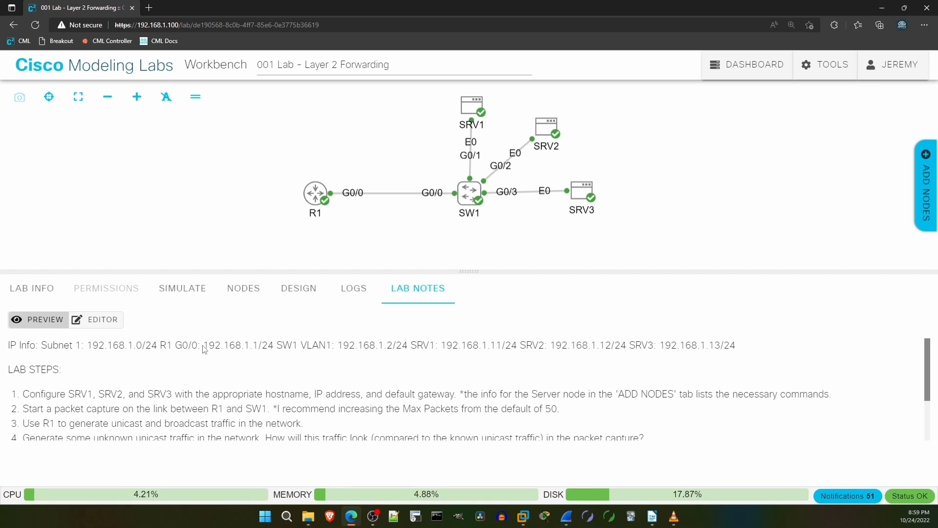
double_click(231, 345)
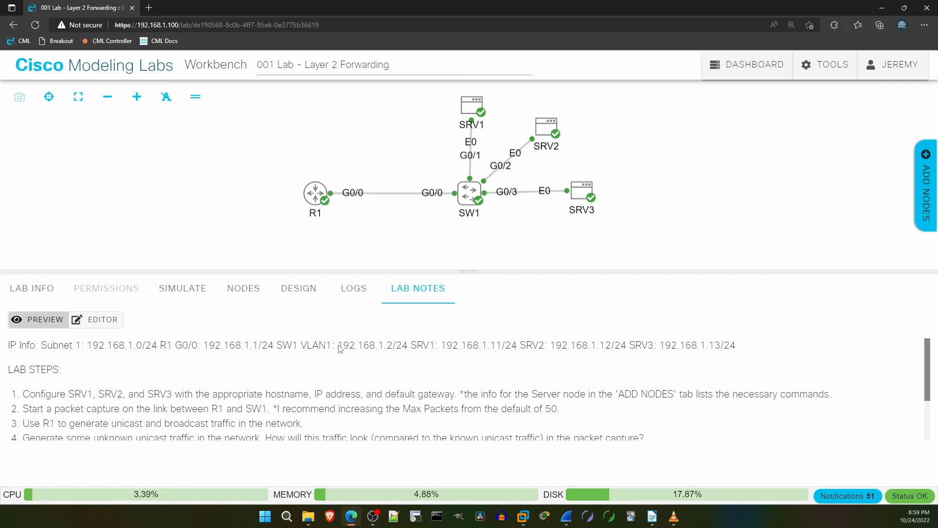
double_click(364, 345)
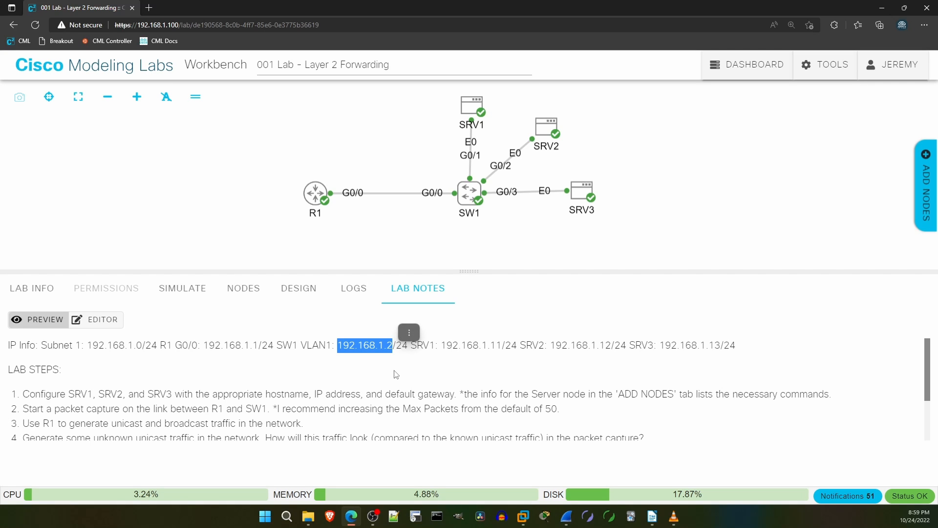
mouse_move(401, 378)
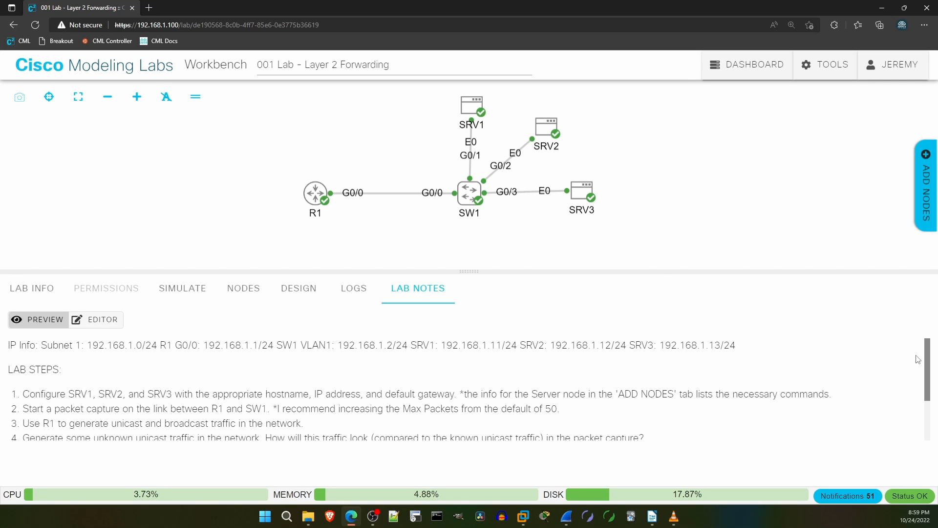
scroll("down", 3)
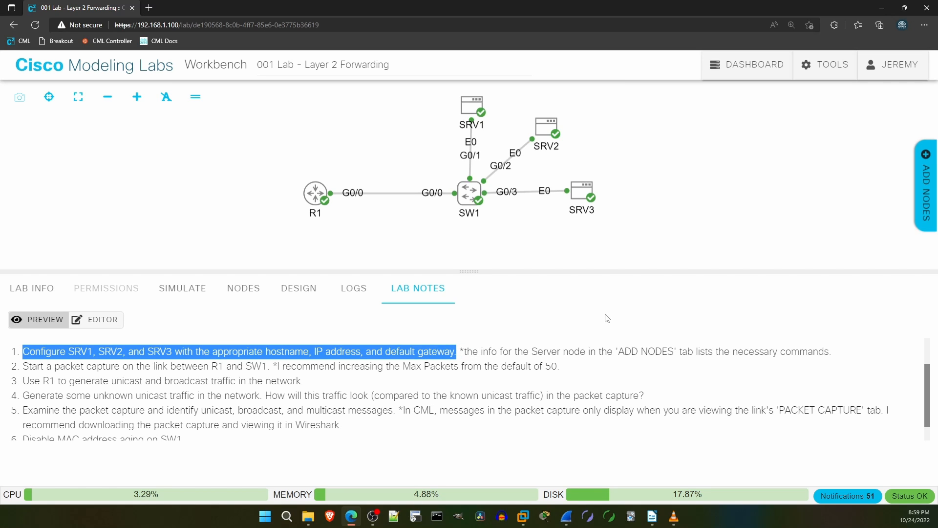
mouse_move(596, 309)
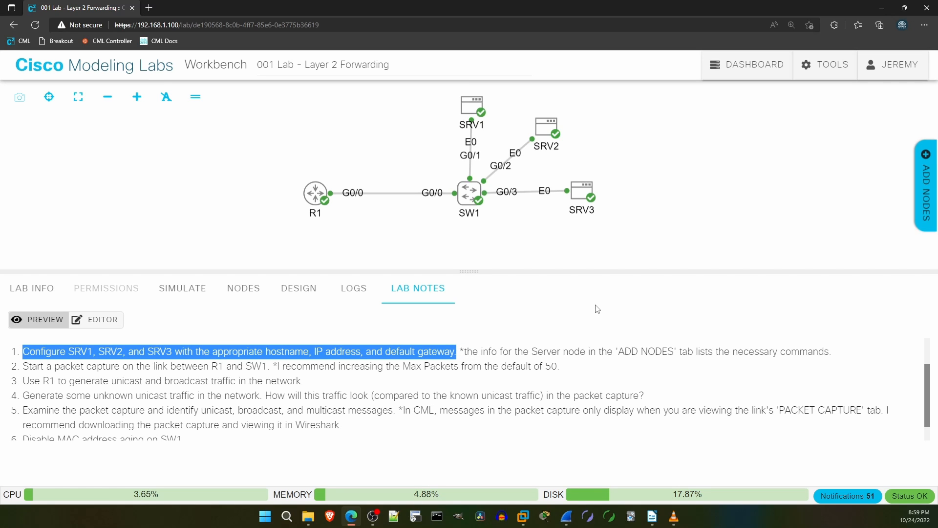
left_click(926, 185)
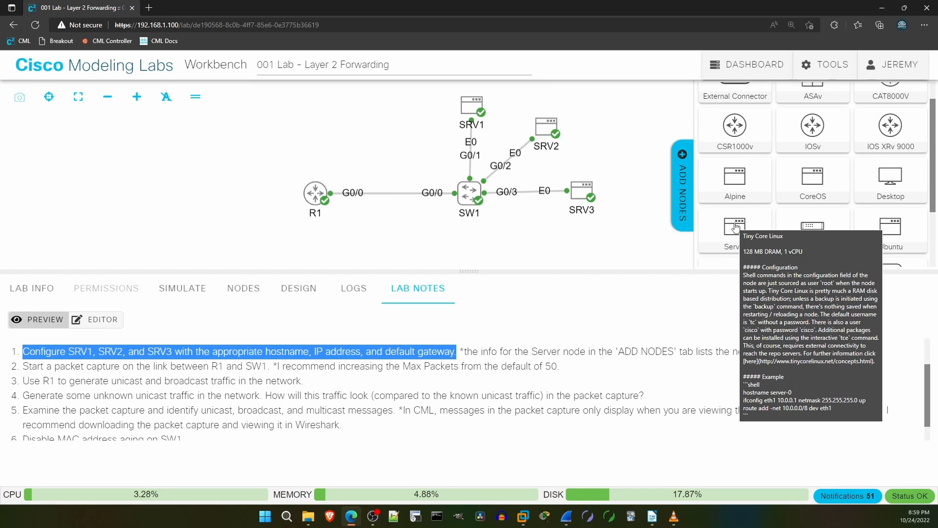
mouse_move(700, 234)
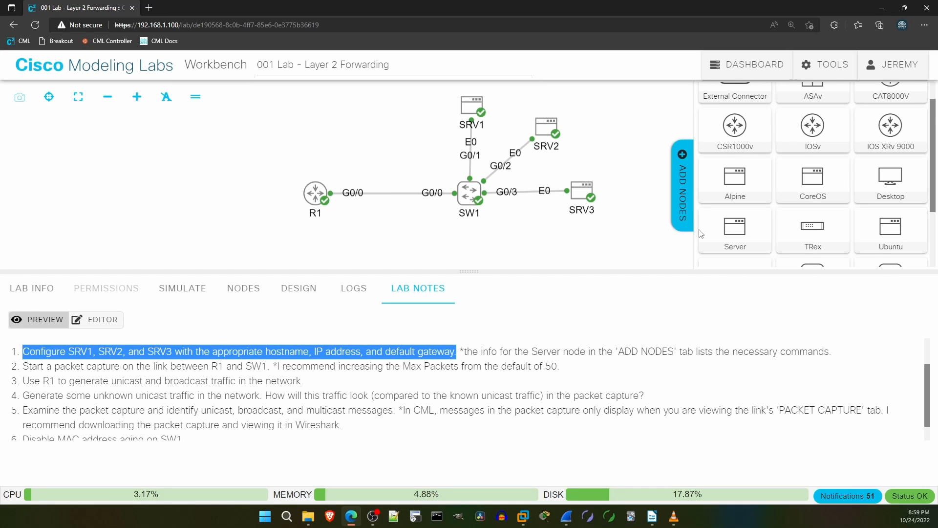
left_click(682, 186)
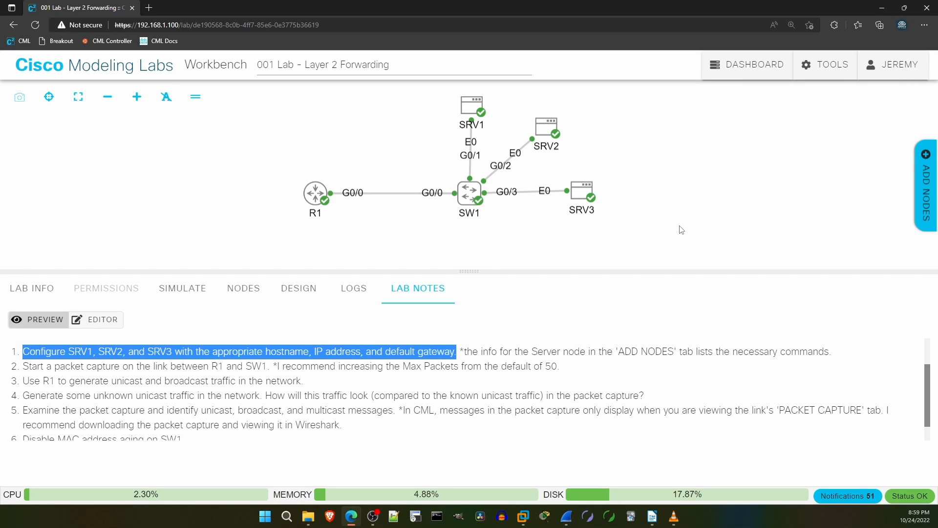
mouse_move(655, 215)
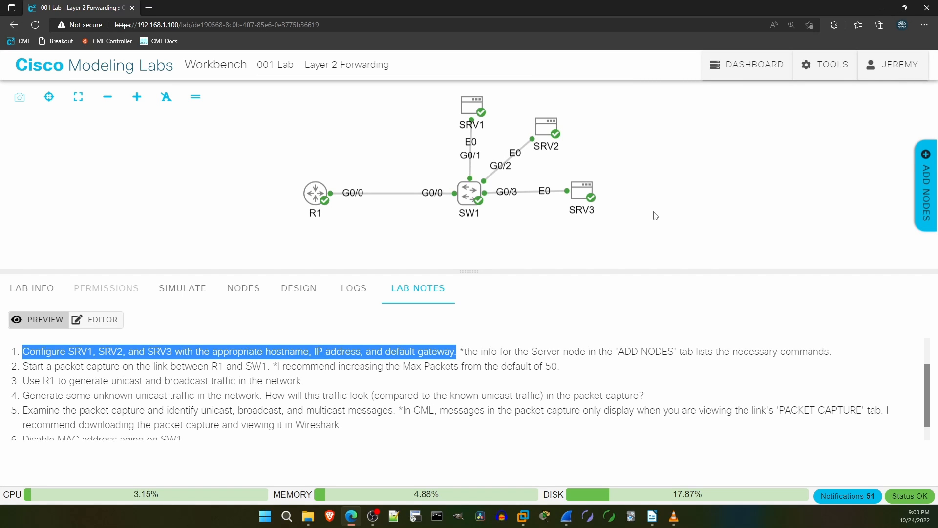
Log in to SRV1's console as user cisco.
left_click(472, 105)
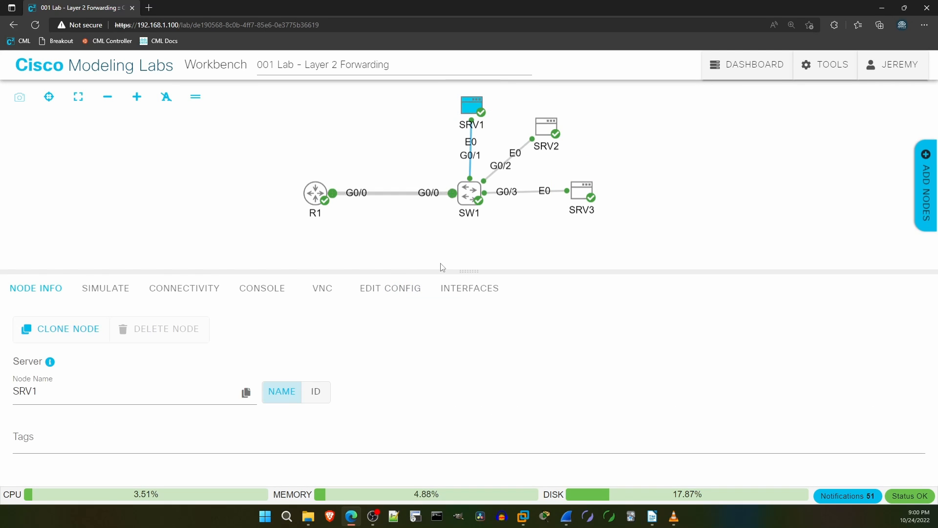
left_click(262, 288)
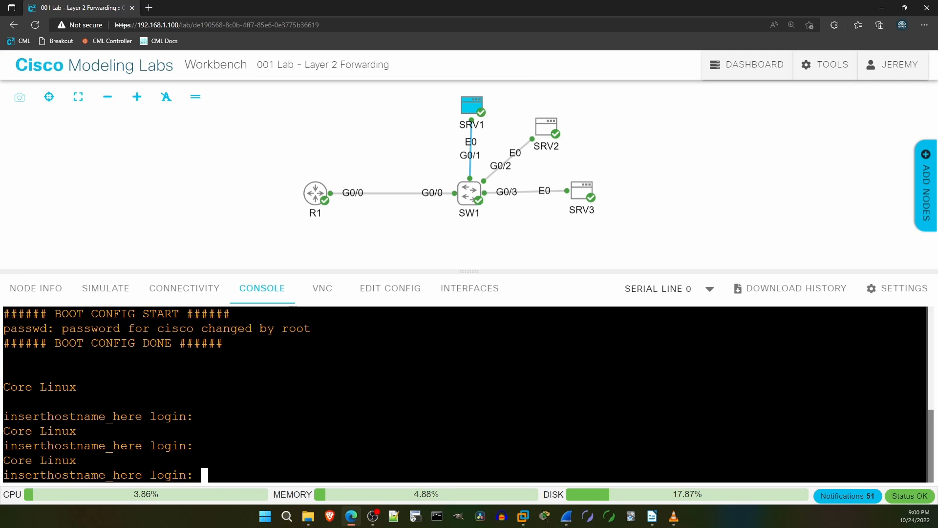
type("cisco")
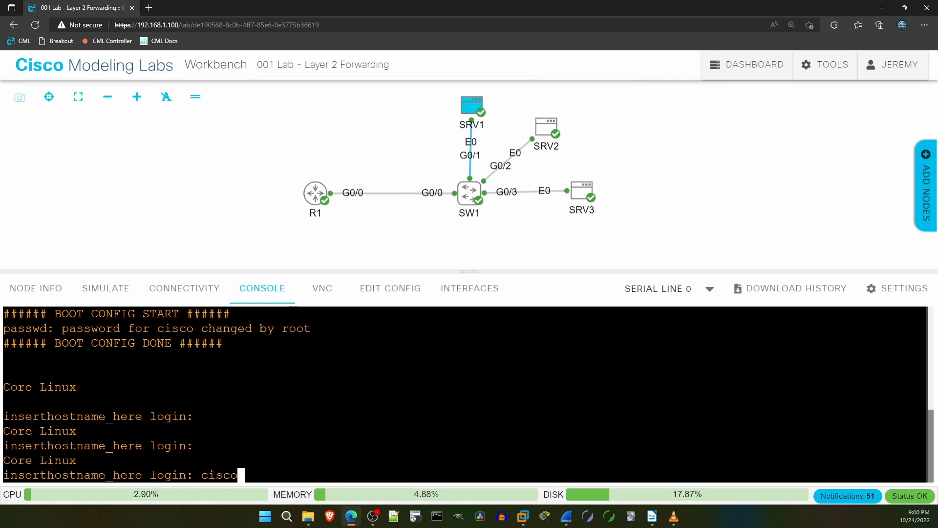
key("Return")
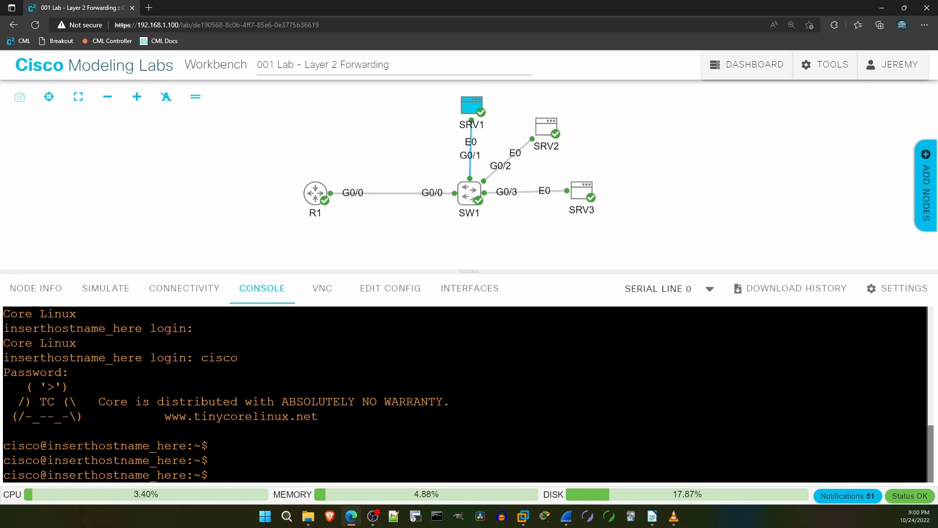
Show SRV1's routing table and ifconfig output, highlighting eth0's IPv6 link-local address.
type("route")
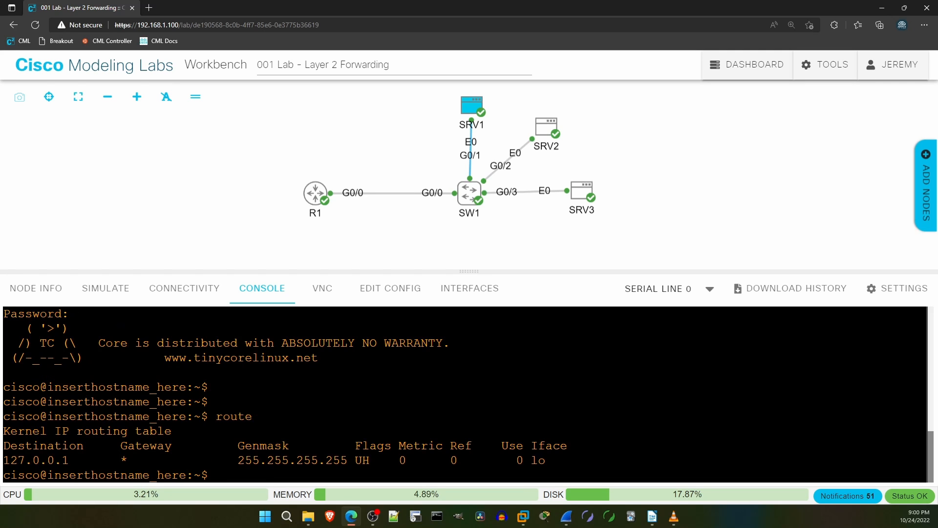
double_click(36, 460)
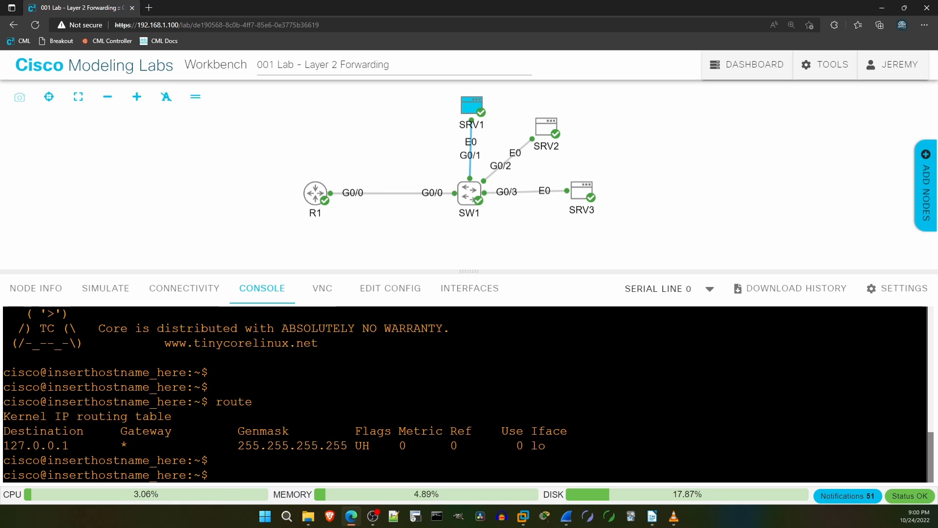
type("ifconfig")
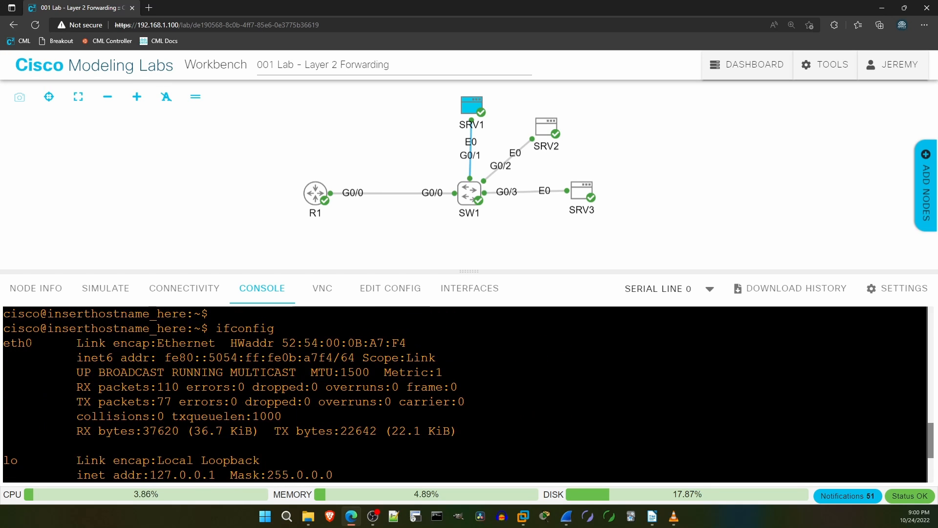
double_click(17, 342)
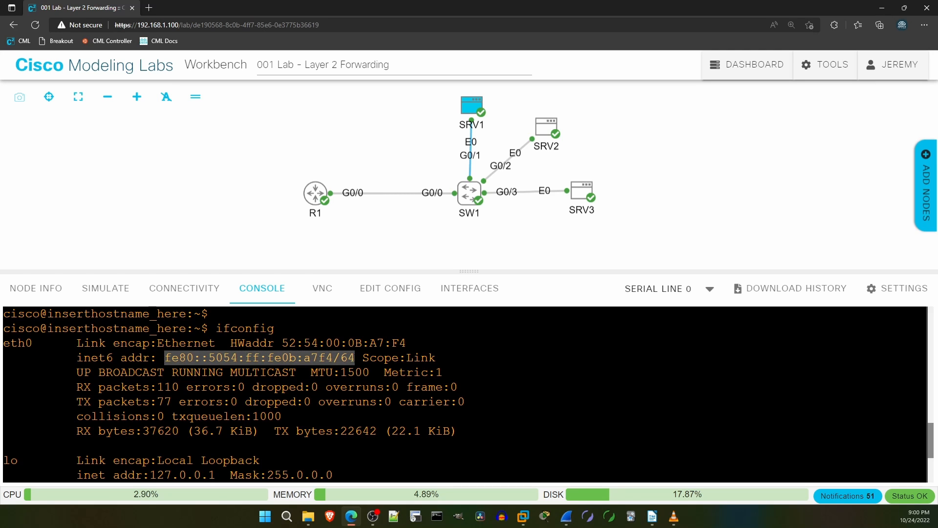
scroll("down", 3)
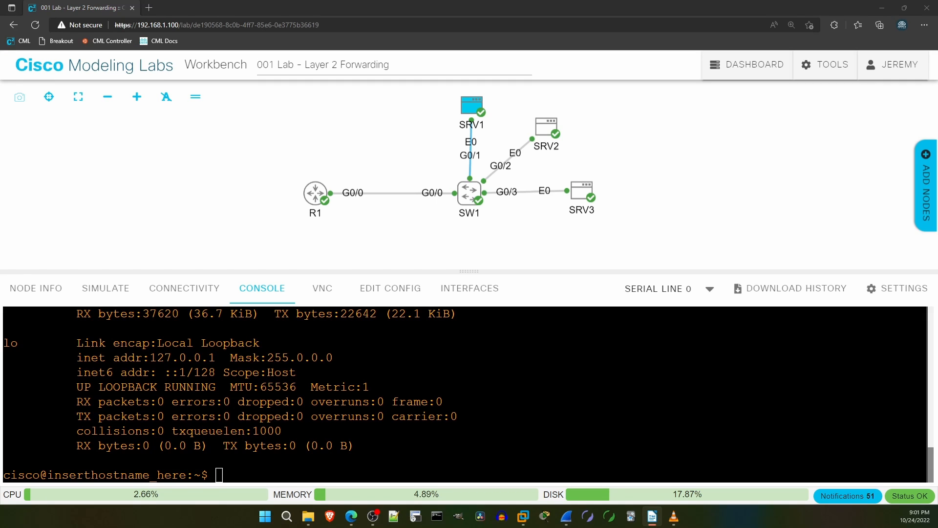
mouse_move(455, 299)
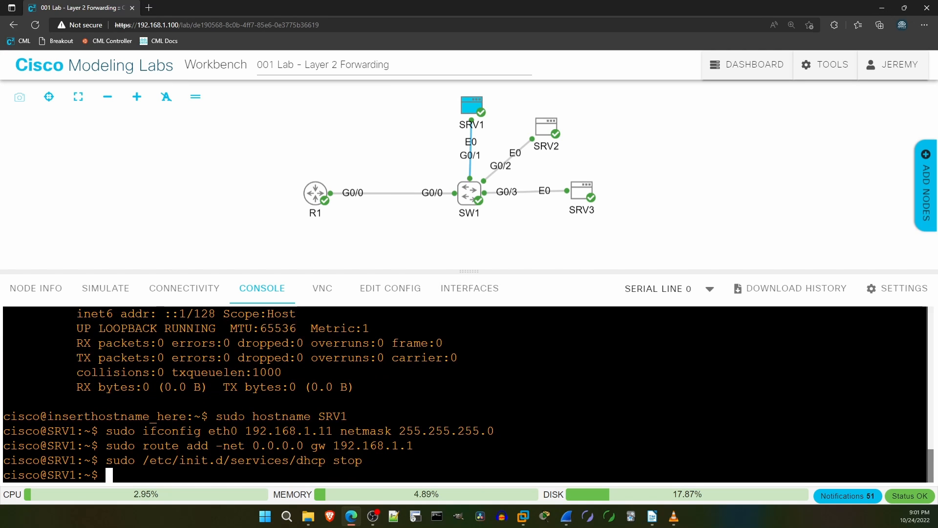
Set hostname SRV1 and apply address 192.168.1.11/24 with gateway 192.168.1.1, DHCP stopped.
double_click(229, 416)
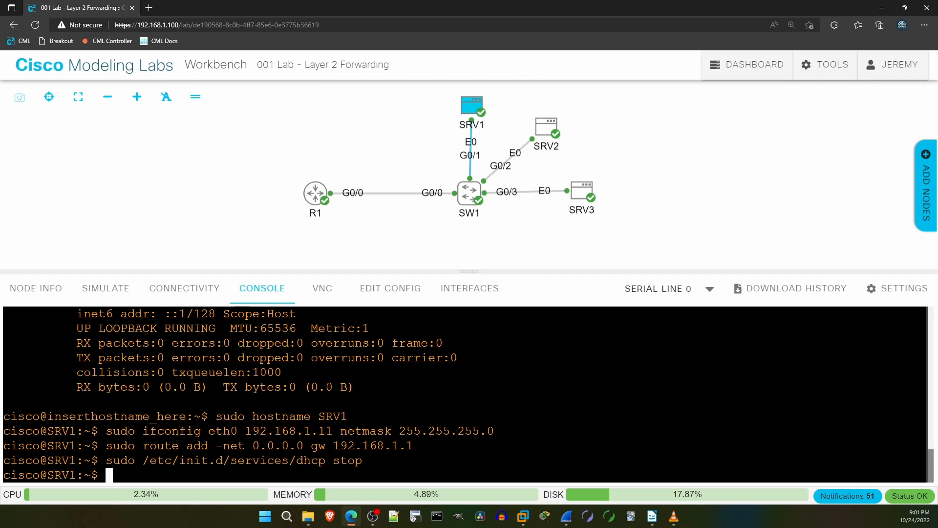
type("sudo hostname SRV1")
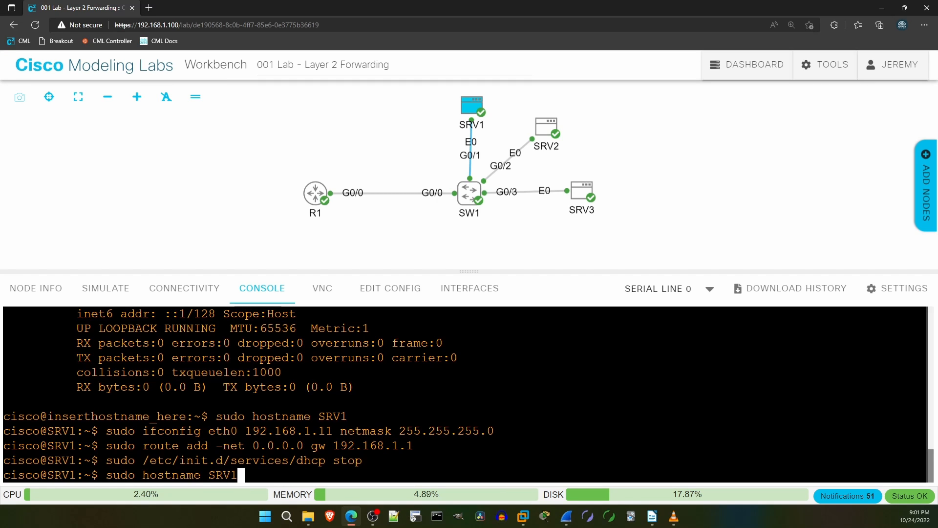
type("1")
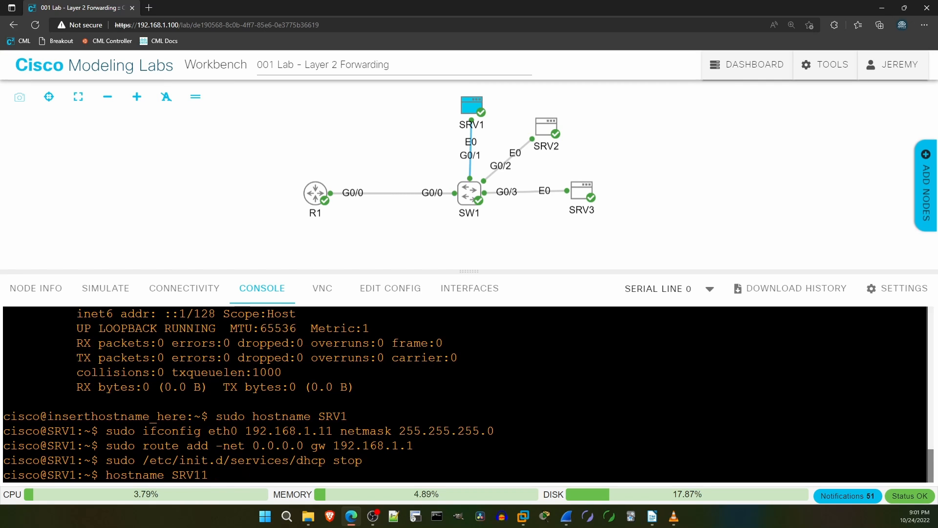
key("Return")
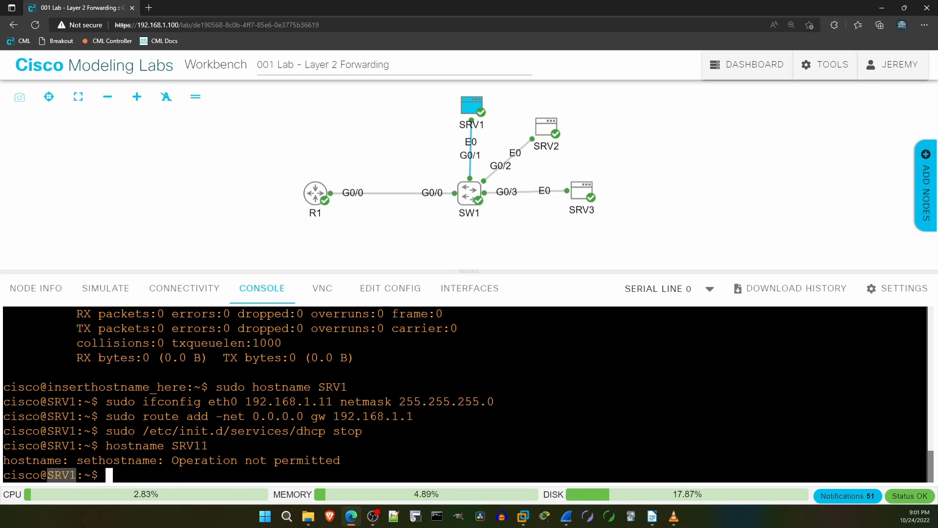
key("Return")
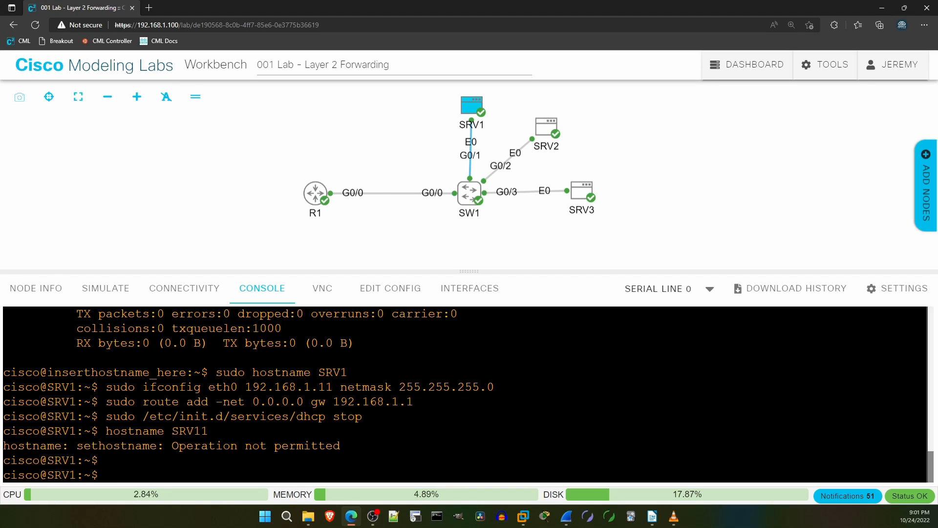
double_click(221, 388)
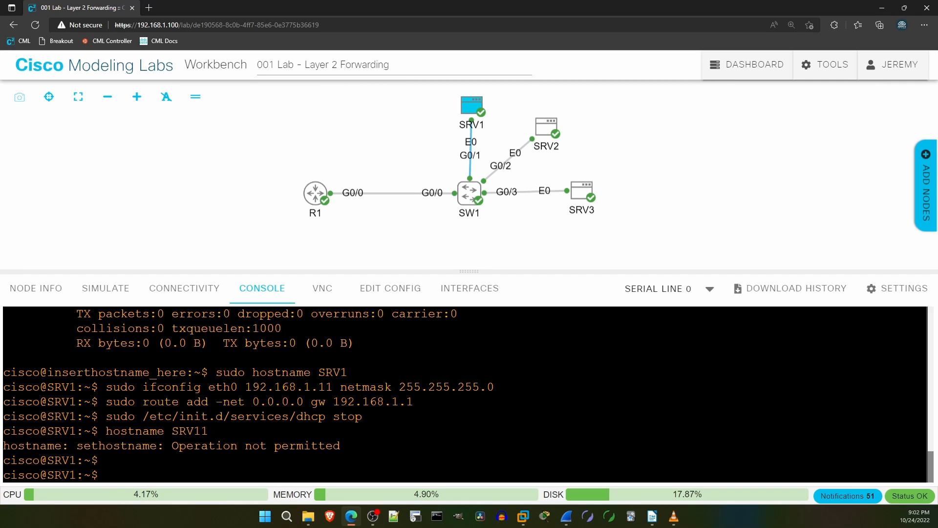
Confirm SRV1's default route via 192.168.1.1 and eth0 address 192.168.1.11.
type("route")
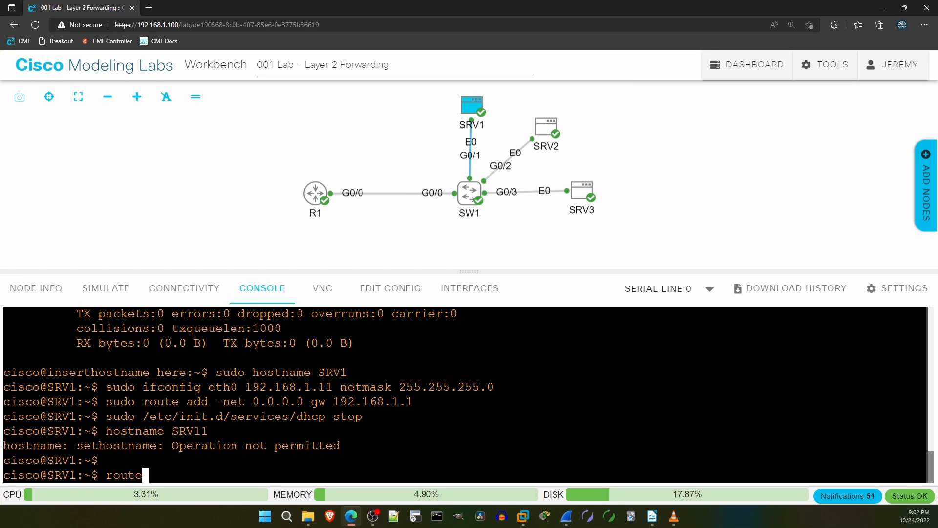
key("Return")
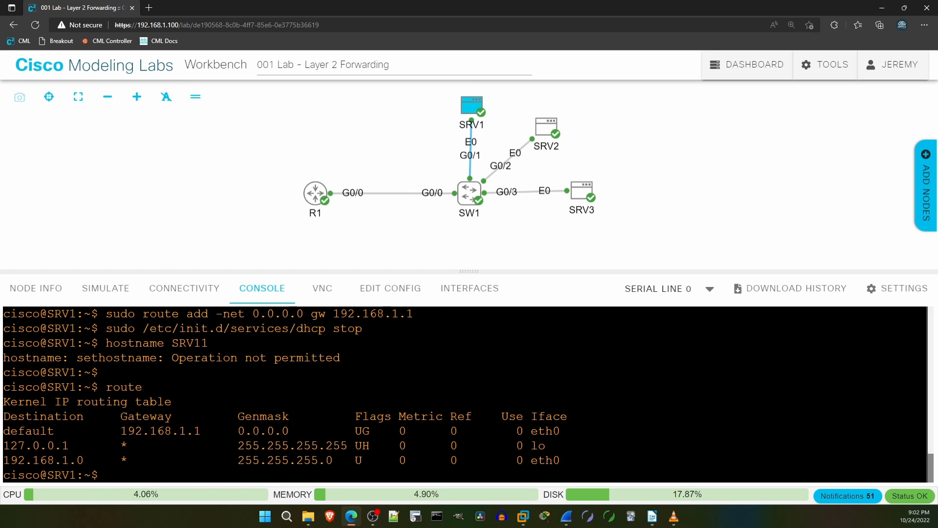
double_click(28, 431)
type("ifconfig")
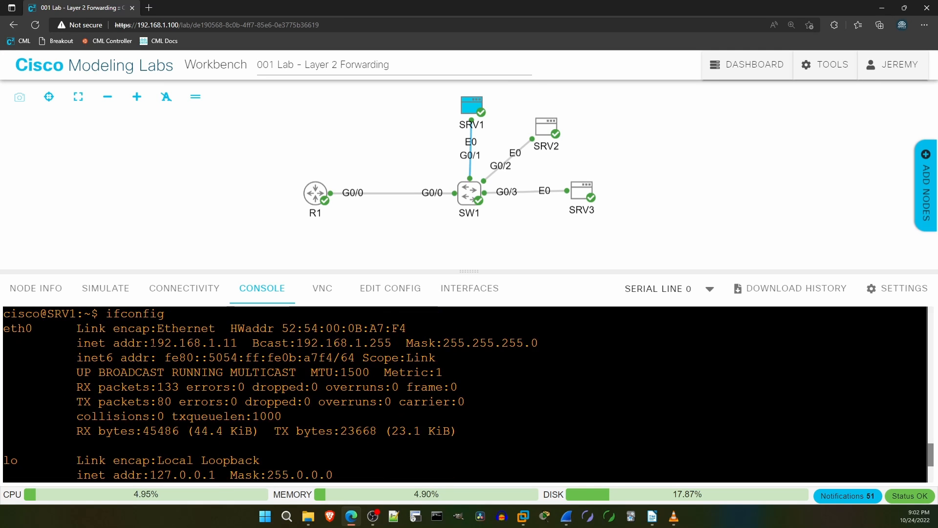
double_click(154, 343)
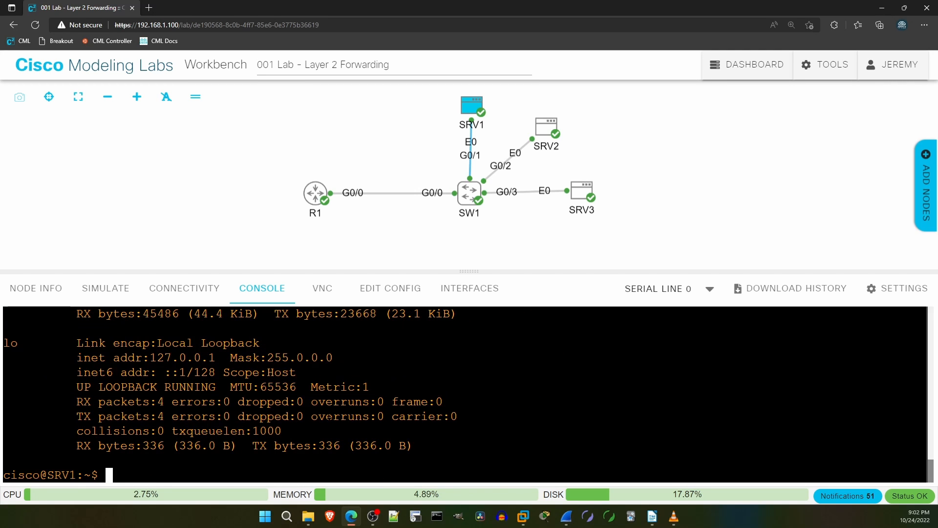
key("Return")
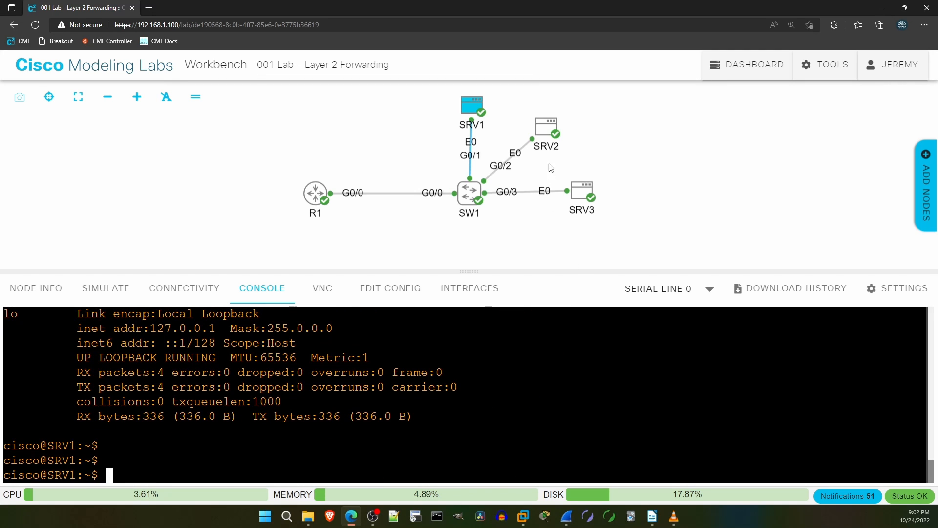
Log in to SRV2 as cisco and paste hostname SRV2, 192.168.1.12, gateway 192.168.1.1 commands.
left_click(544, 123)
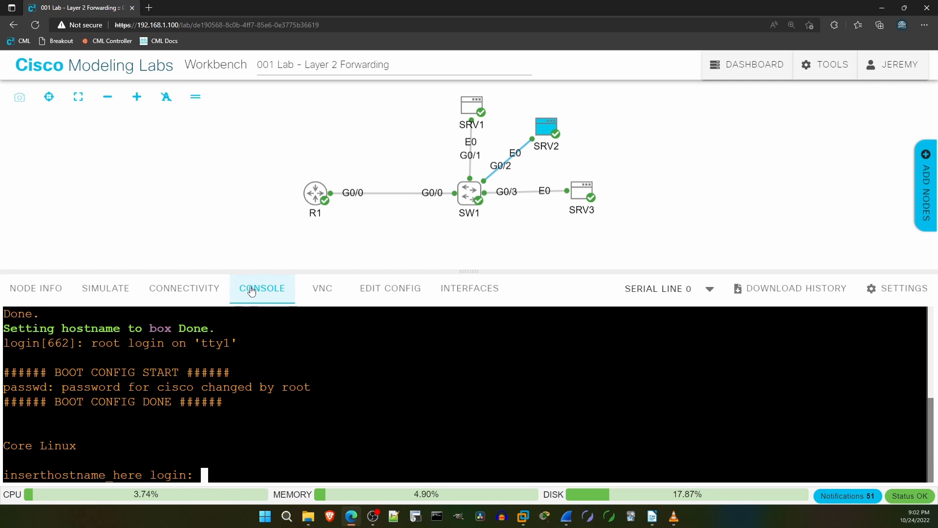
type("cisco")
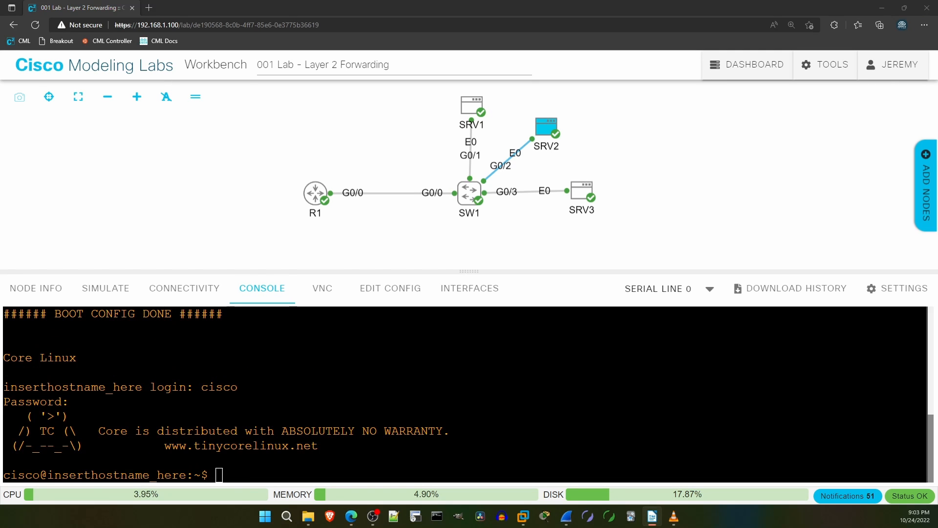
right_click(470, 190)
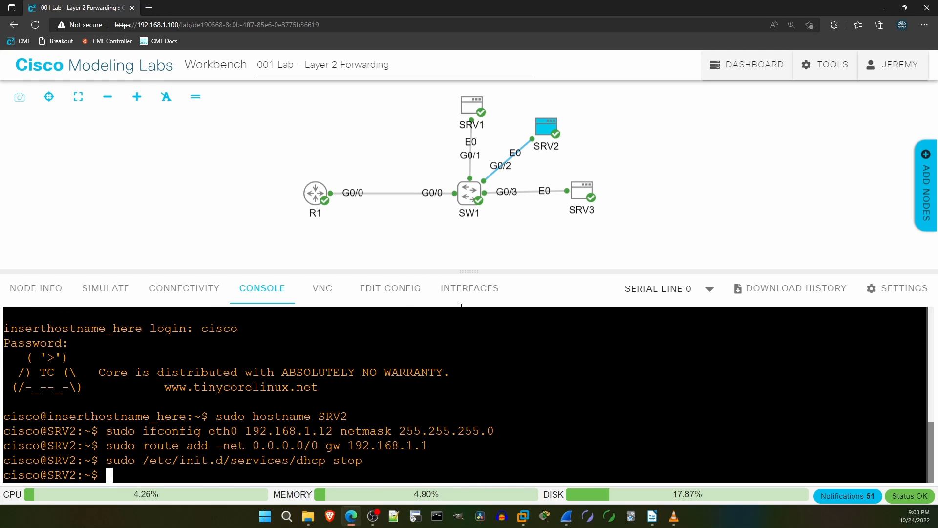
Log in to SRV3 as cisco and run hostname SRV3, 192.168.1.13, gateway 192.168.1.1 commands.
left_click(580, 191)
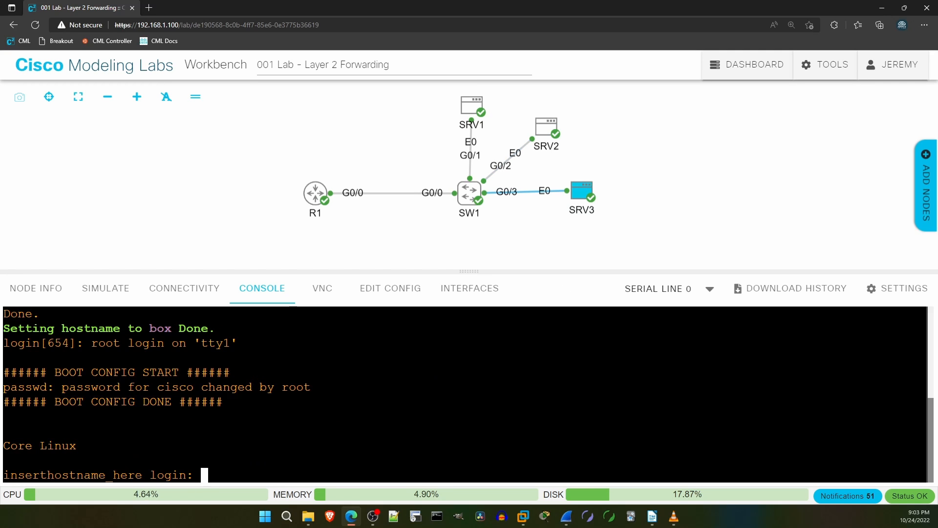
type("cisco")
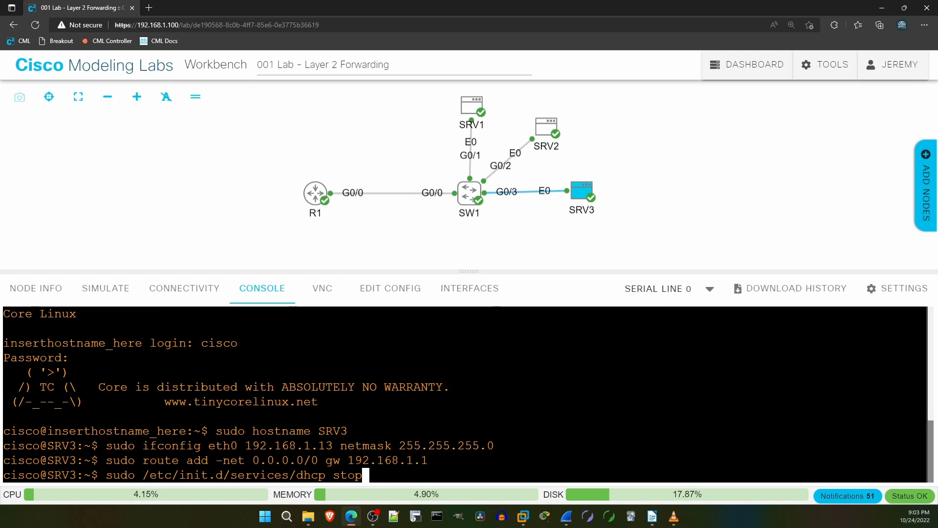
key("Return")
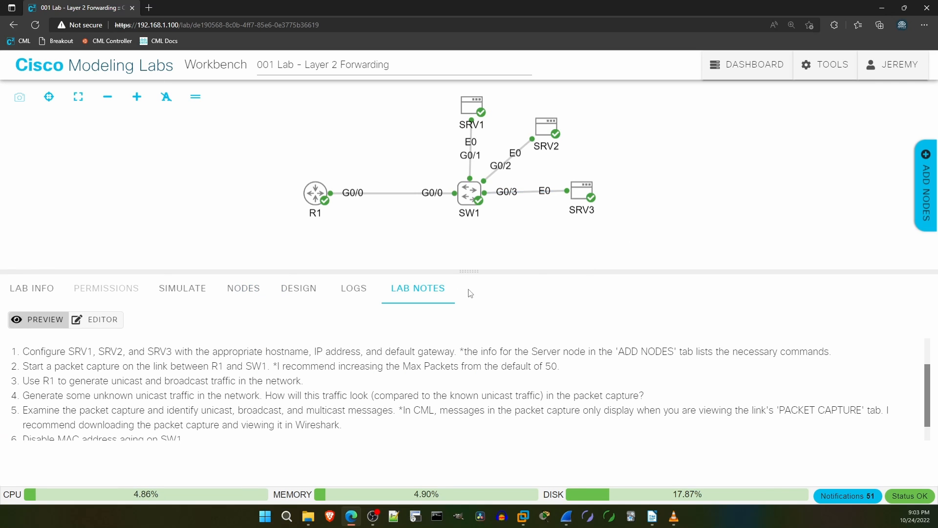
mouse_move(72, 369)
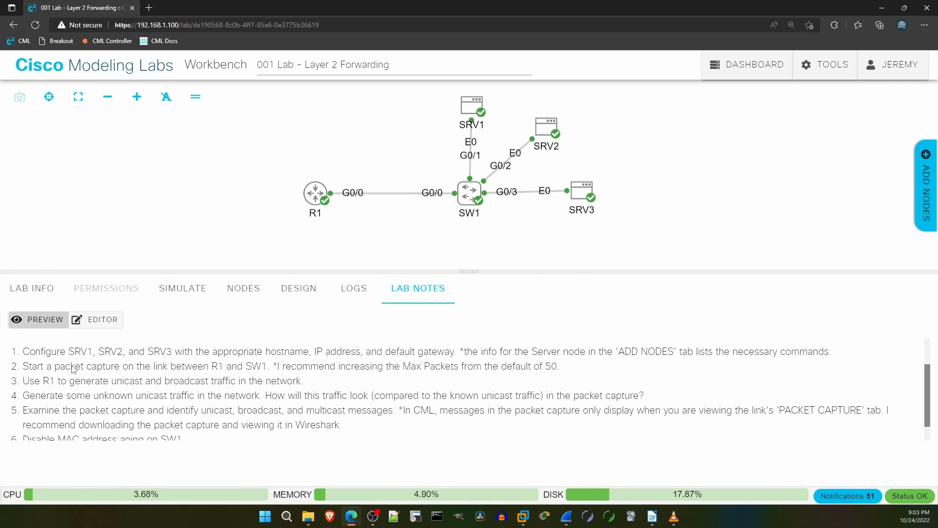
Highlight lab step 2 about capturing packets on the R1–SW1 link.
double_click(59, 365)
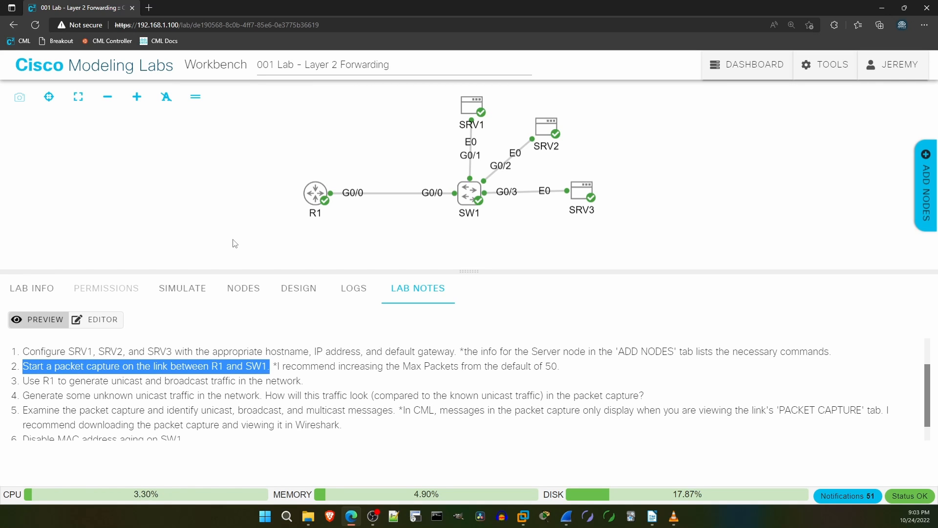
mouse_move(233, 239)
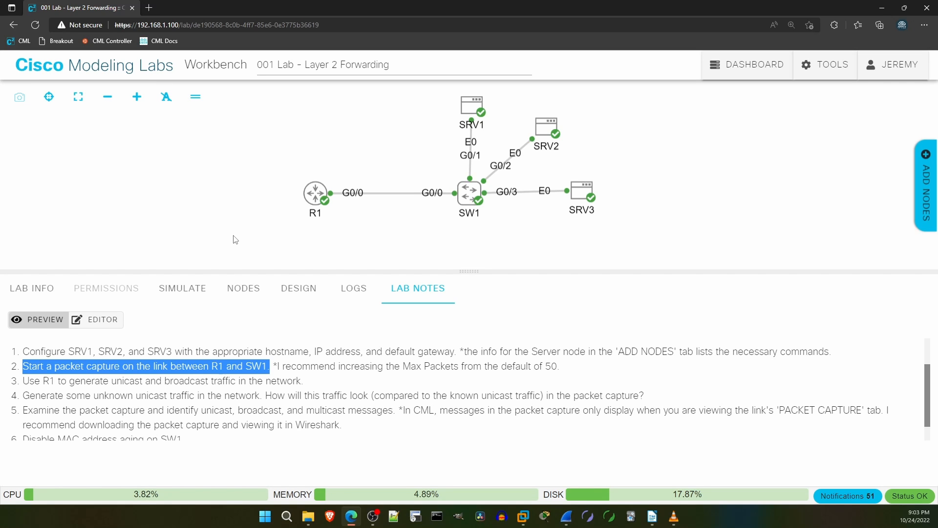
mouse_move(239, 232)
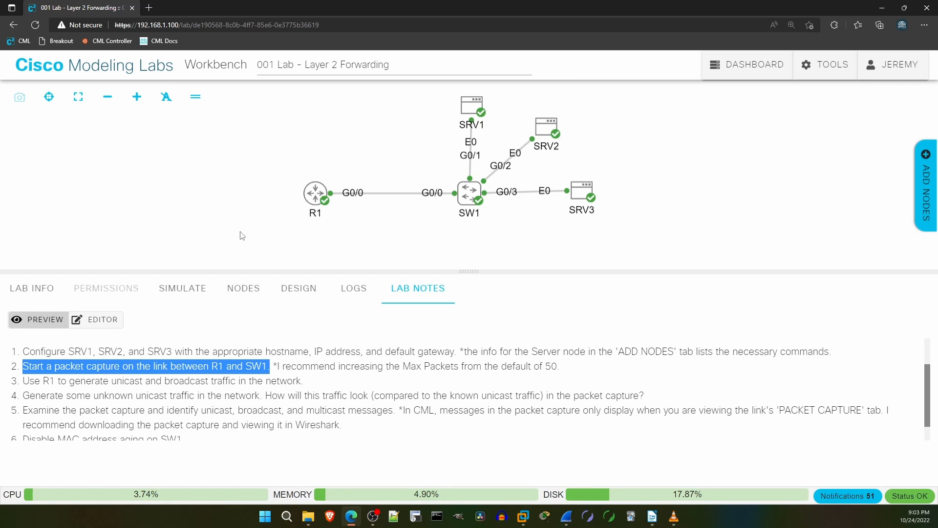
mouse_move(257, 228)
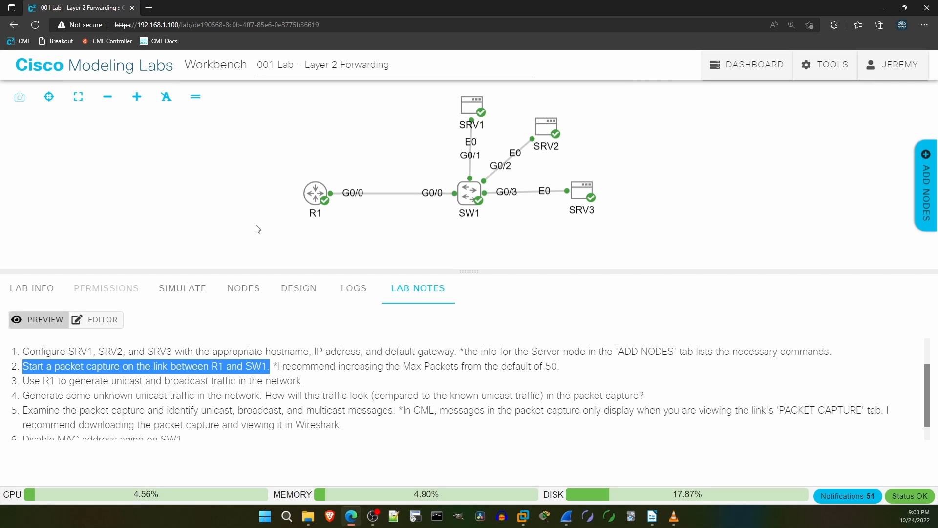
mouse_move(351, 233)
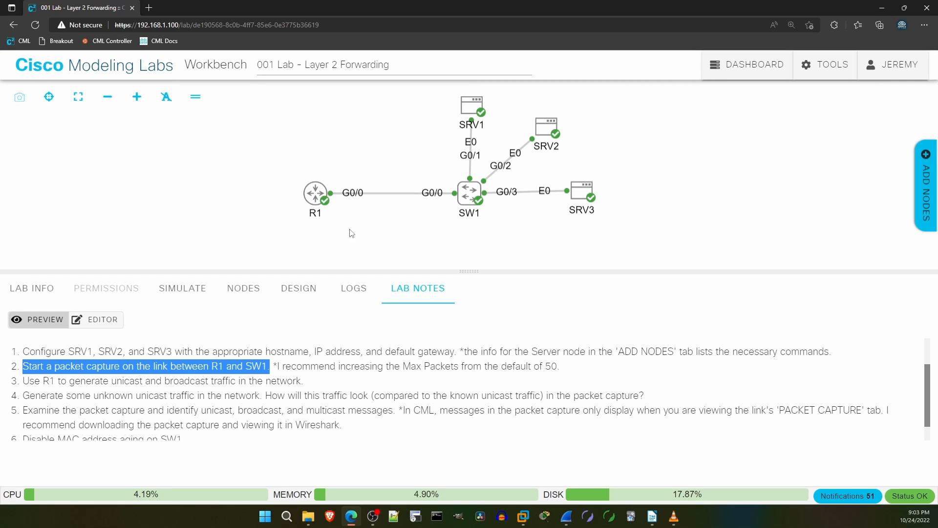
mouse_move(394, 195)
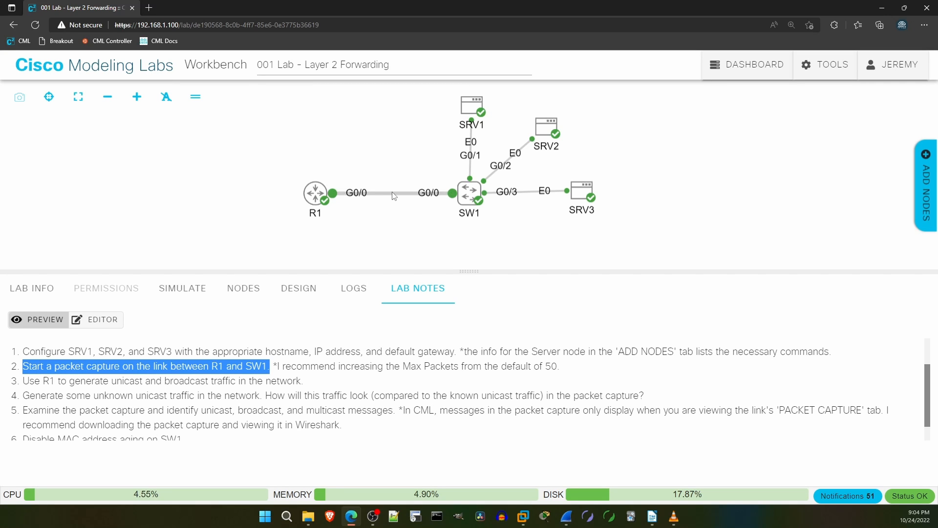
Start a packet capture on the link between R1 and SW1.
left_click(389, 193)
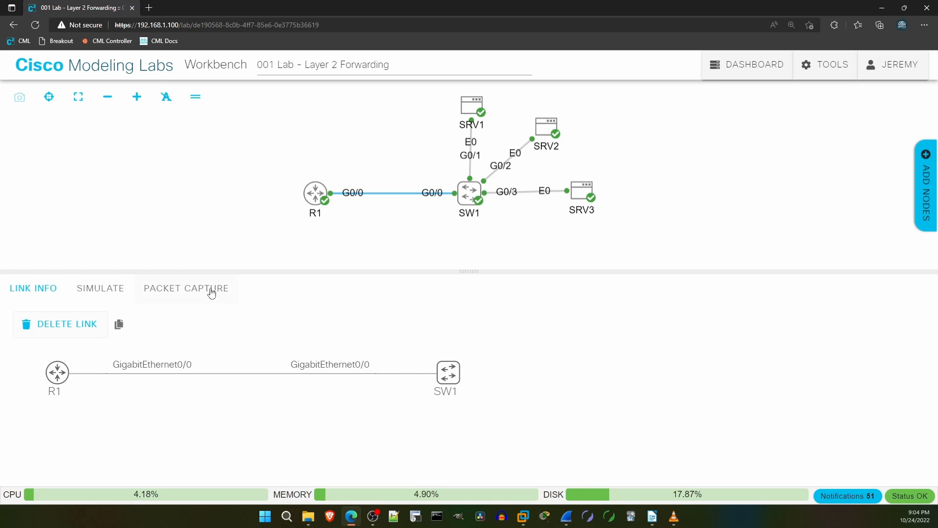
left_click(186, 288)
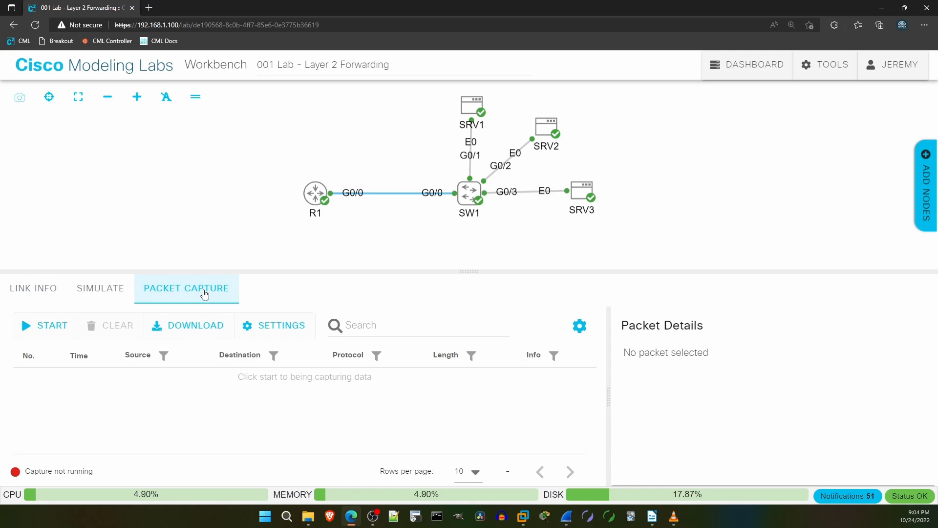
mouse_move(45, 324)
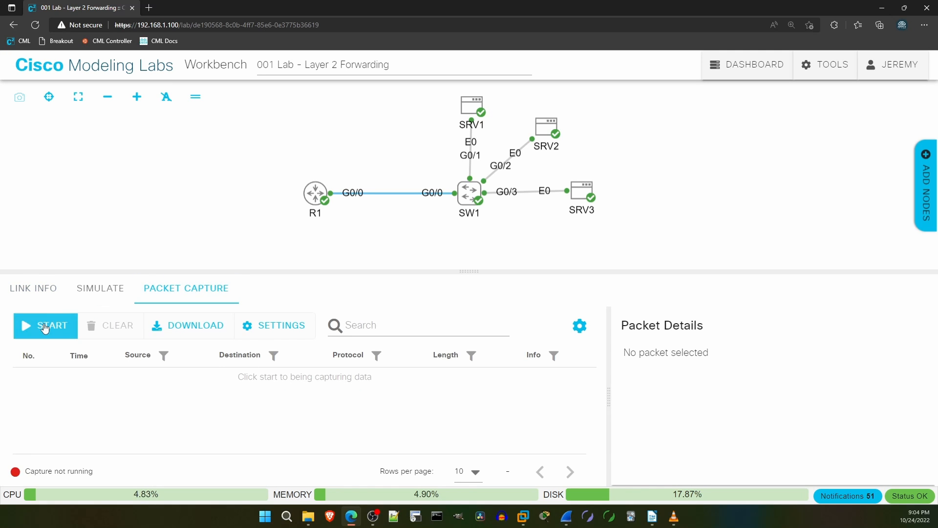
left_click(45, 325)
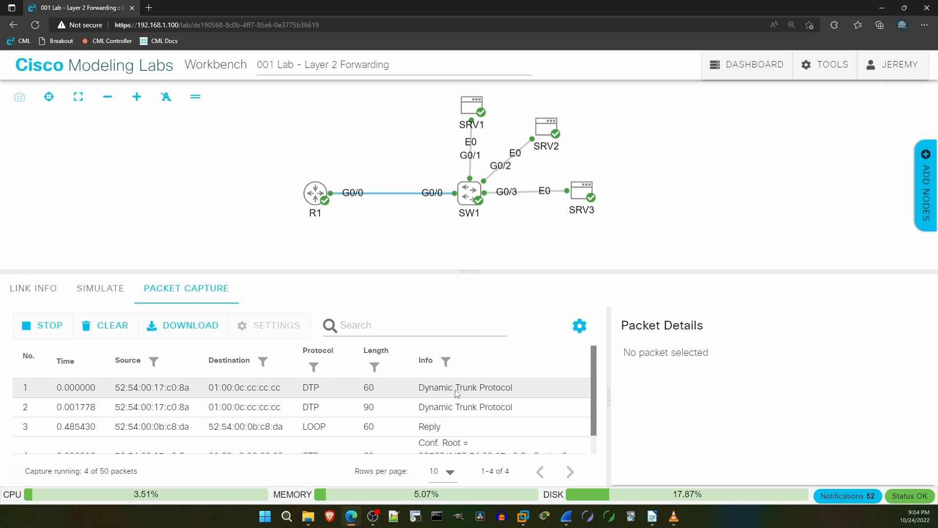
scroll("down", 3)
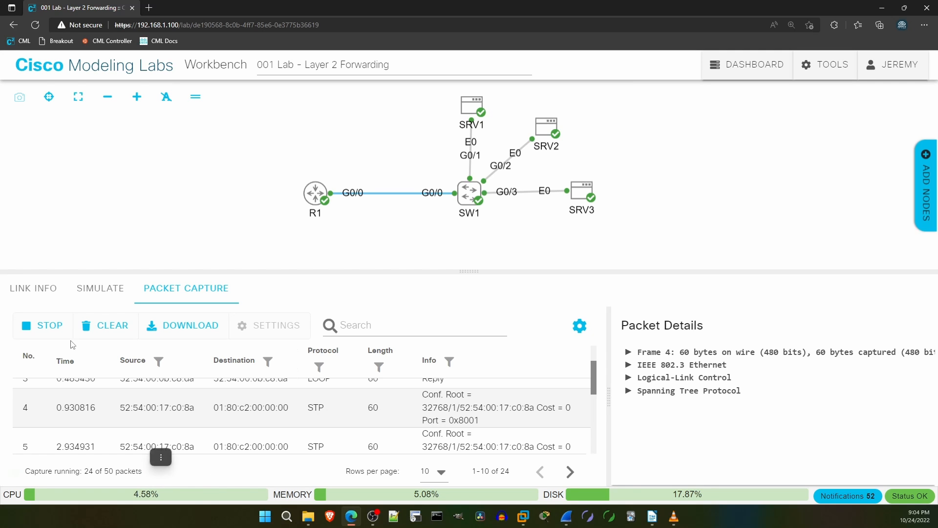
Stop the R1–SW1 capture, raise its maximum to 500 packets and clear it.
left_click(42, 324)
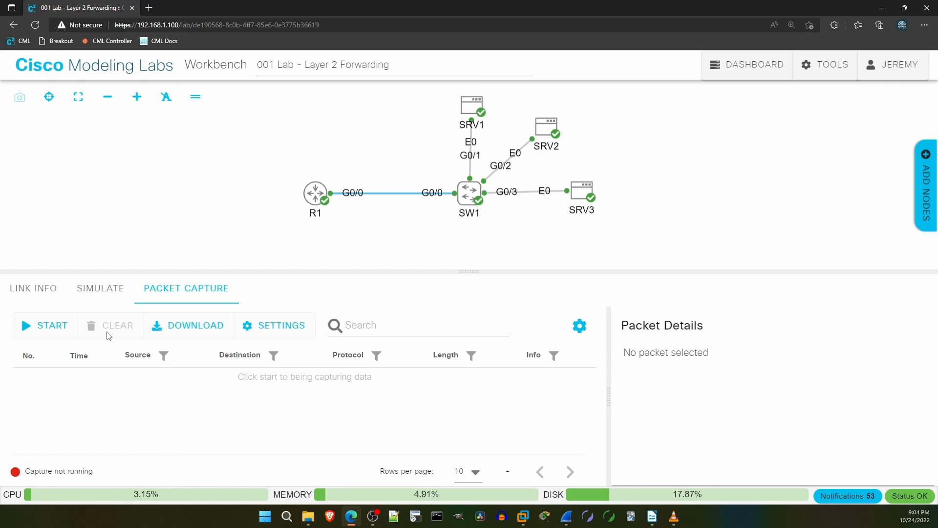
left_click(273, 325)
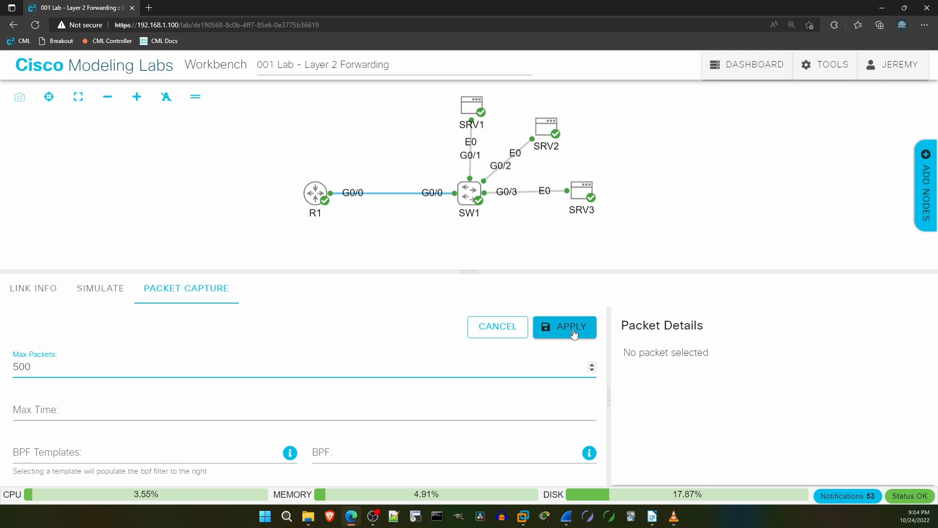
left_click(564, 326)
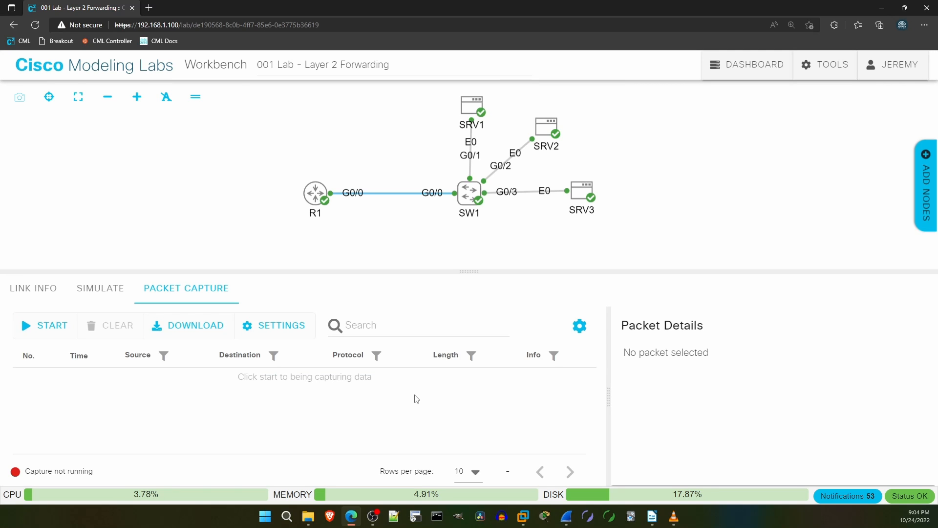
mouse_move(390, 407)
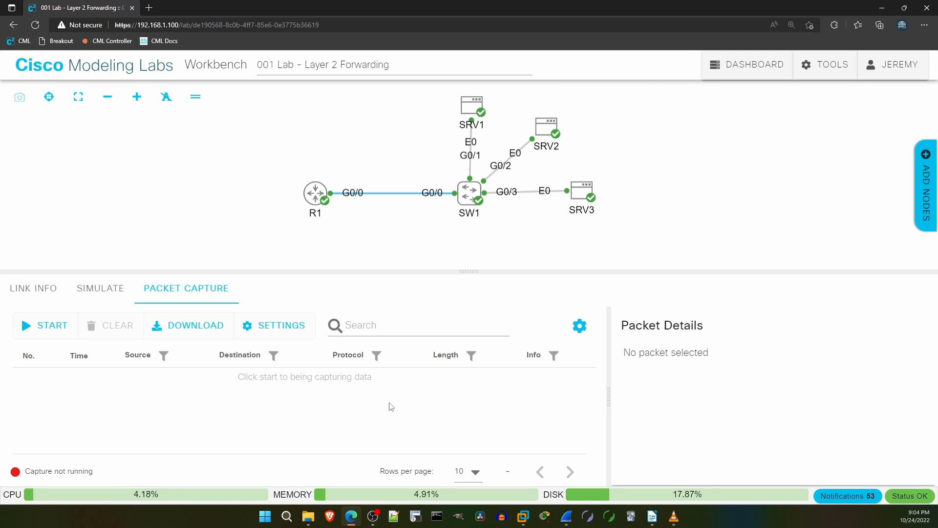
mouse_move(251, 388)
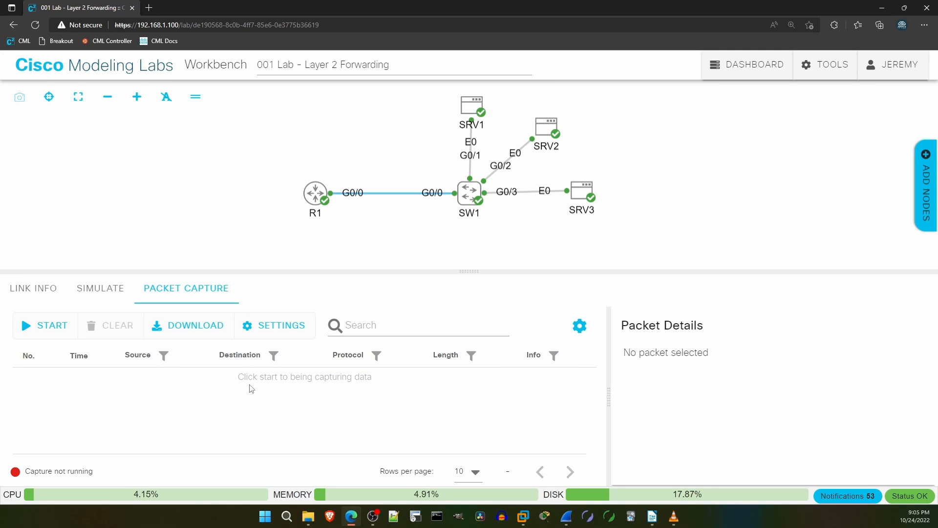
left_click(44, 324)
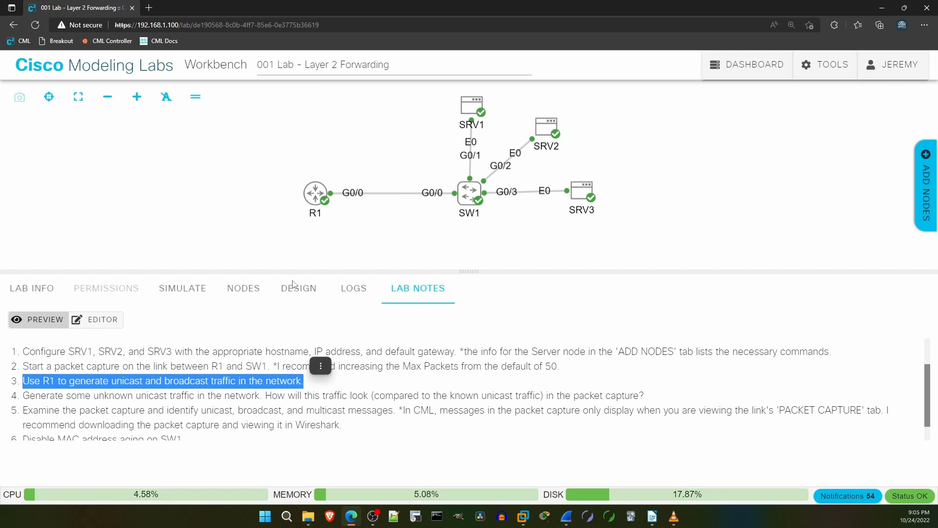
Bring up the node actions for router R1.
left_click(315, 193)
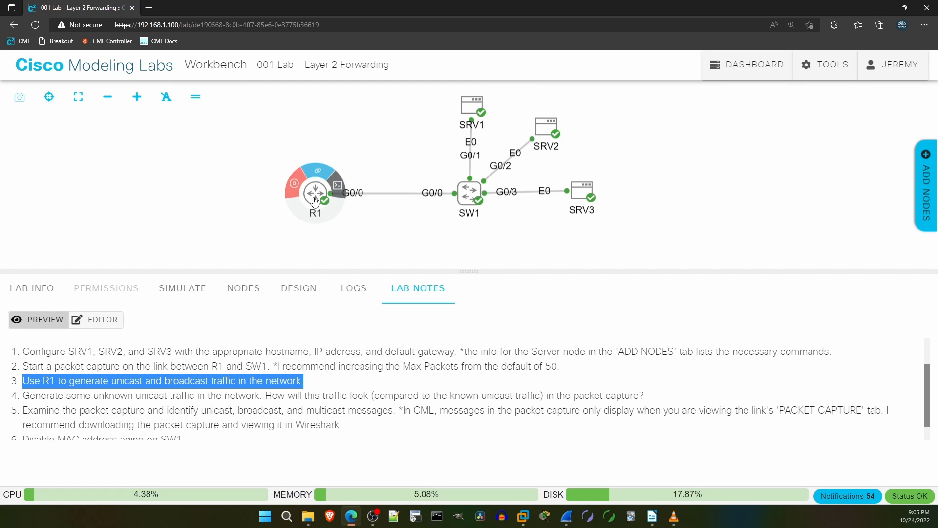
In R1's console enter privileged mode and display its ARP table.
left_click(338, 186)
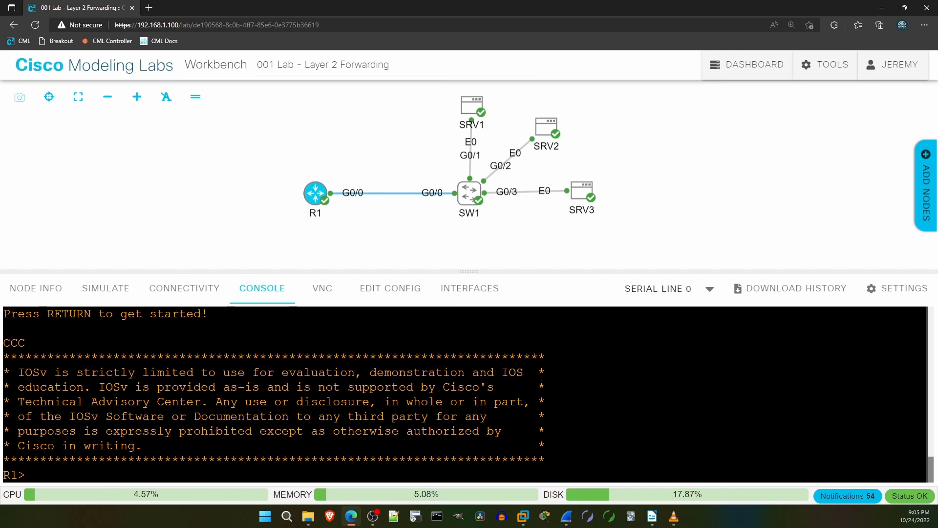
type("enable")
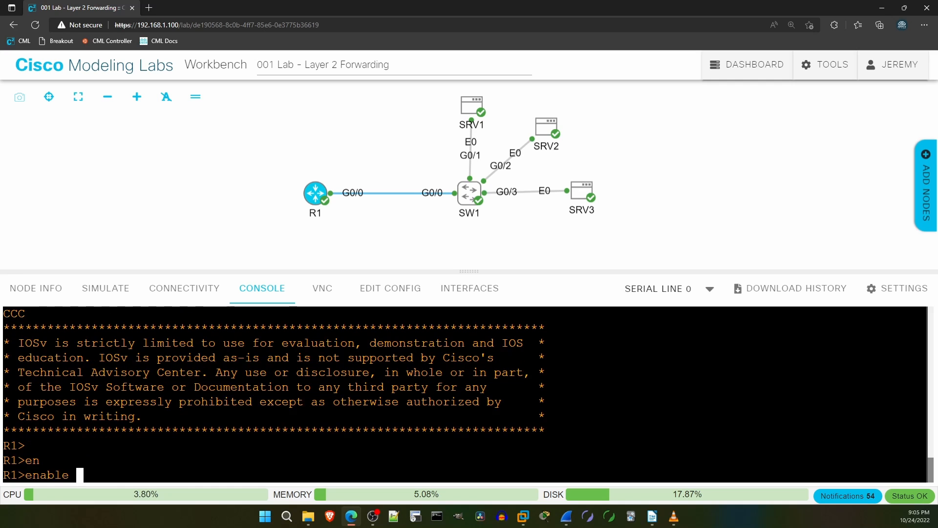
key("Return")
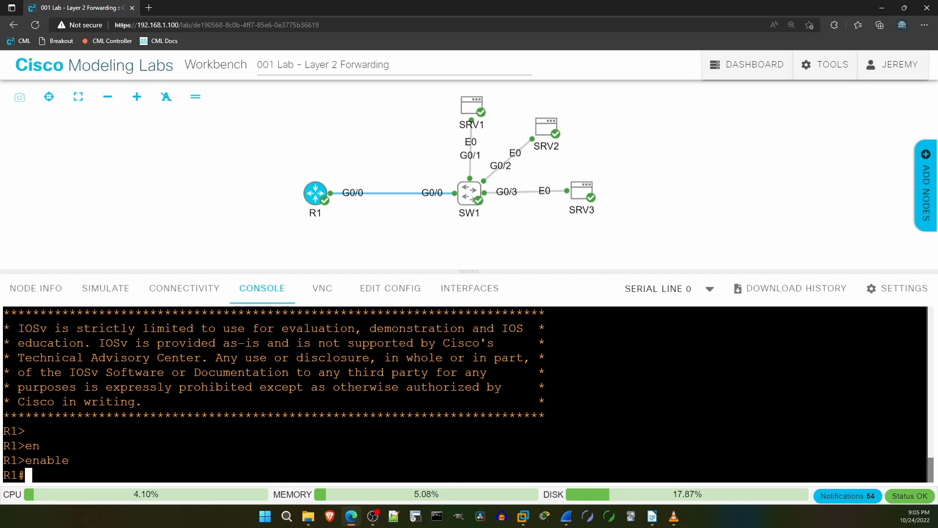
type("show ar")
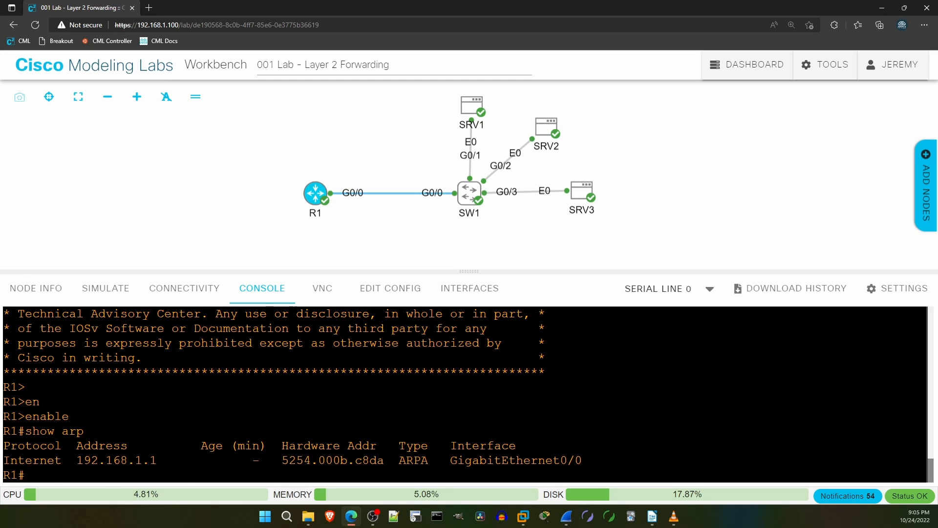
Ping the servers 192.168.1.11, 192.168.1.12 and 192.168.1.13 from R1.
type("ping 1")
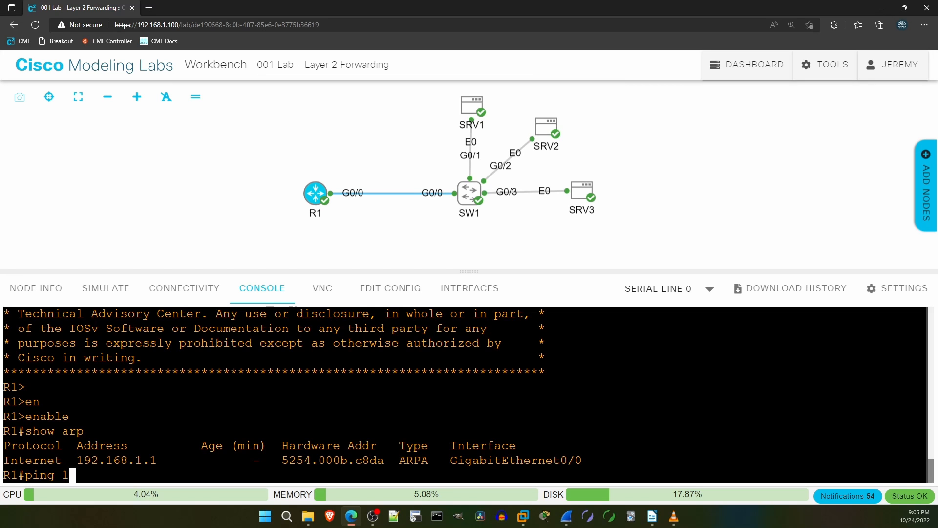
type("92.168.1.11")
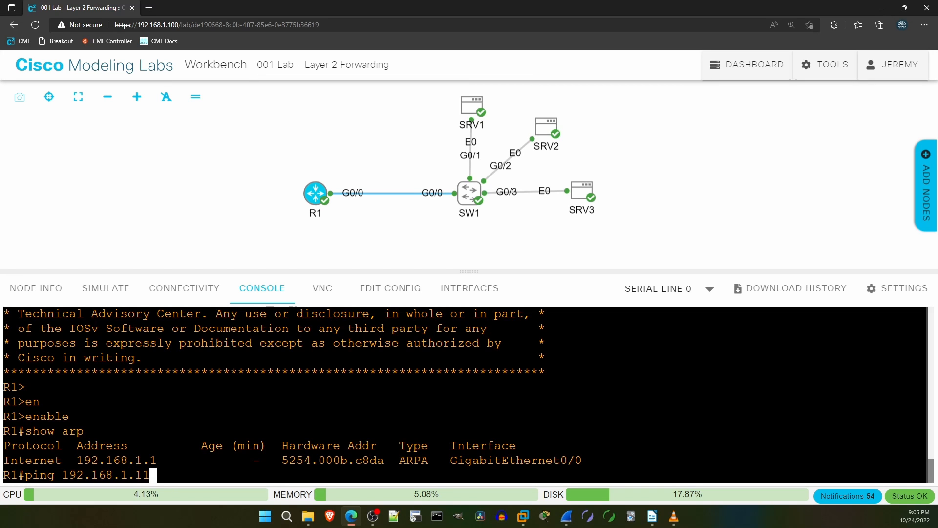
key("Return")
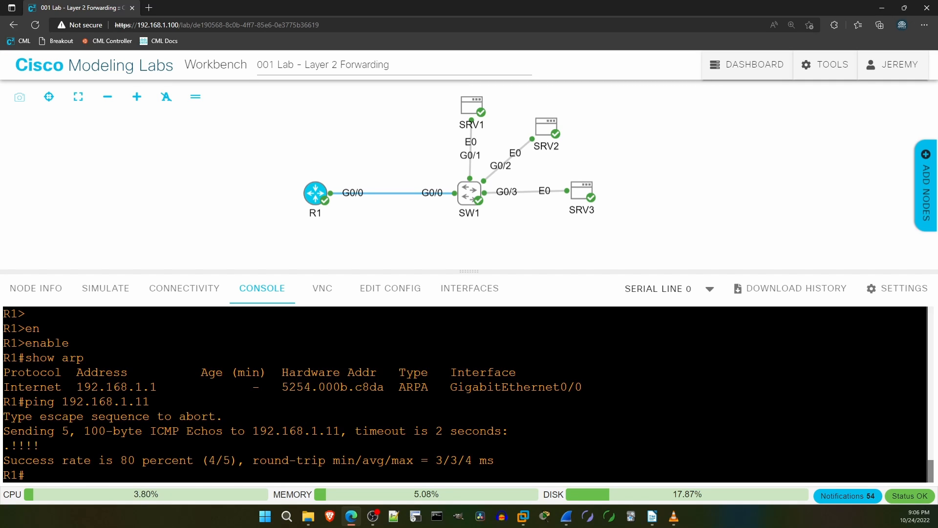
type("ping 192.168.1.12")
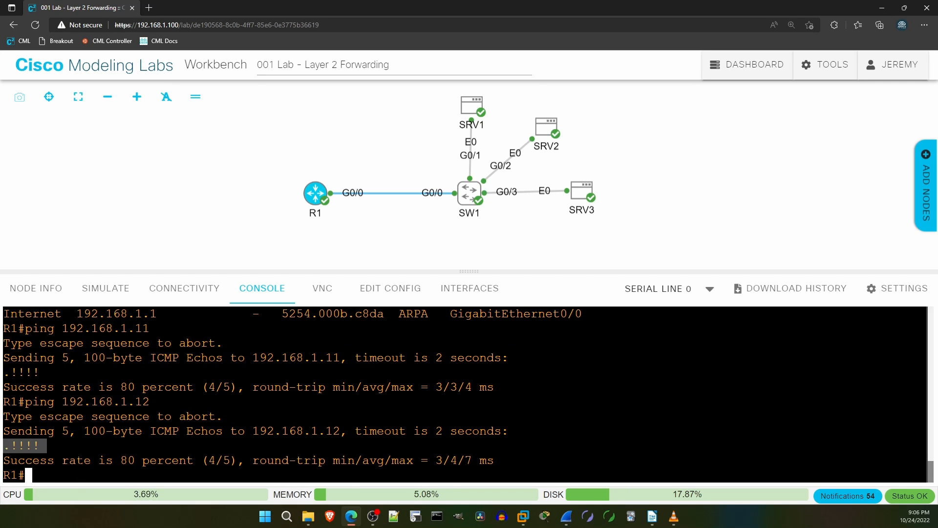
type("ping 192.168.1.12")
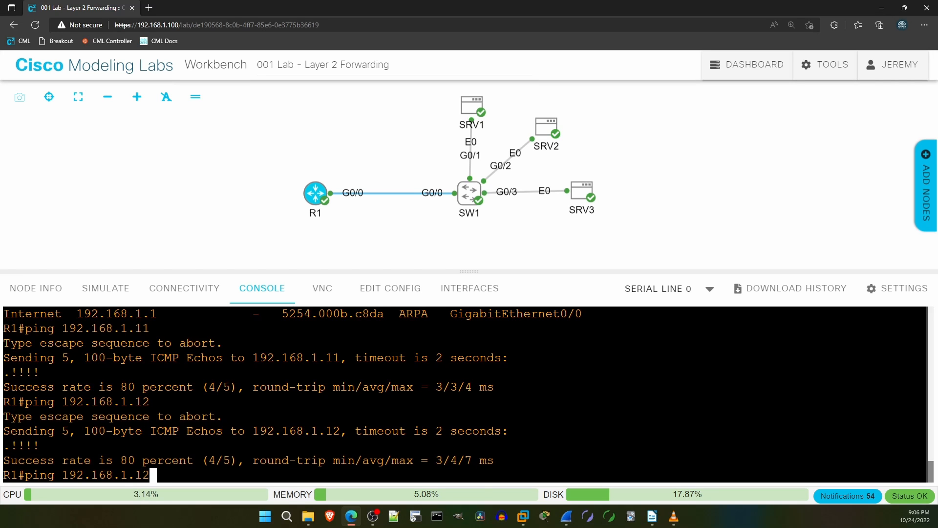
type("3")
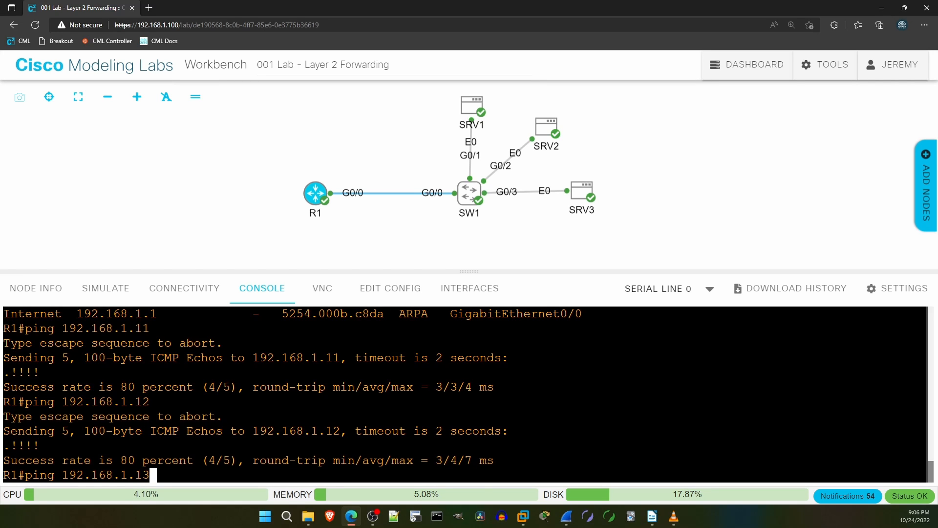
key("Return")
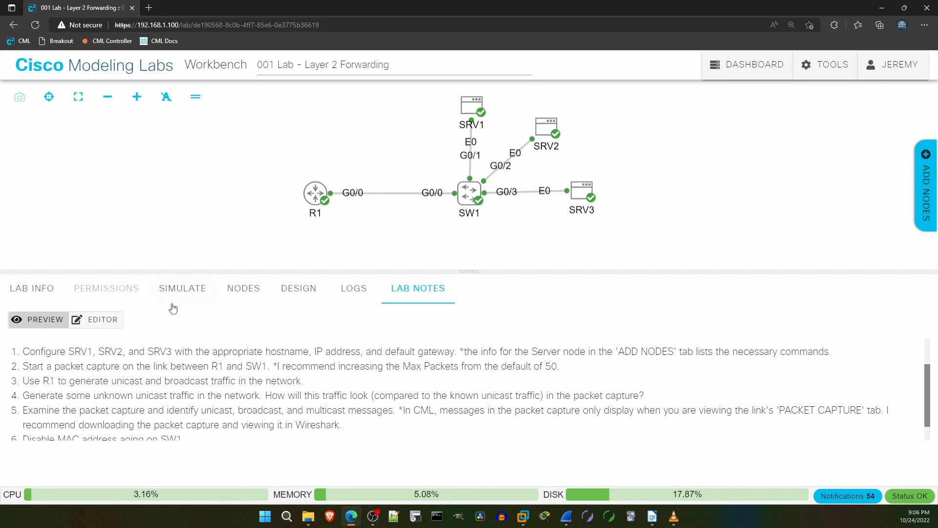
Scroll the lab notes down to step 4 on generating unknown unicast traffic.
scroll("down", 3)
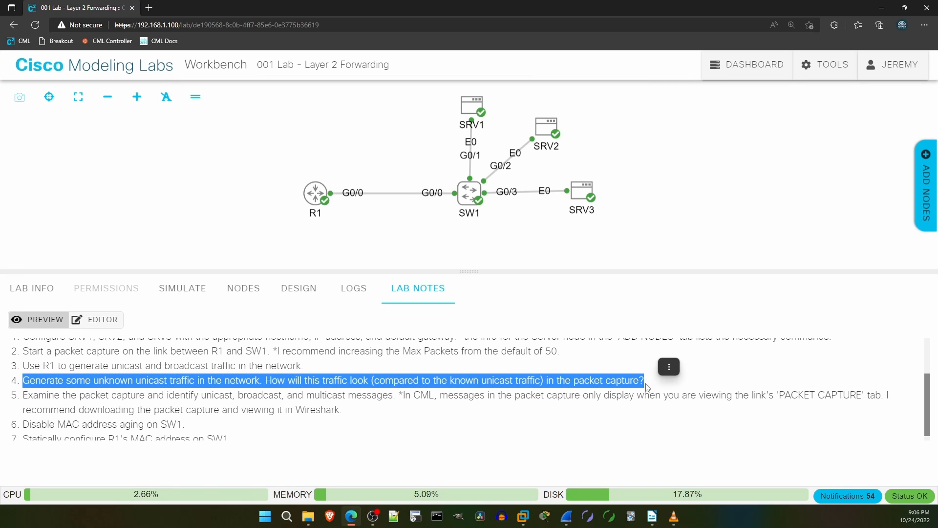
mouse_move(581, 364)
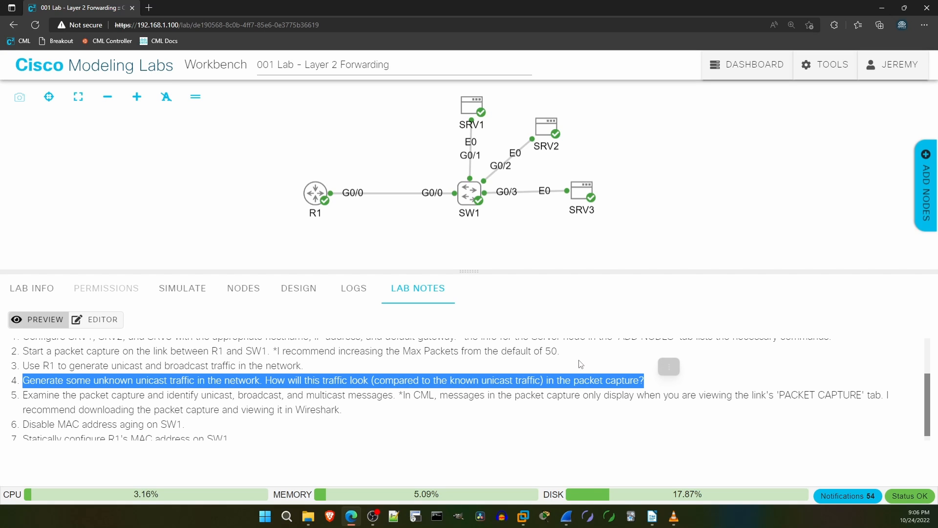
mouse_move(400, 233)
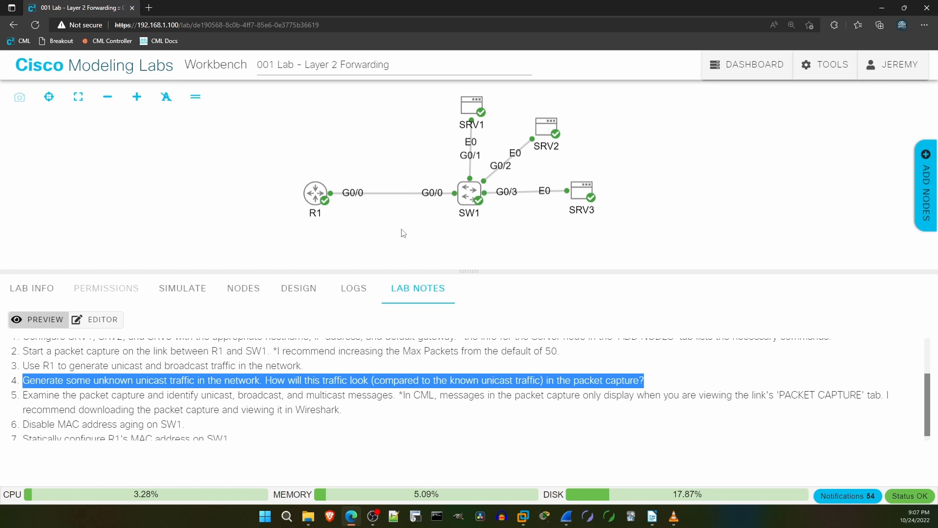
In SW1's privileged console display the MAC address table with its four dynamic entries.
left_click(470, 191)
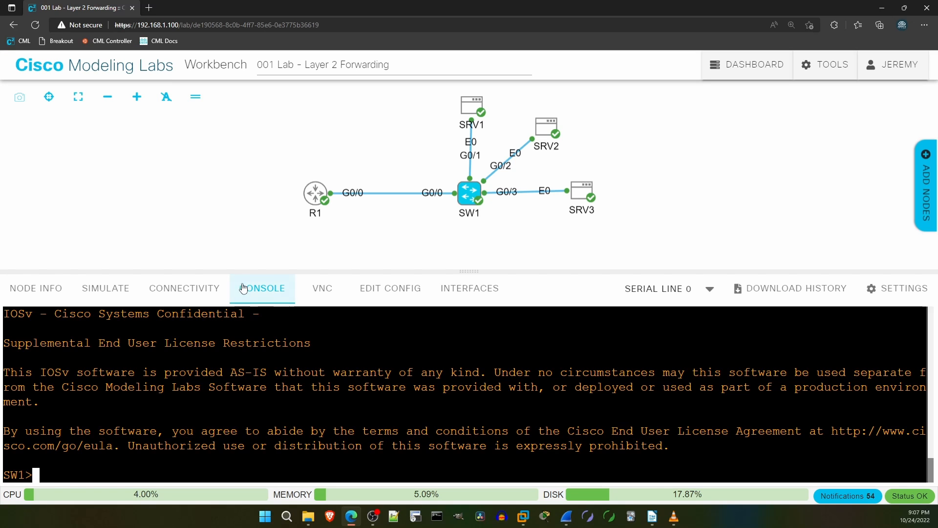
type("en")
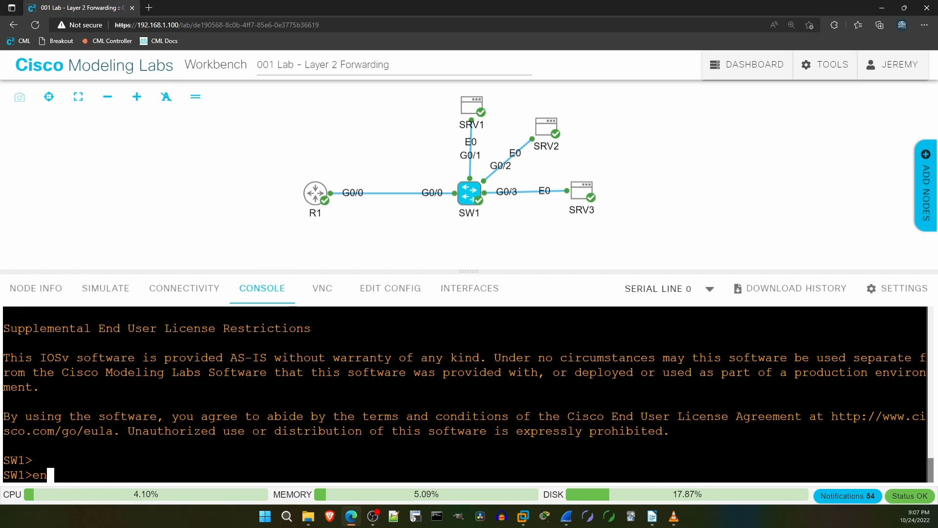
key("Return")
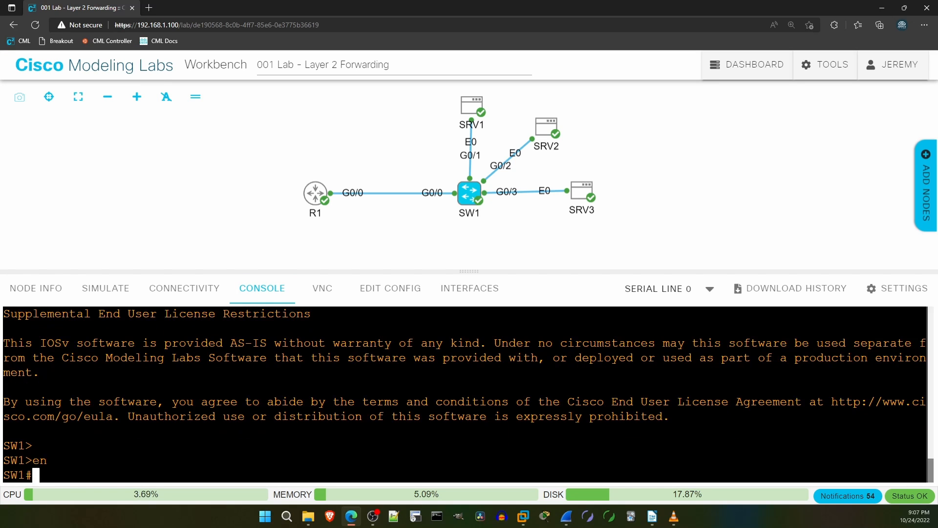
type("sh mac address-table")
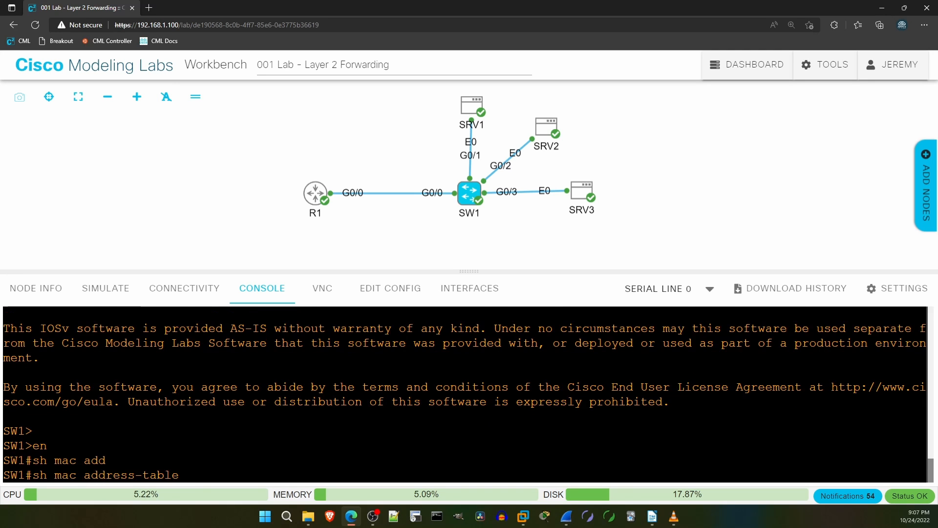
key("Return")
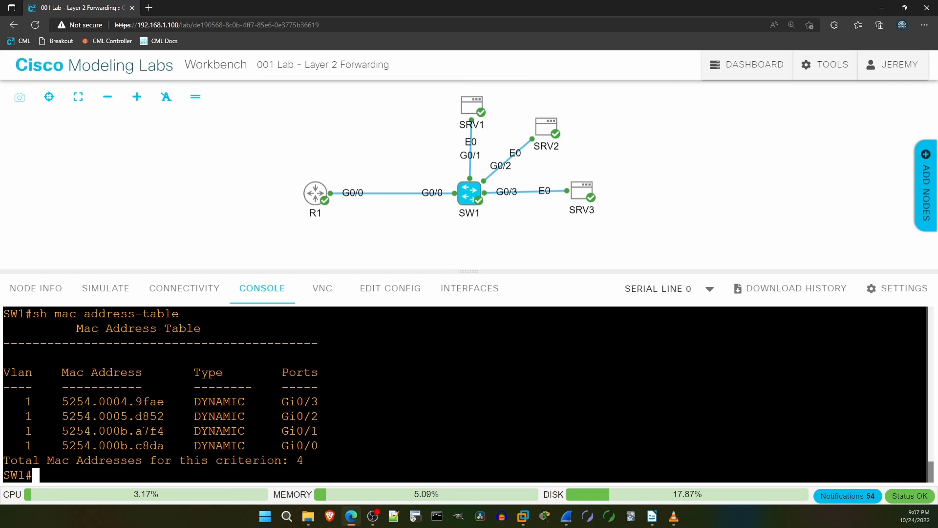
Clear SW1's dynamic MAC address-table entries and return to the canvas.
type("clear mac address-table dynamic")
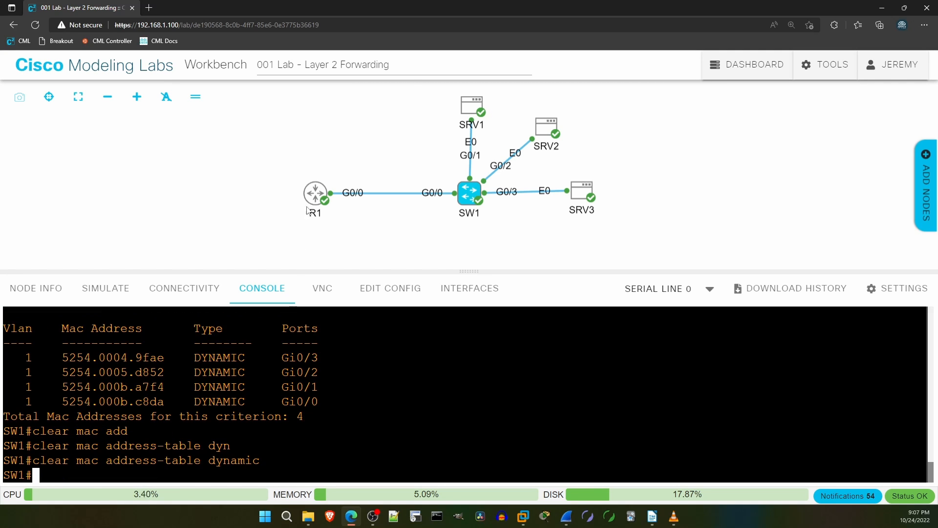
left_click(314, 193)
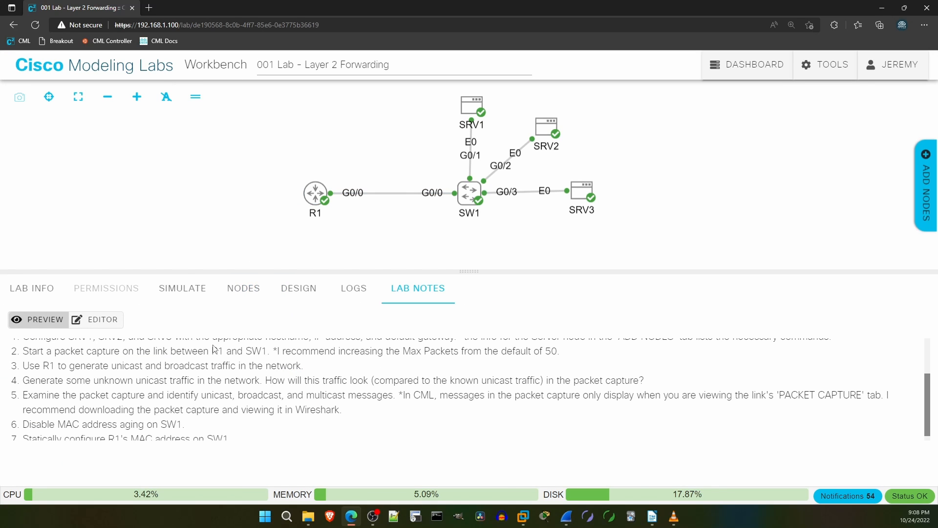
mouse_move(22, 399)
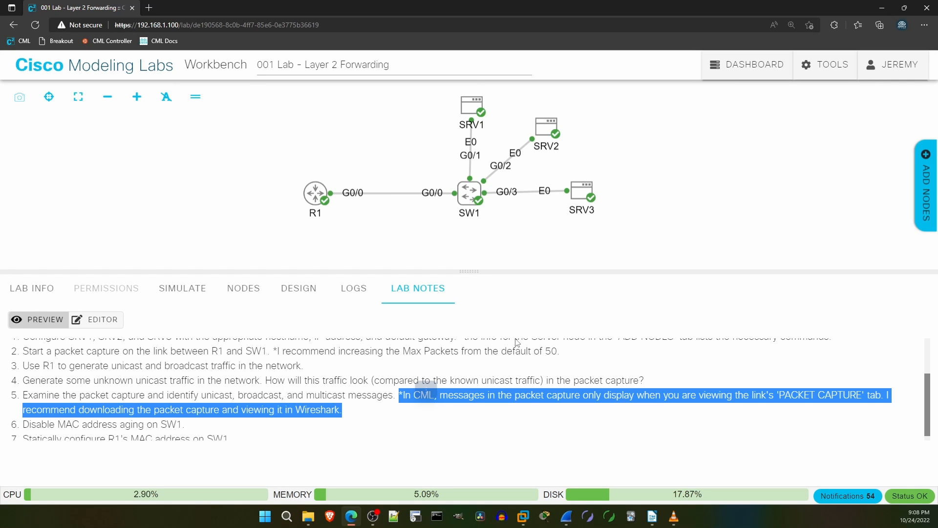
mouse_move(213, 215)
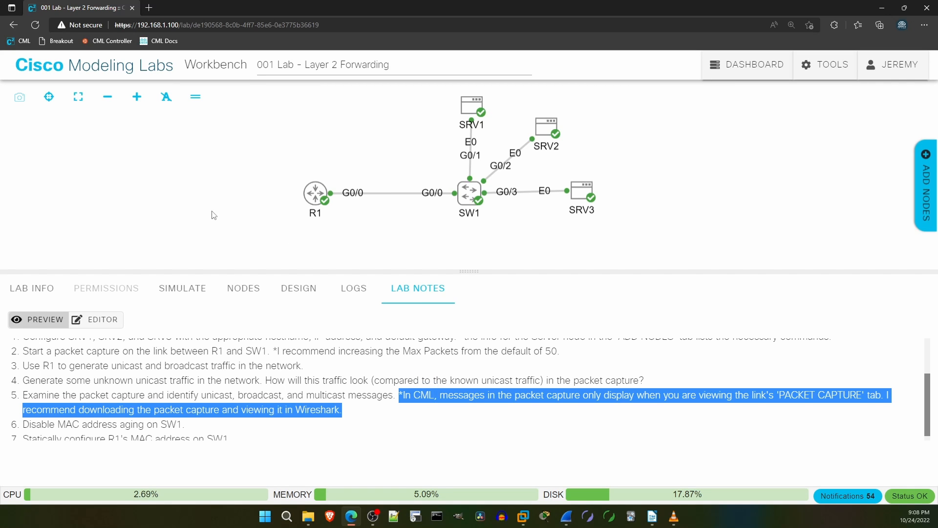
mouse_move(385, 204)
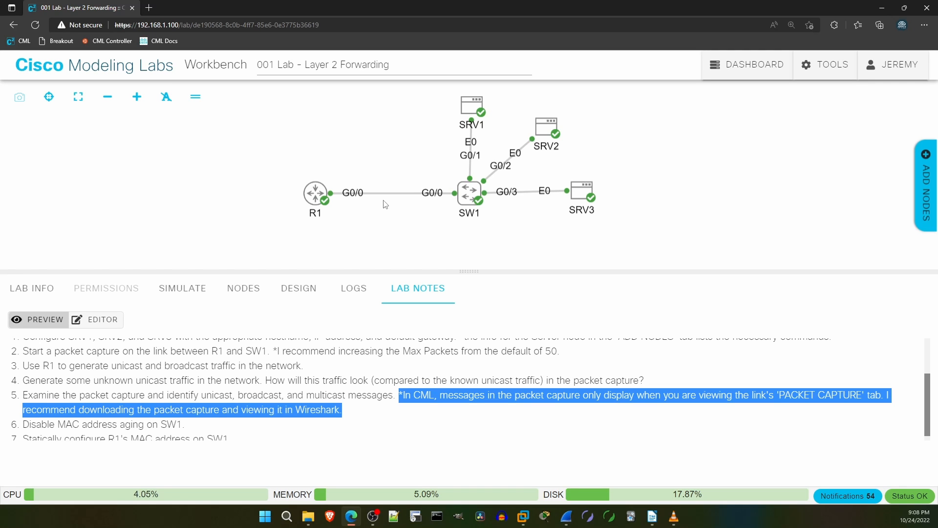
Show the R1–SW1 link's packet capture and scroll through its STP and LOOP packets.
left_click(384, 192)
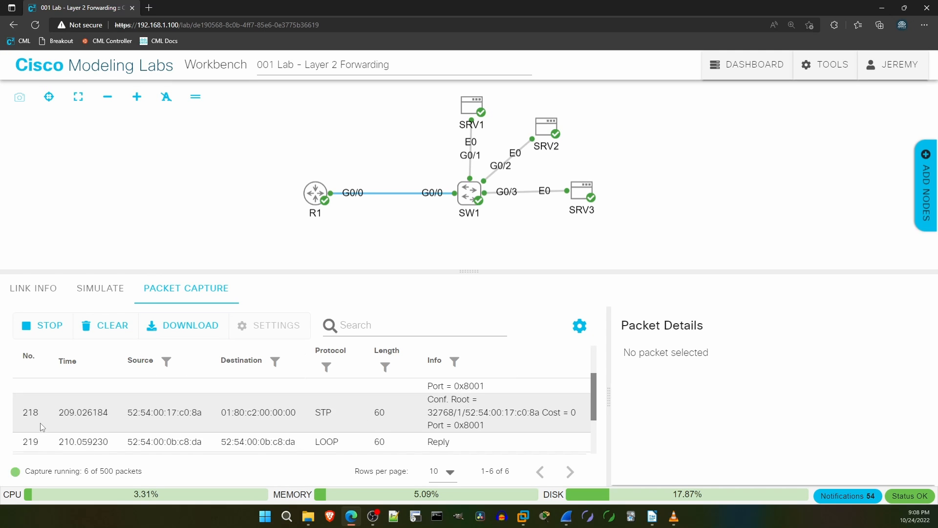
scroll("down", 3)
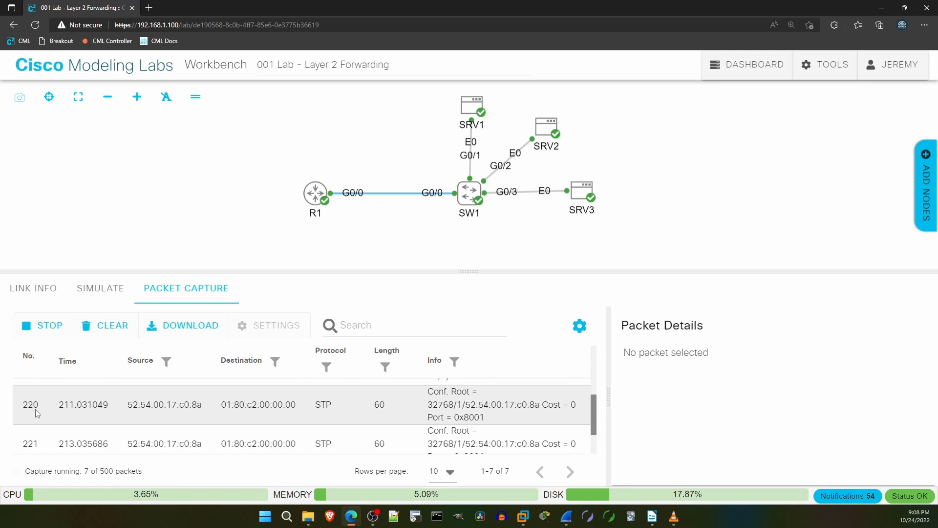
scroll("up", 3)
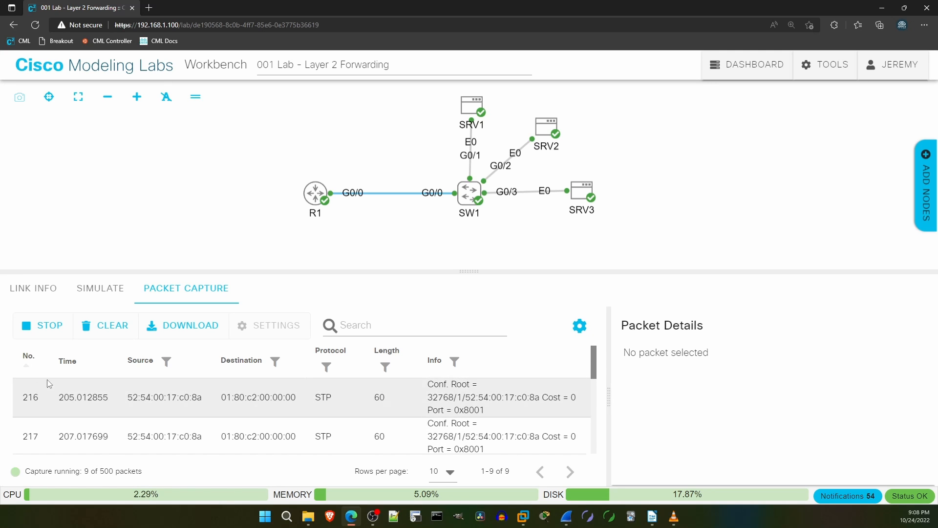
scroll("down", 3)
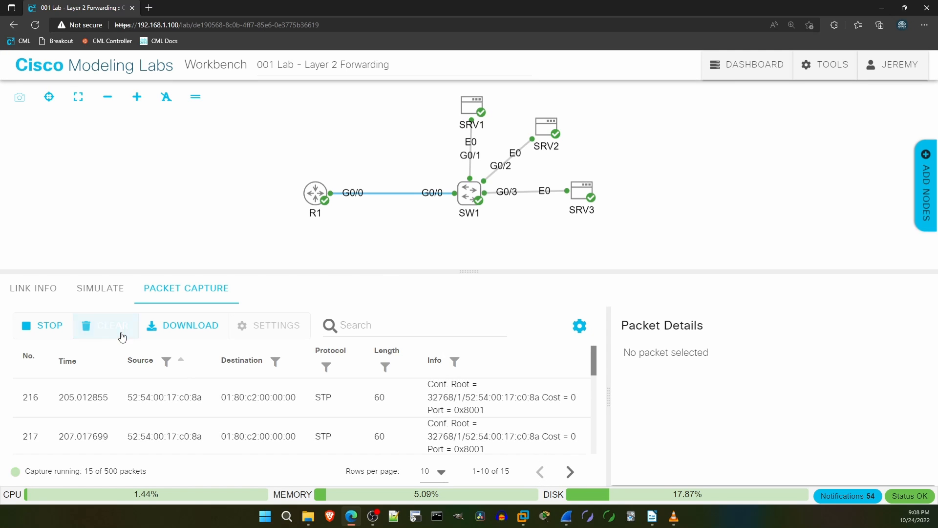
Stop the R1–SW1 capture, download it as a pcap and dismiss the downloads pop-up.
left_click(43, 325)
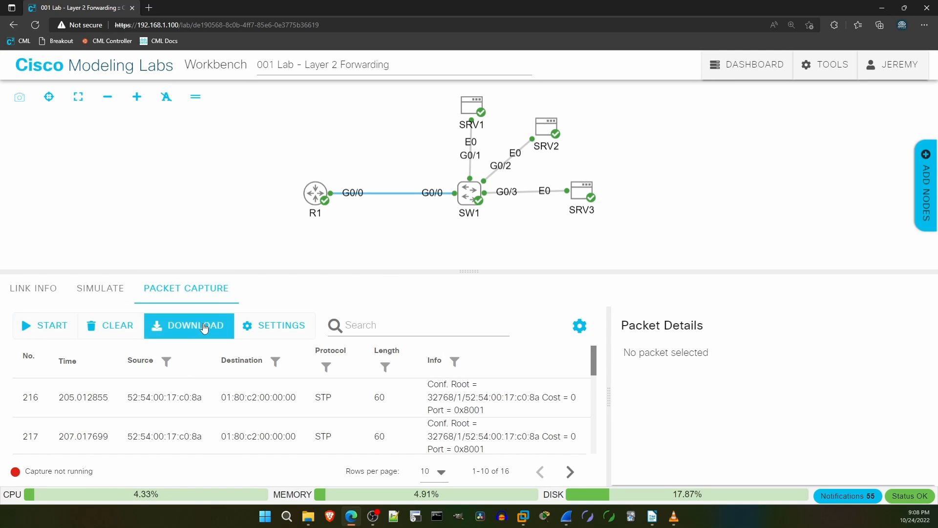
left_click(189, 324)
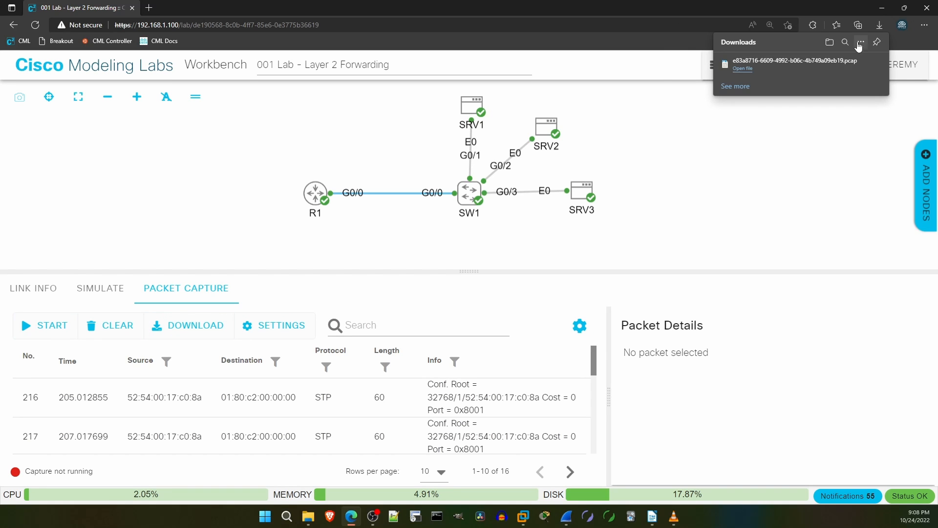
mouse_move(815, 82)
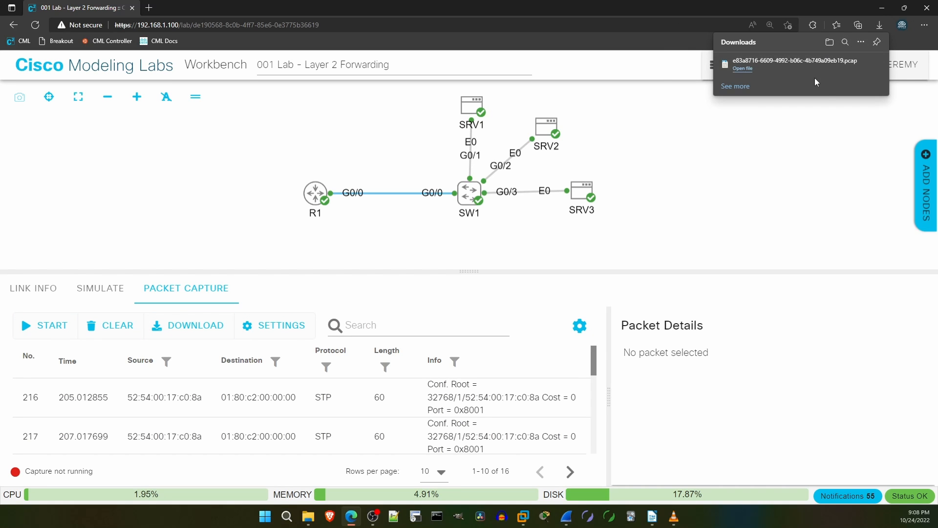
mouse_move(809, 83)
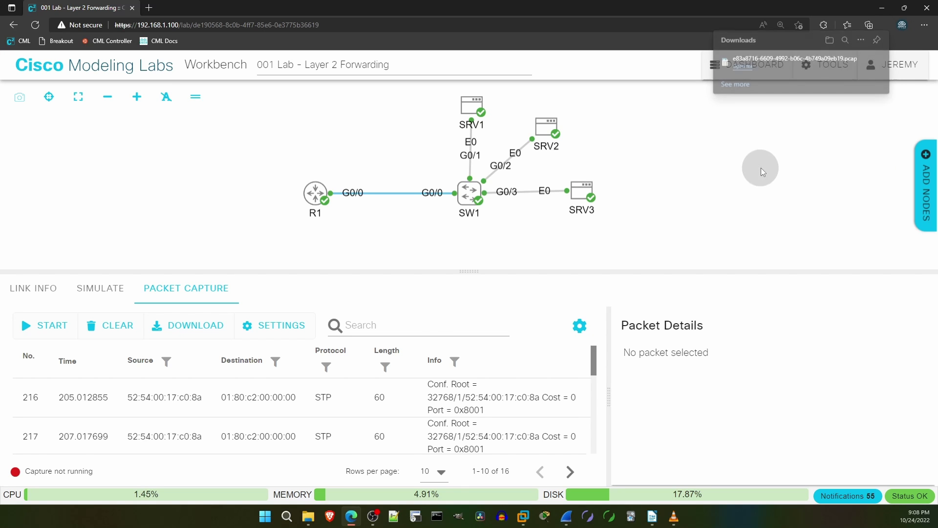
left_click(417, 287)
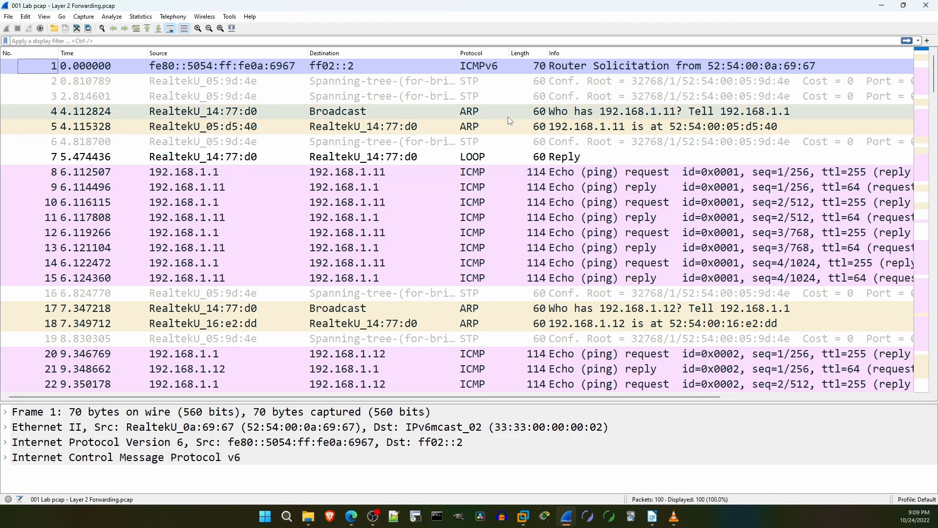
mouse_move(470, 23)
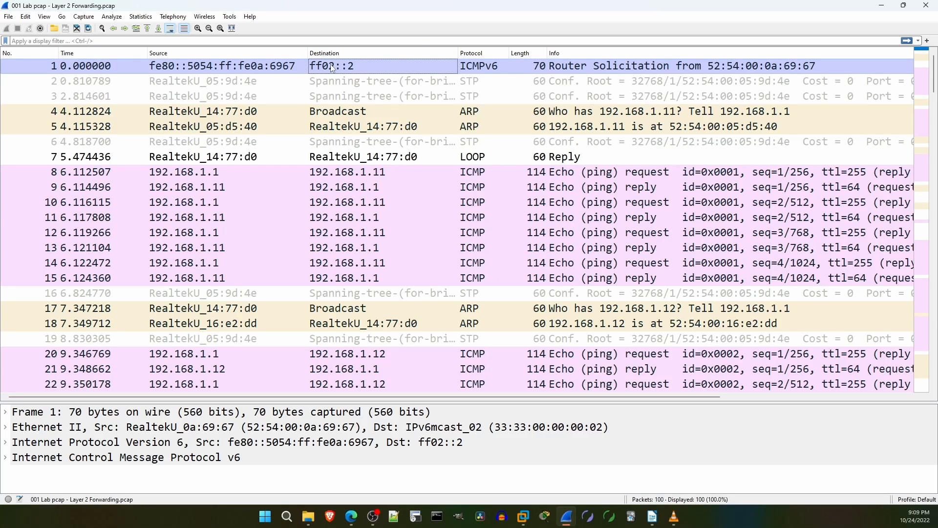
mouse_move(488, 77)
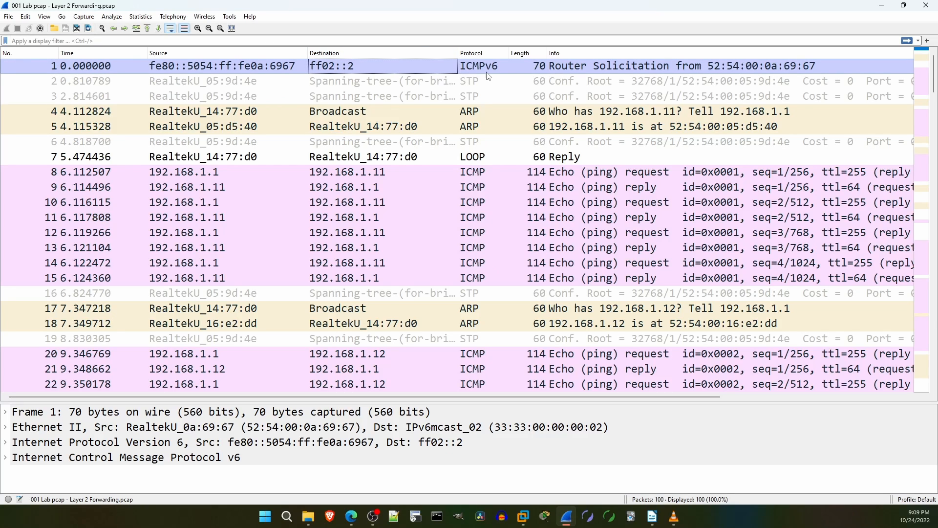
mouse_move(670, 71)
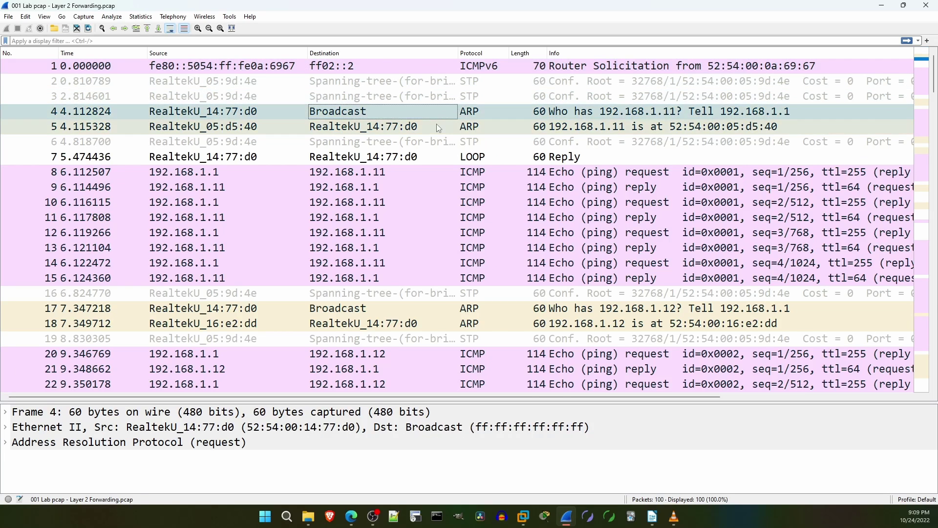
mouse_move(439, 114)
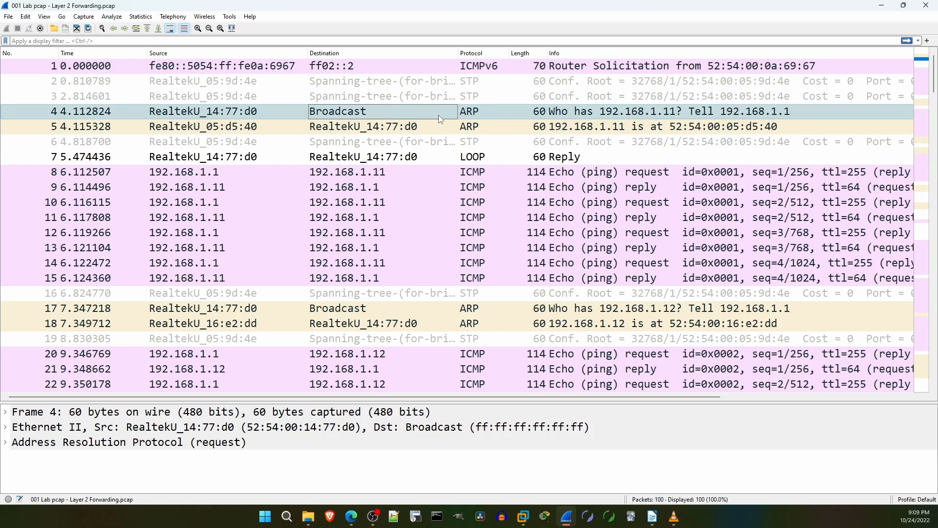
mouse_move(444, 121)
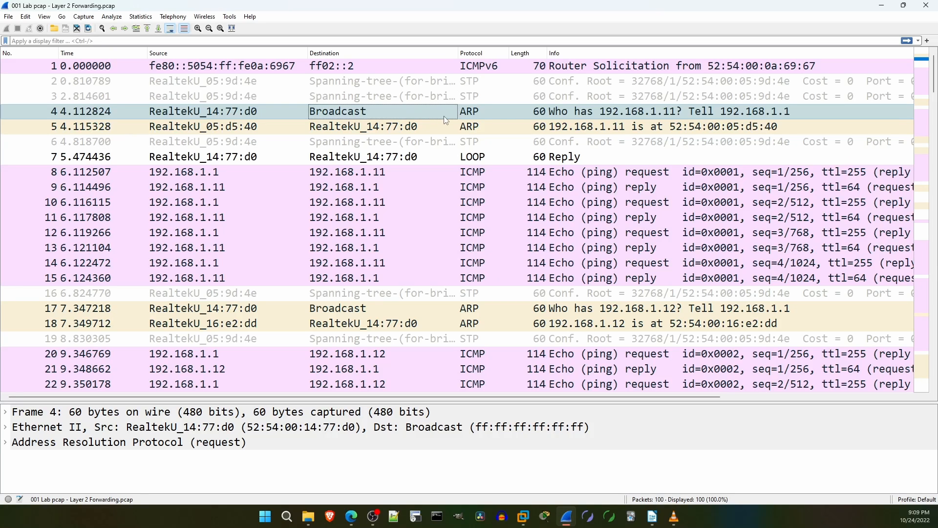
mouse_move(724, 122)
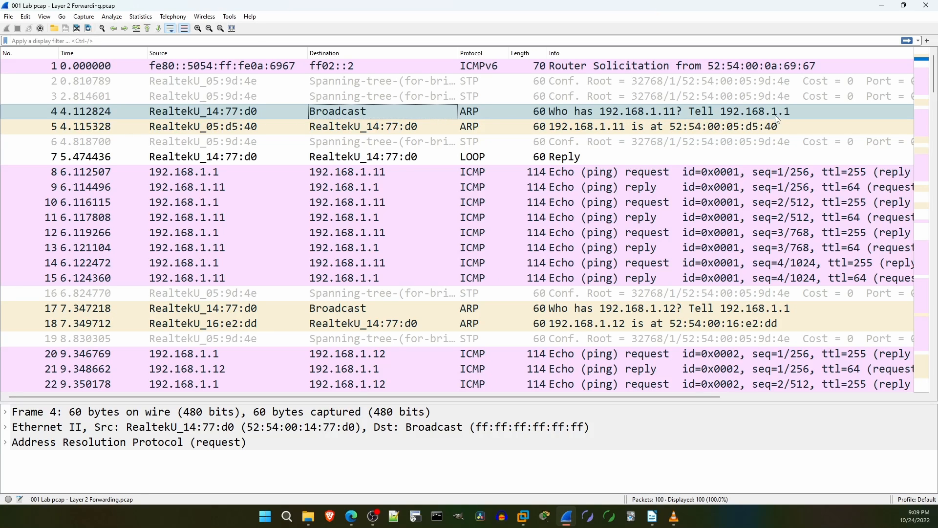
mouse_move(152, 122)
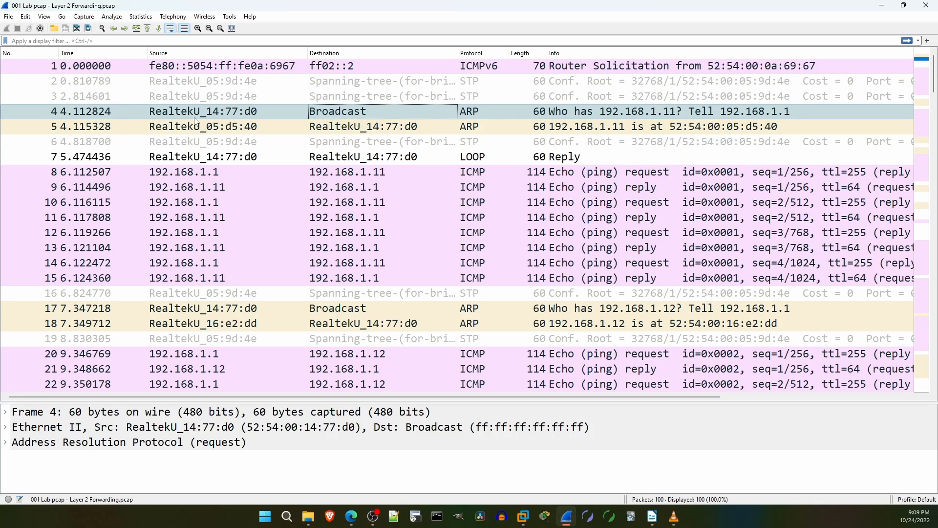
mouse_move(253, 117)
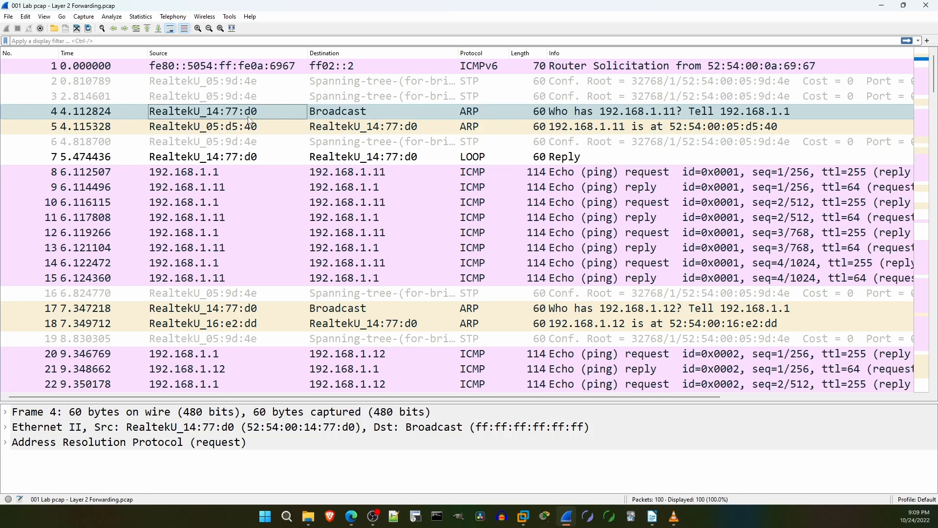
mouse_move(180, 117)
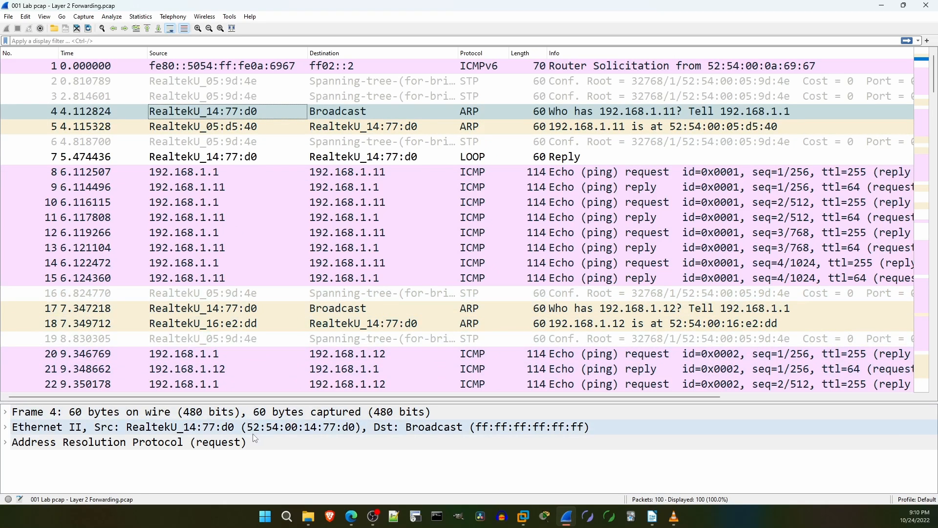
mouse_move(295, 436)
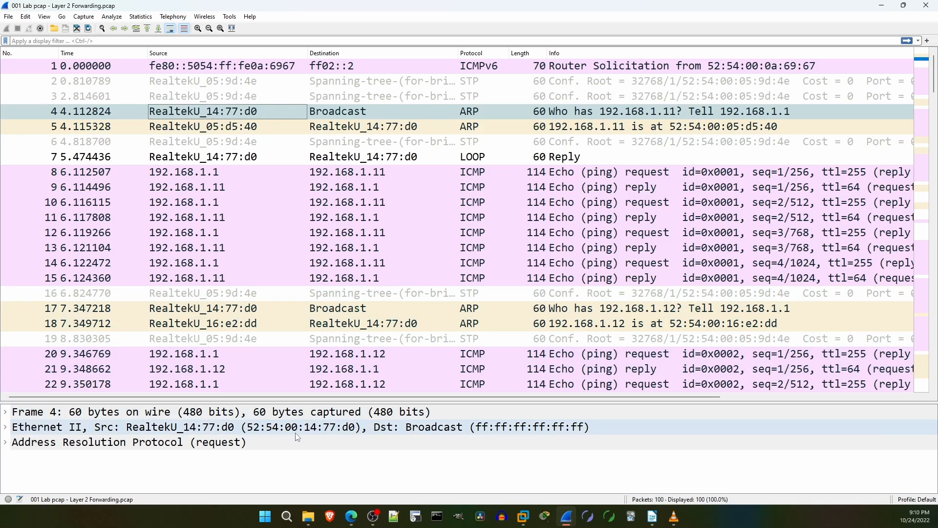
mouse_move(254, 436)
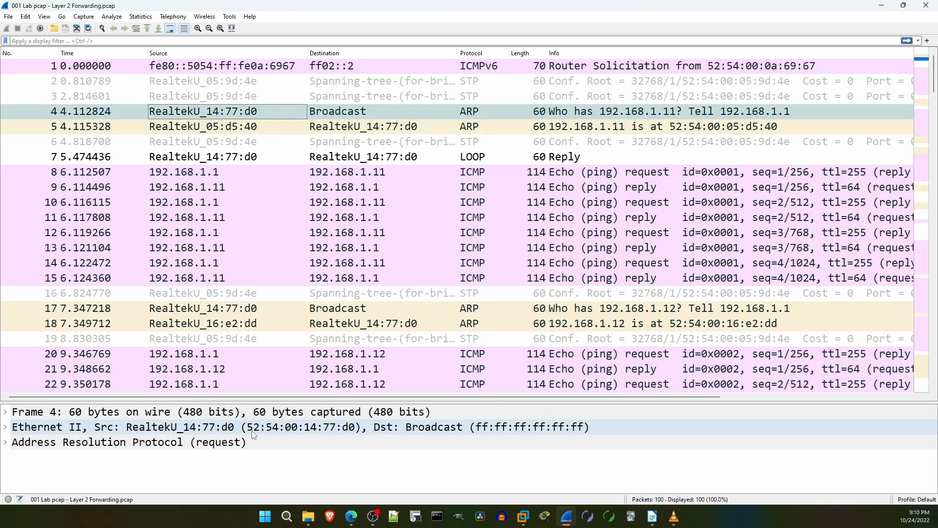
mouse_move(291, 435)
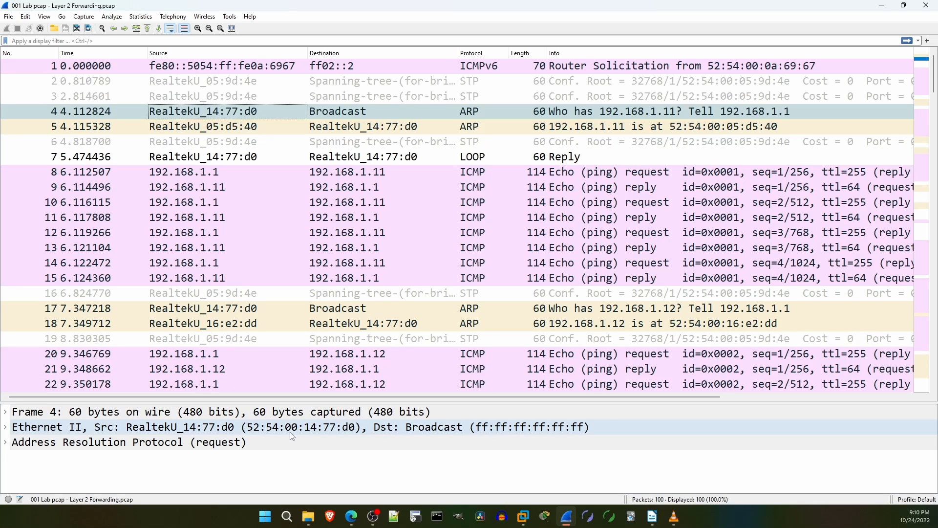
Expand the ARP request's Ethernet II source MAC, then select packet 5, the ARP reply from 192.168.1.11.
left_click(5, 427)
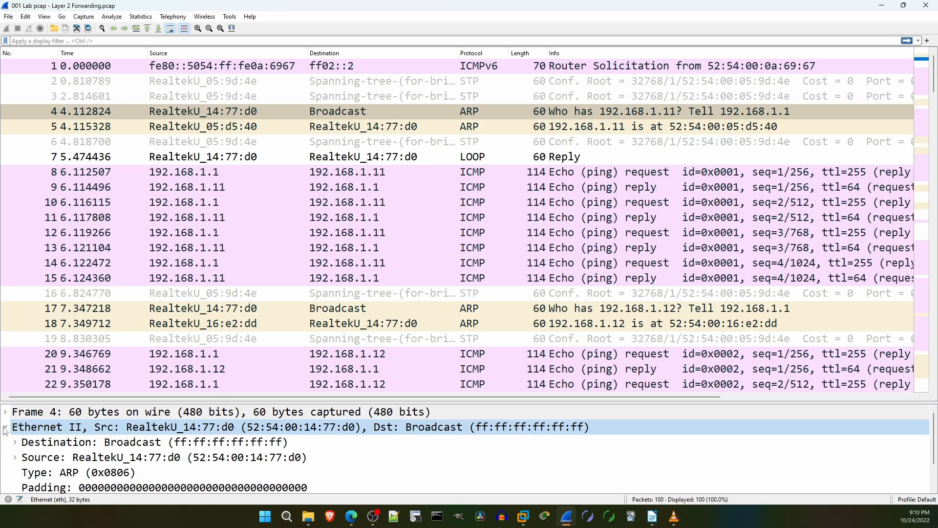
left_click(5, 427)
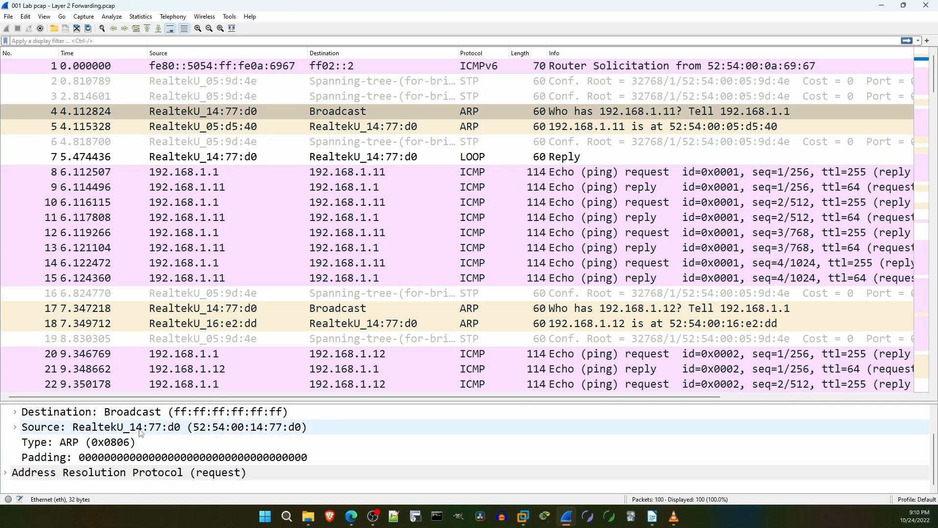
left_click(161, 427)
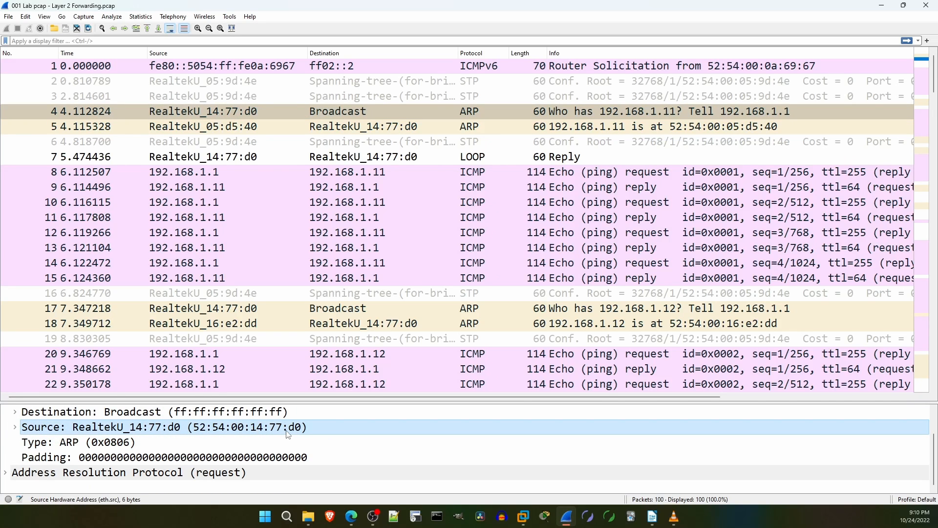
mouse_move(317, 434)
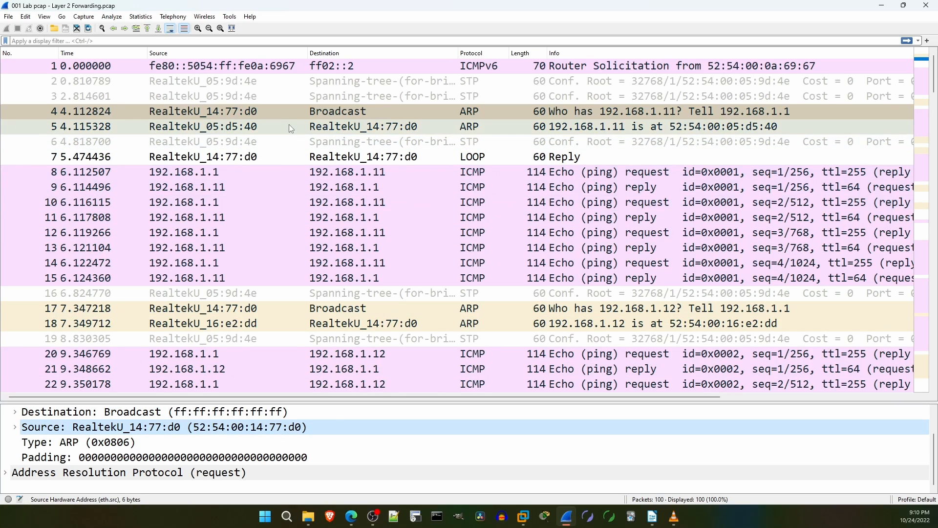
left_click(239, 127)
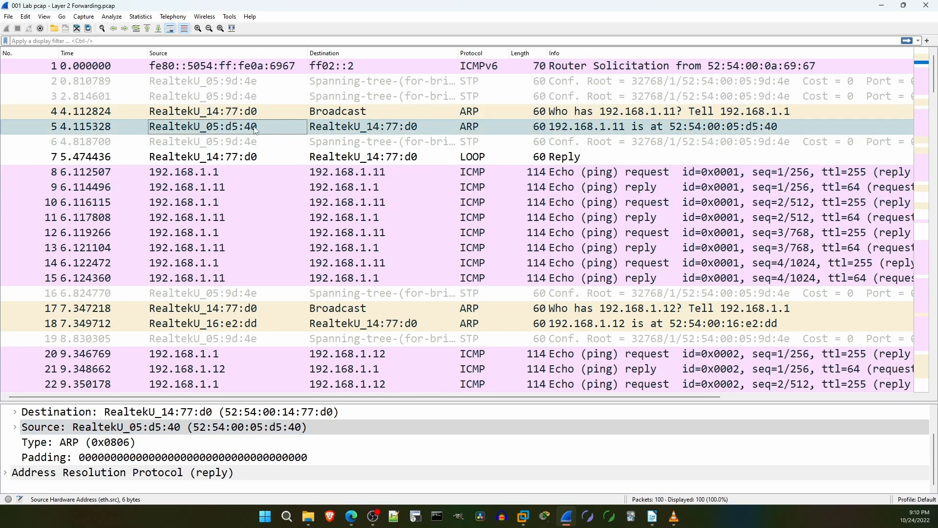
mouse_move(329, 135)
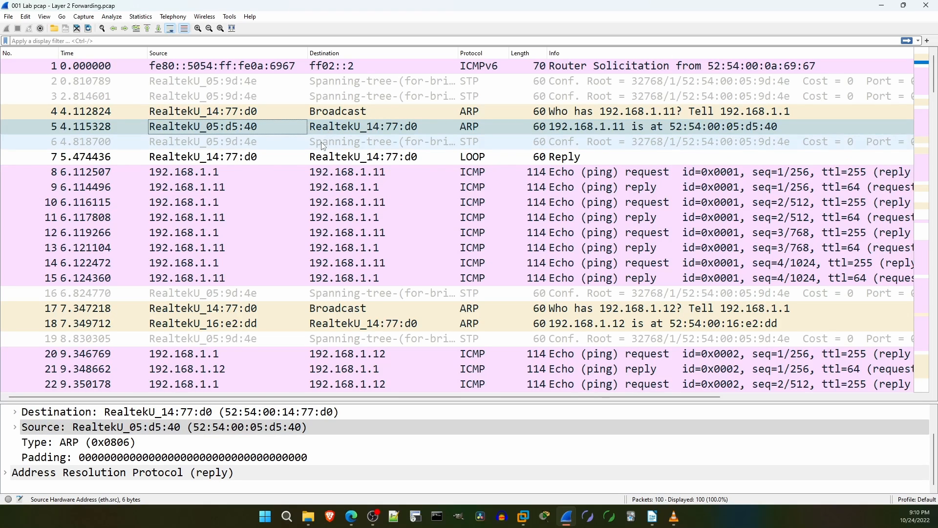
left_click(203, 172)
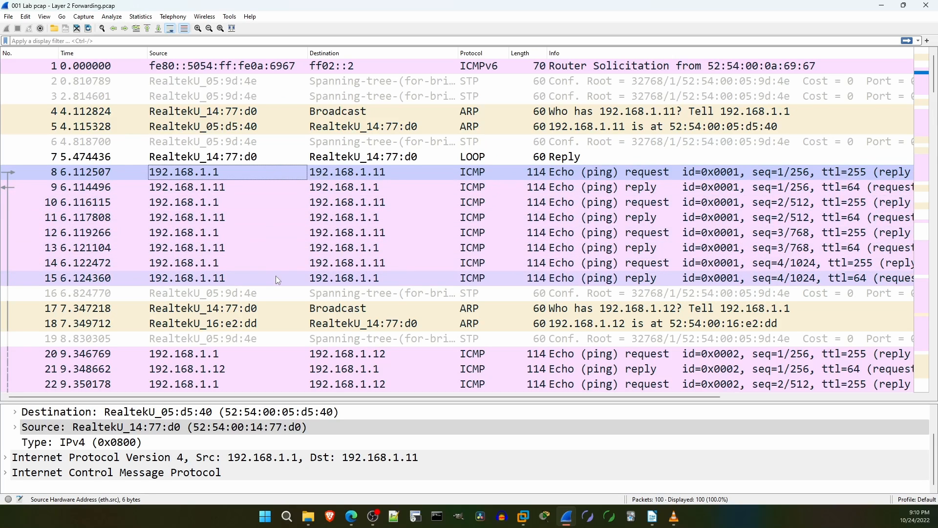
left_click(276, 277)
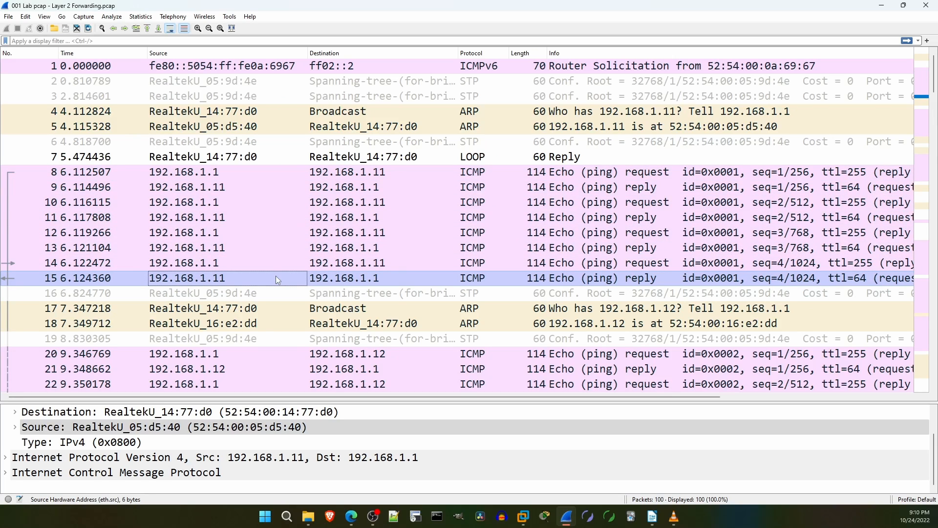
mouse_move(275, 261)
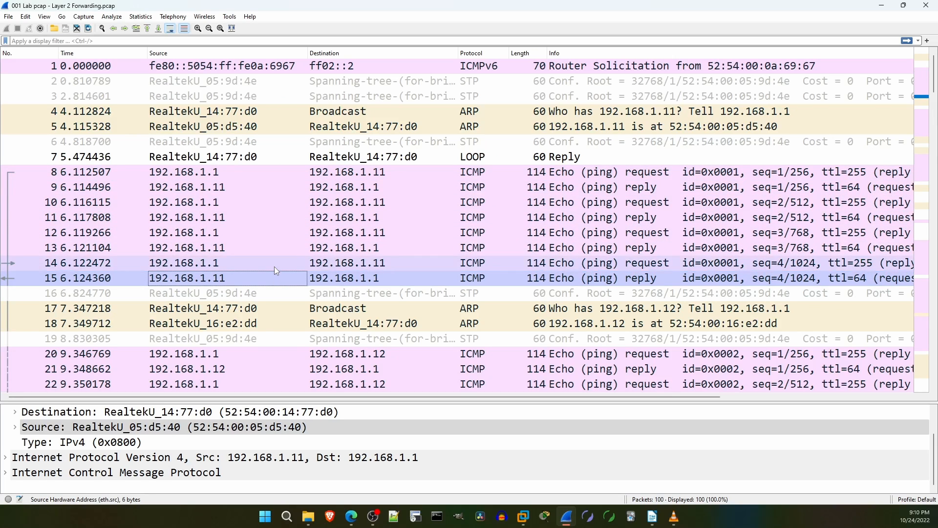
left_click(204, 187)
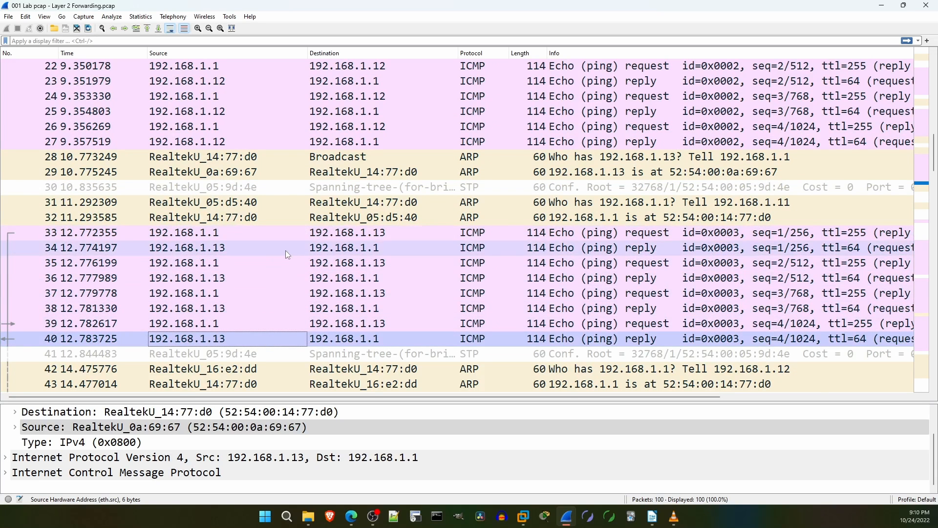
scroll("down", 3)
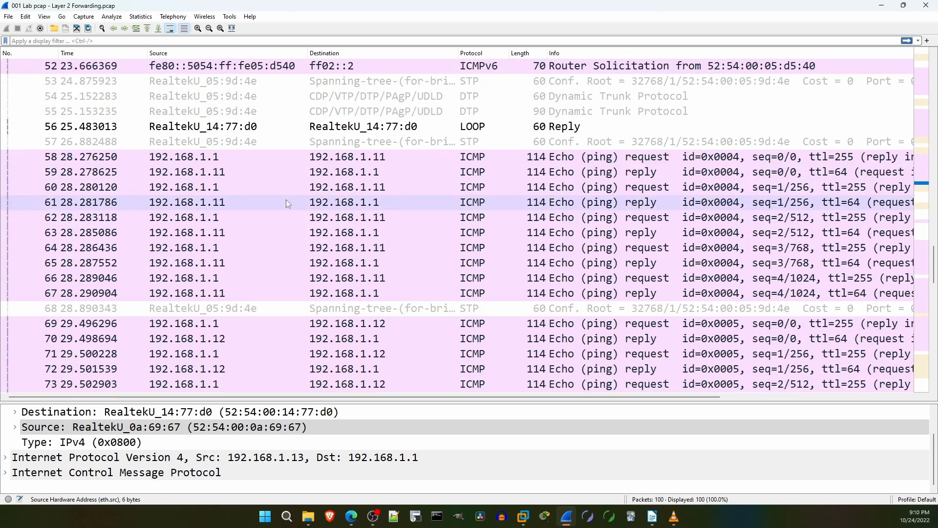
left_click(228, 112)
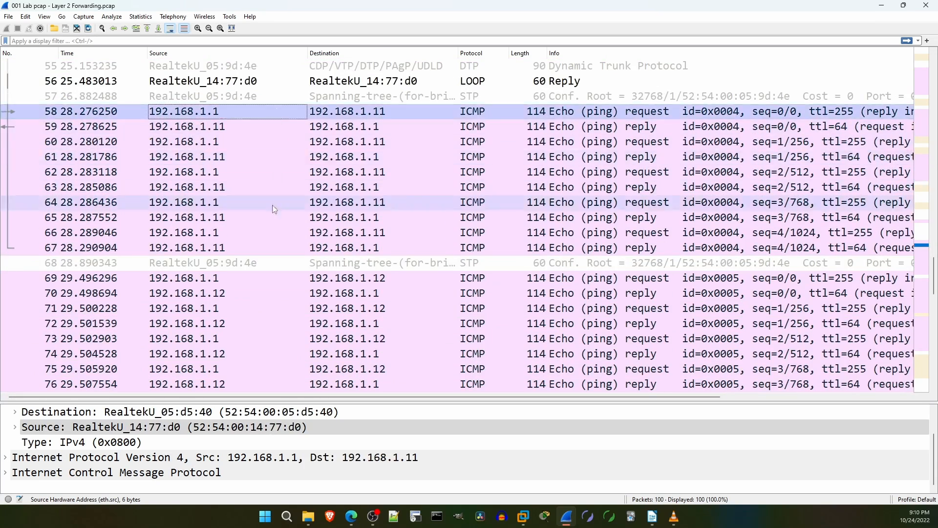
scroll("down", 3)
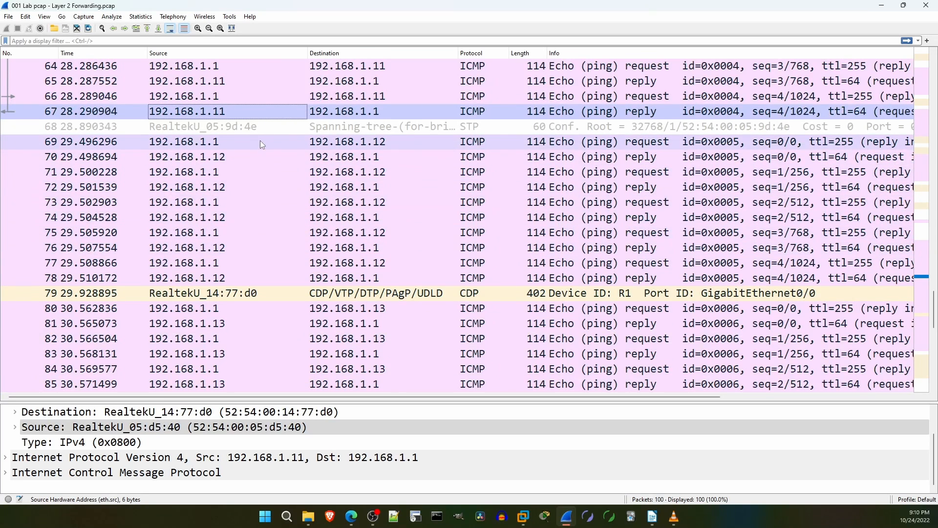
scroll("down", 3)
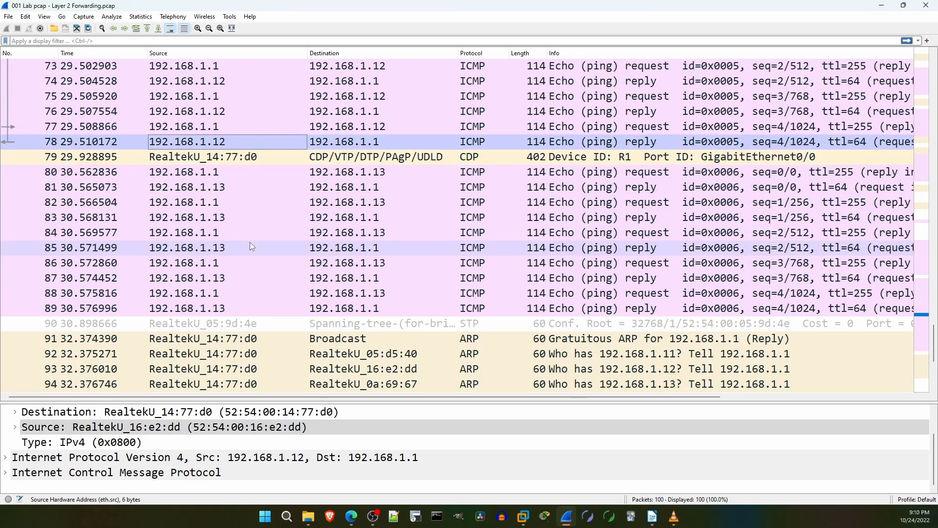
left_click(209, 172)
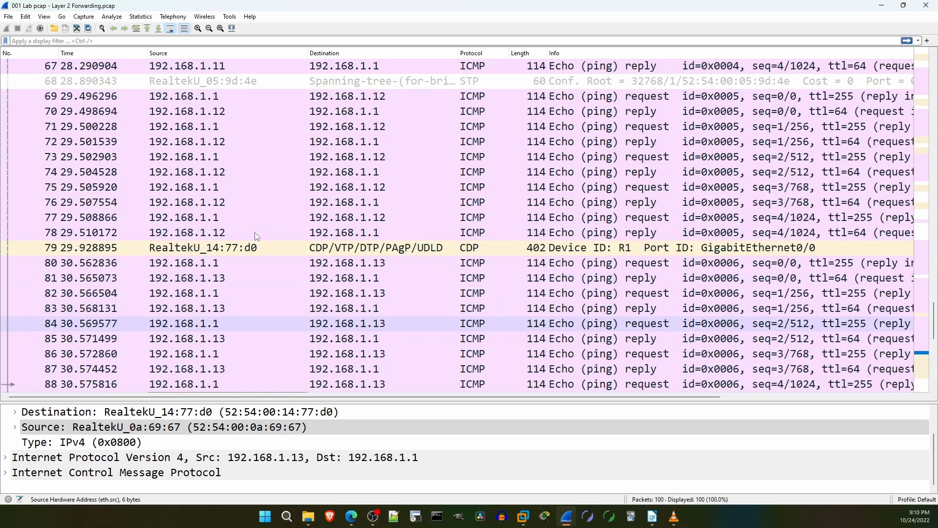
scroll("up", 3)
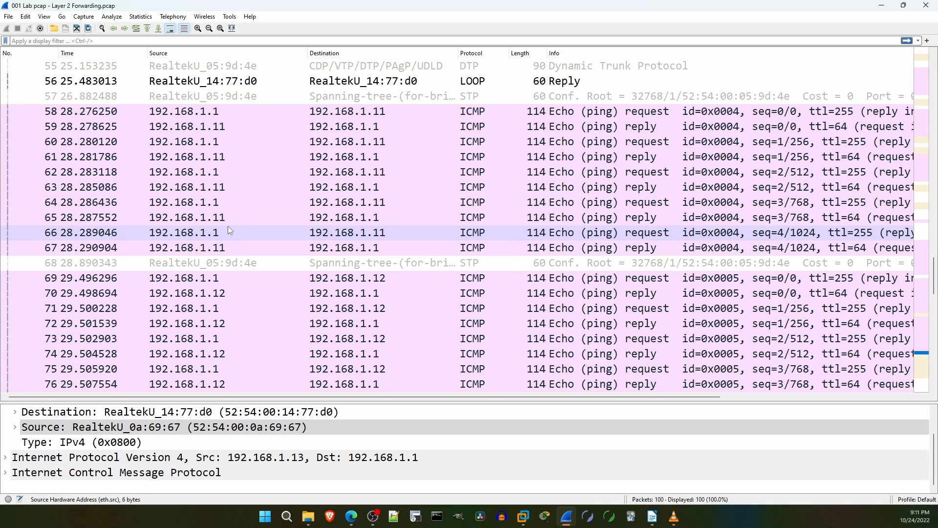
left_click(240, 217)
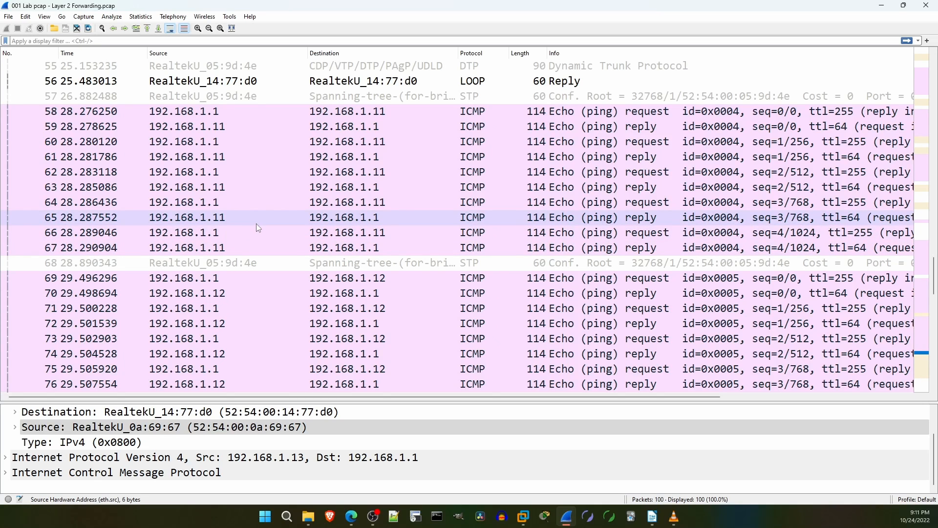
left_click(240, 81)
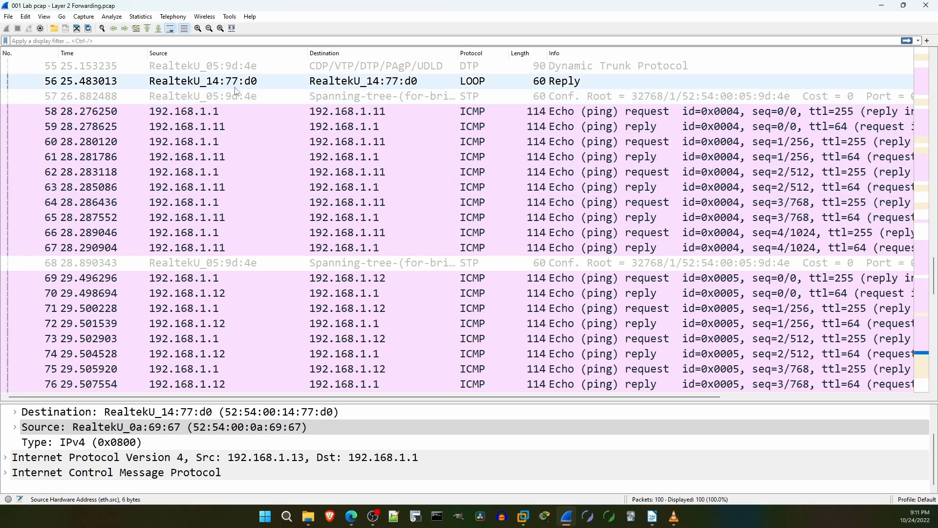
scroll("down", 3)
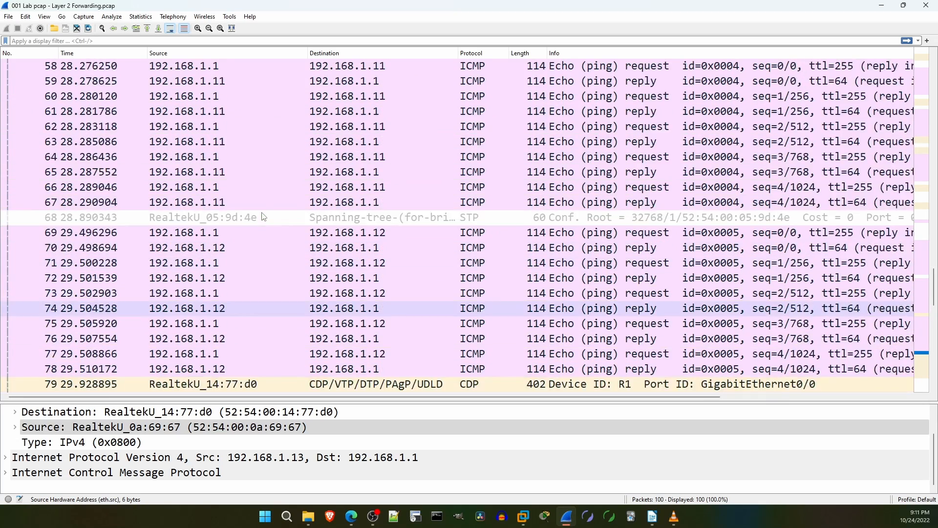
Filter on cdp and inspect R1's CDP packet destination MAC 01:00:0c:cc:cc:cc.
scroll("up", 3)
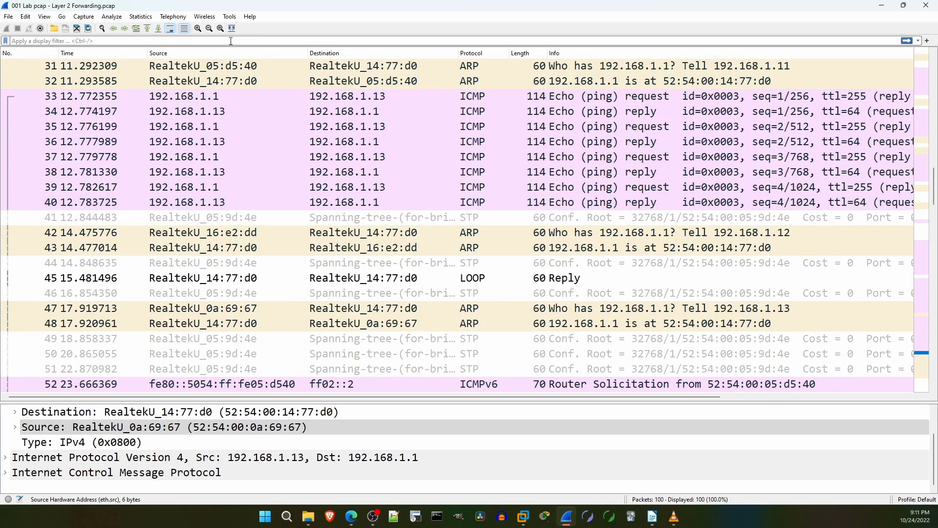
type("c")
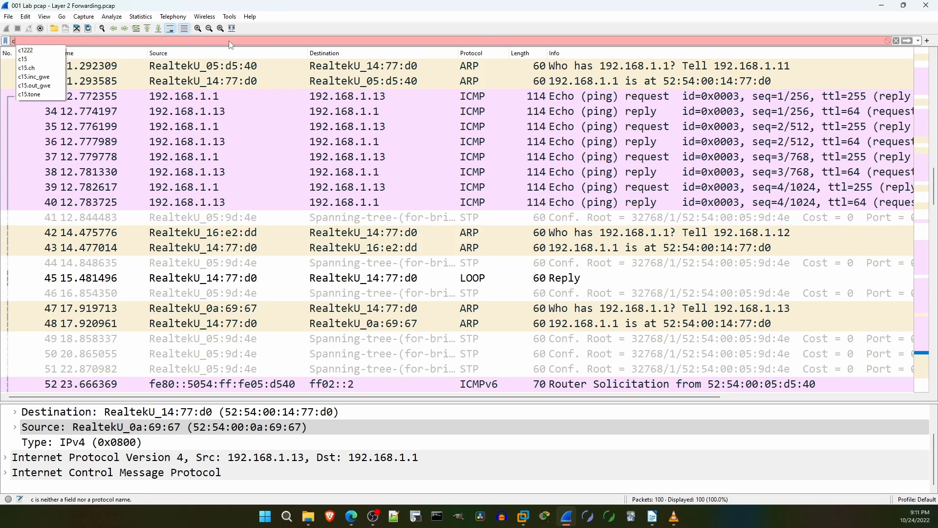
type("cdp")
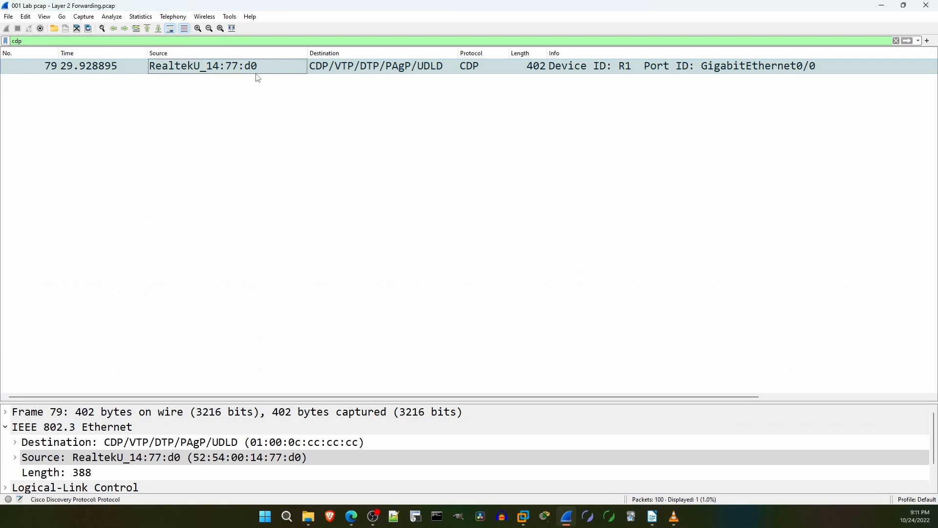
mouse_move(283, 76)
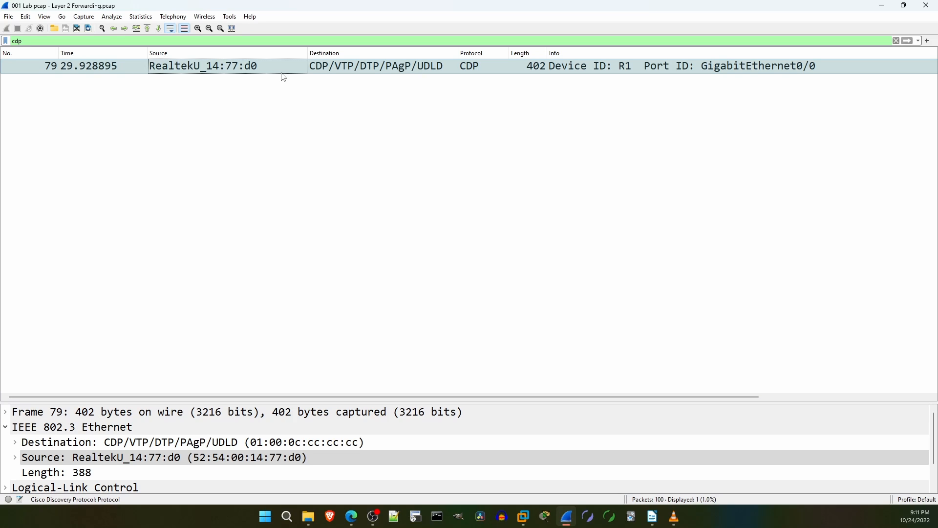
mouse_move(342, 75)
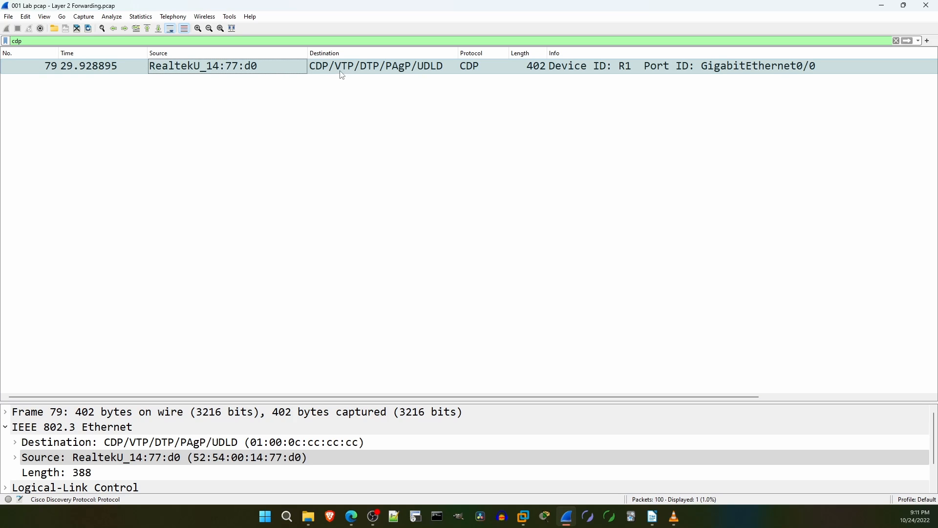
mouse_move(411, 75)
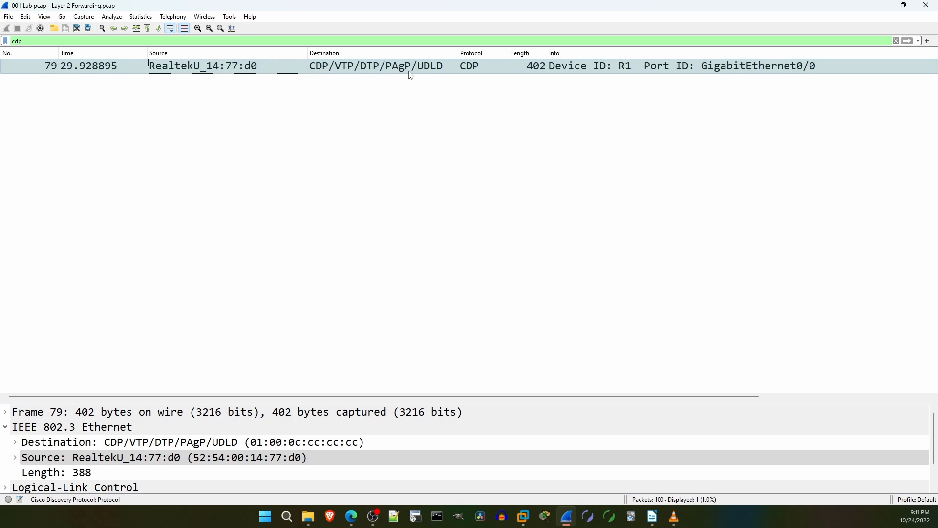
mouse_move(450, 78)
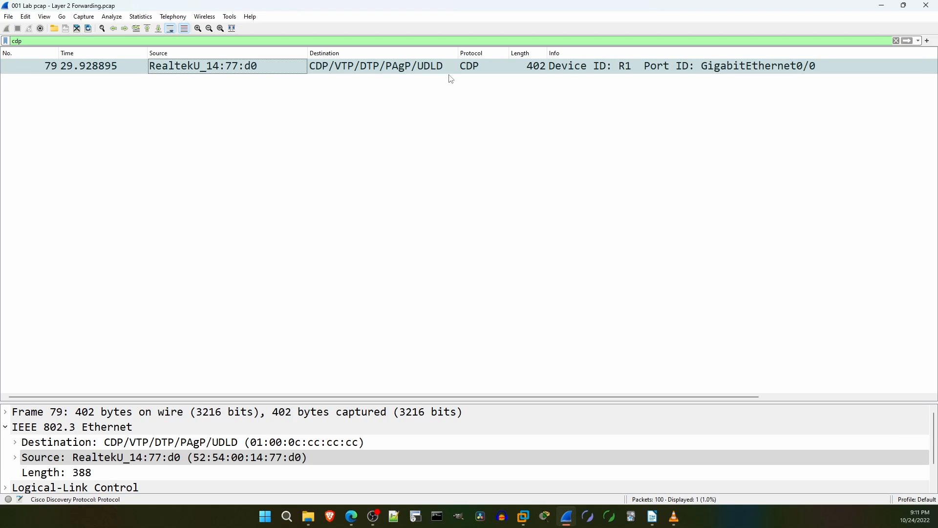
mouse_move(284, 390)
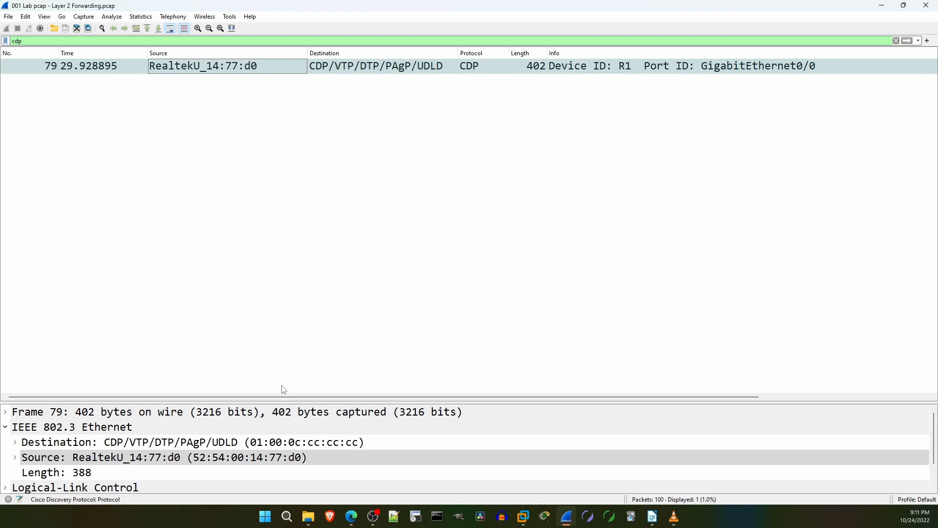
left_click(192, 442)
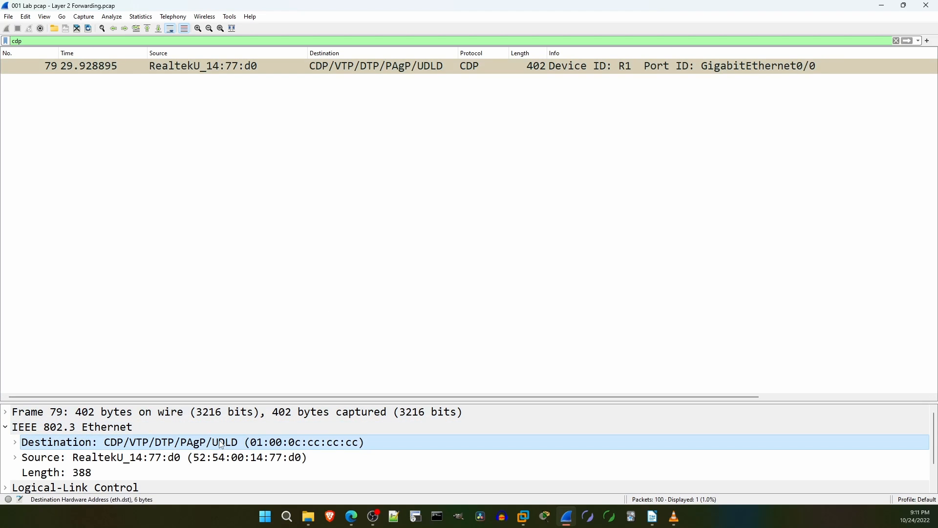
mouse_move(294, 450)
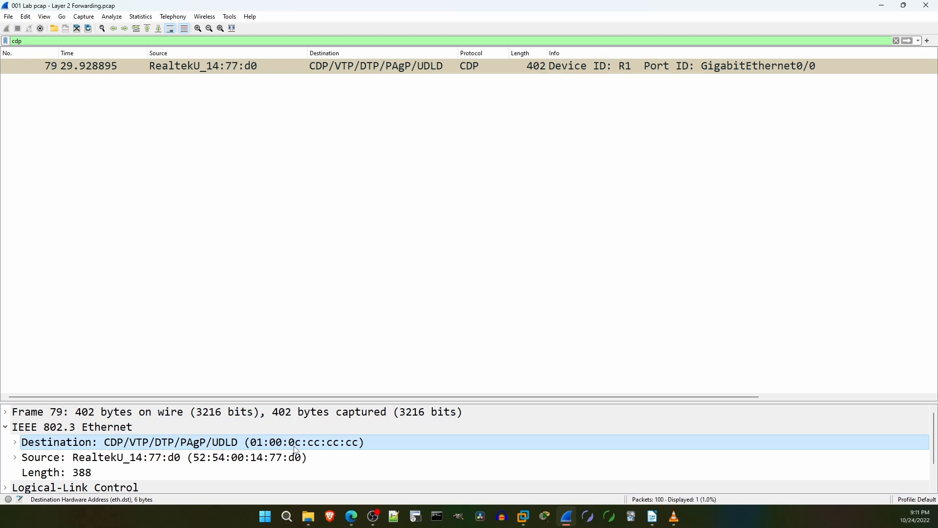
mouse_move(362, 451)
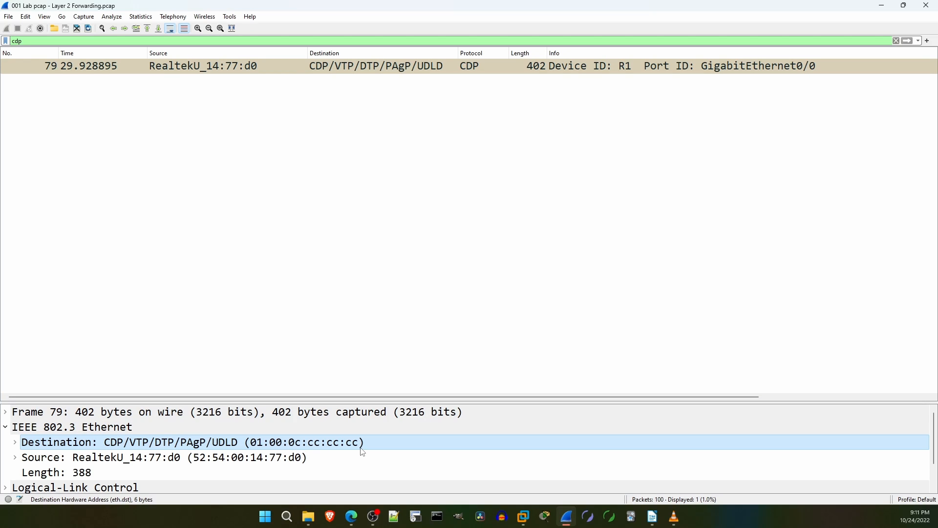
mouse_move(365, 448)
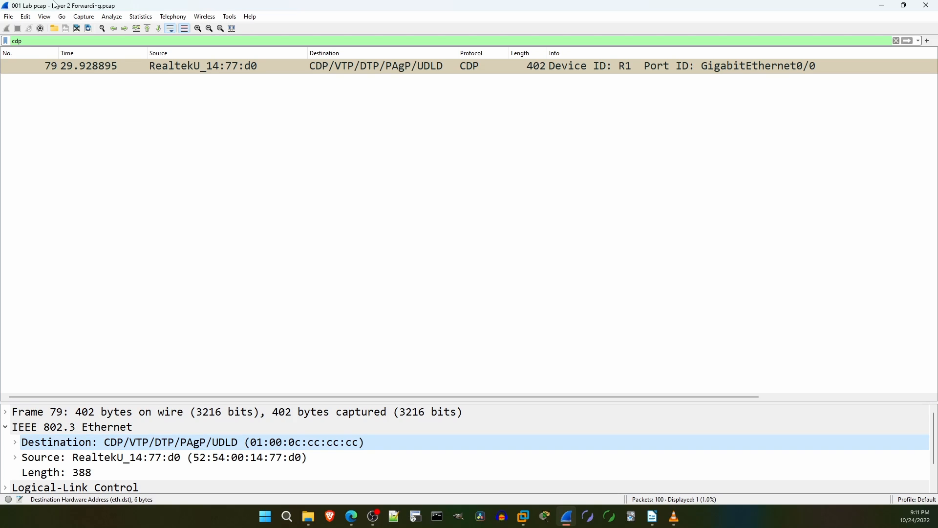
Clear the CDP filter, review R1's ARP request for 192.168.1.11, then return to the lab workbench.
left_click(895, 42)
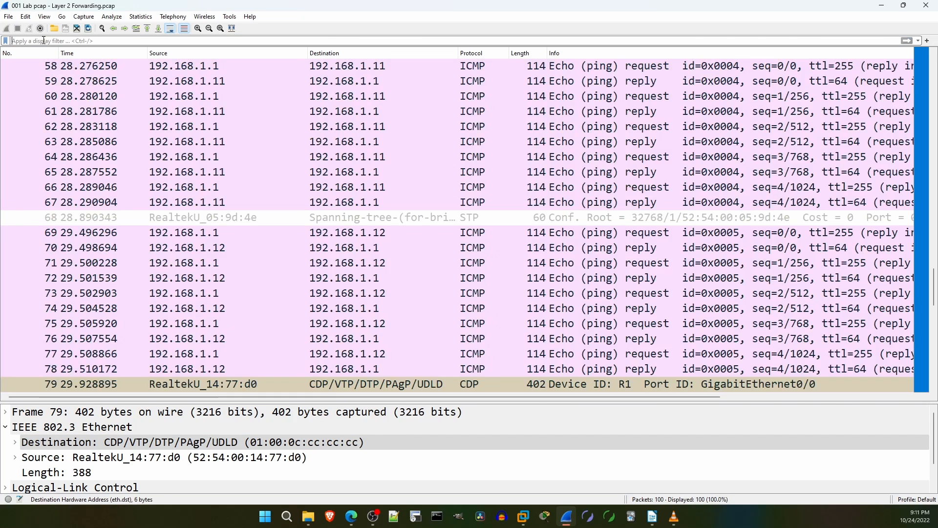
scroll("down", 3)
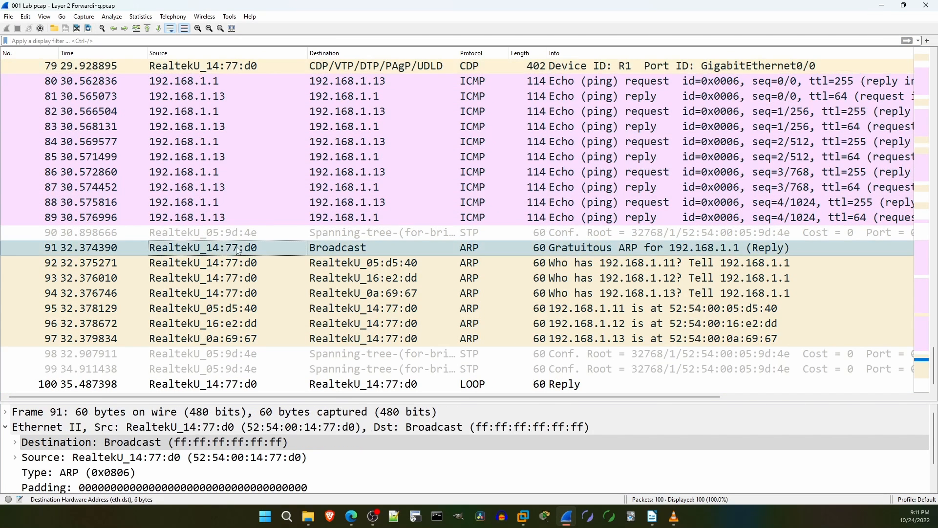
mouse_move(289, 263)
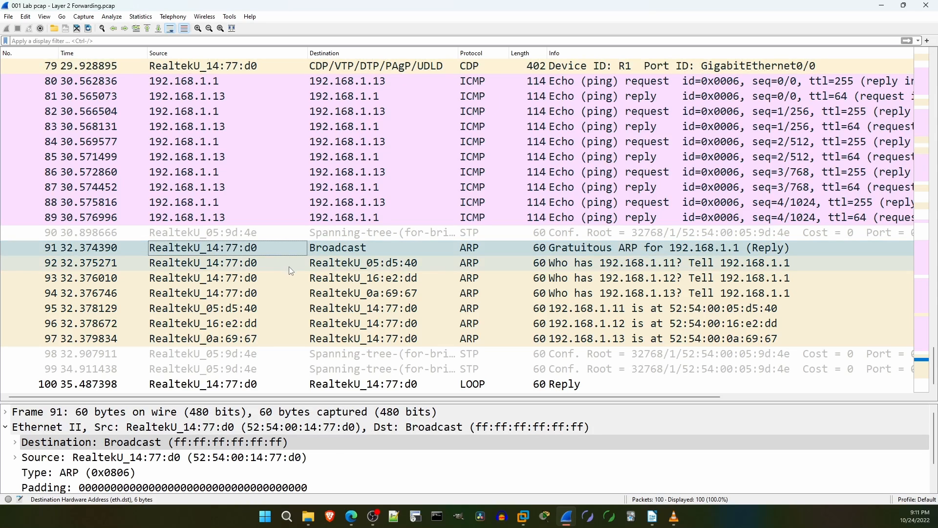
left_click(288, 262)
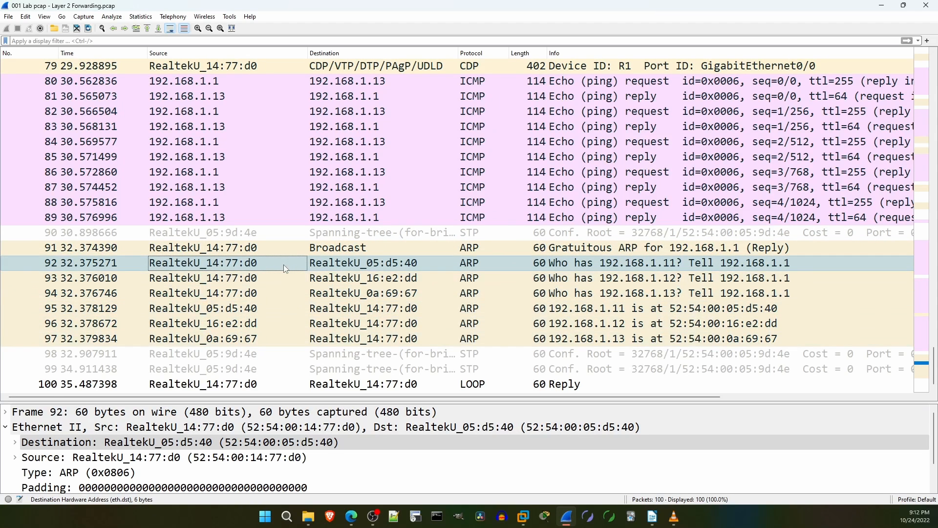
mouse_move(287, 271)
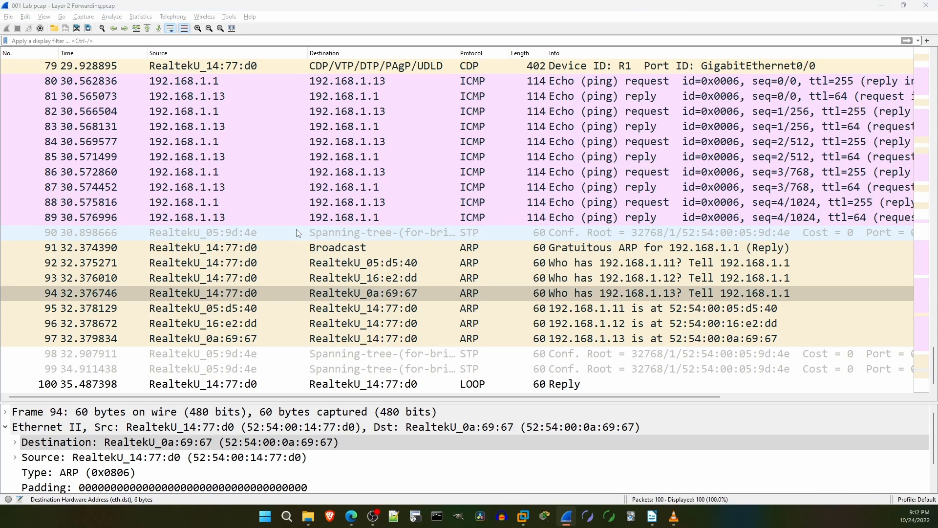
left_click(351, 515)
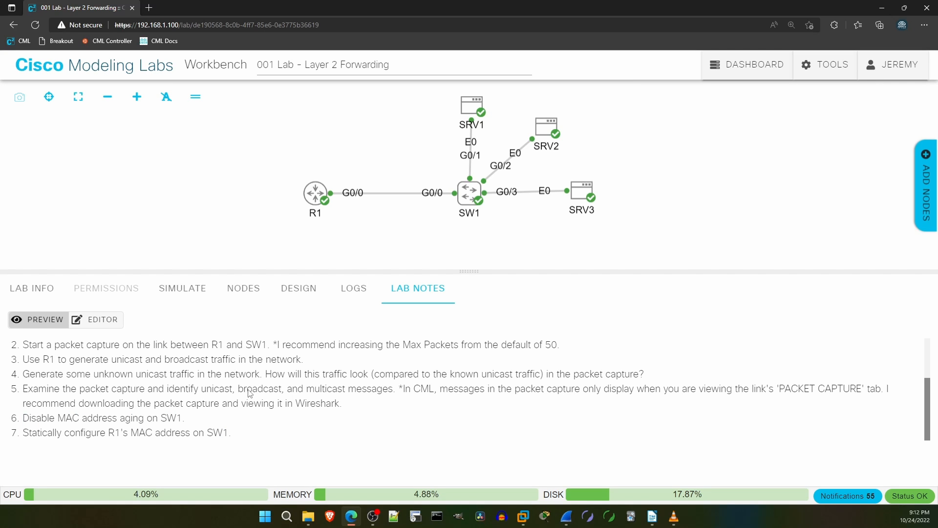
In SW1's console enter conf t and show the global MAC aging time of 300.
left_click(470, 192)
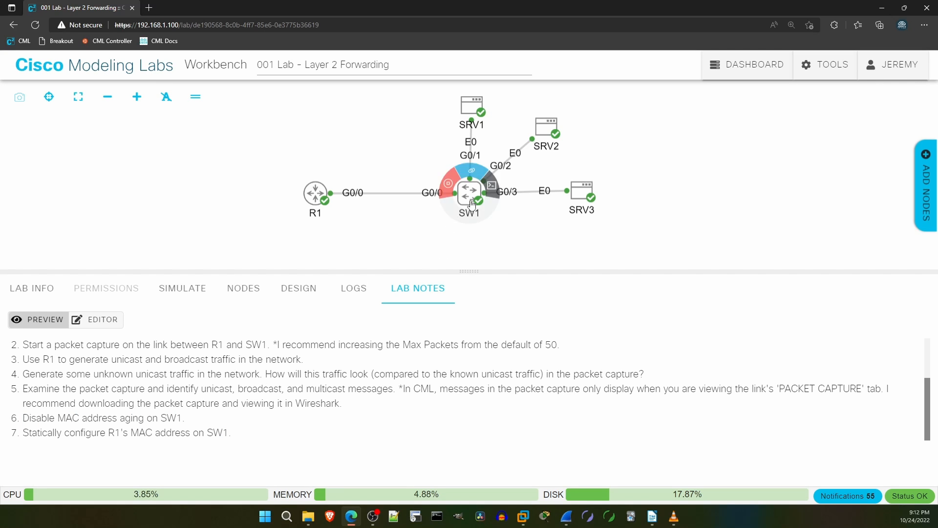
left_click(469, 192)
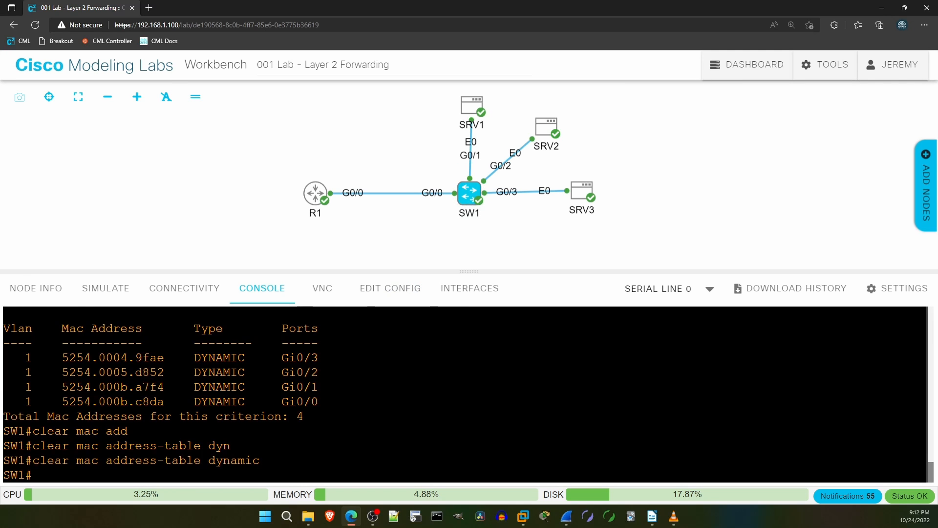
type("conf t")
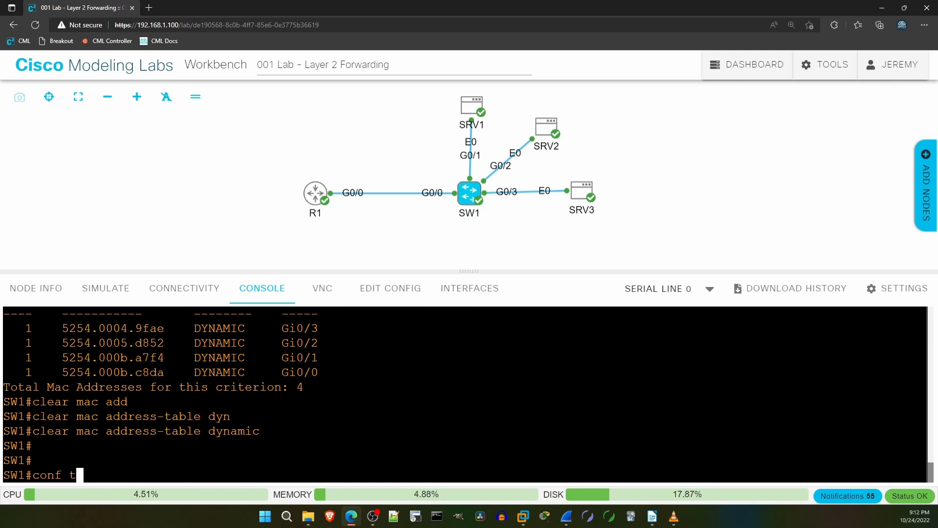
key("Return")
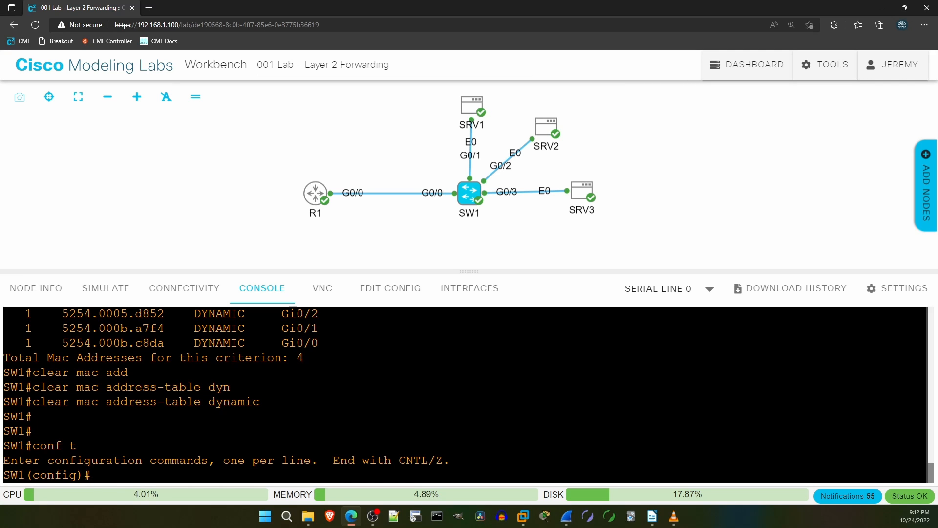
type("do sh mac address-table aging-time")
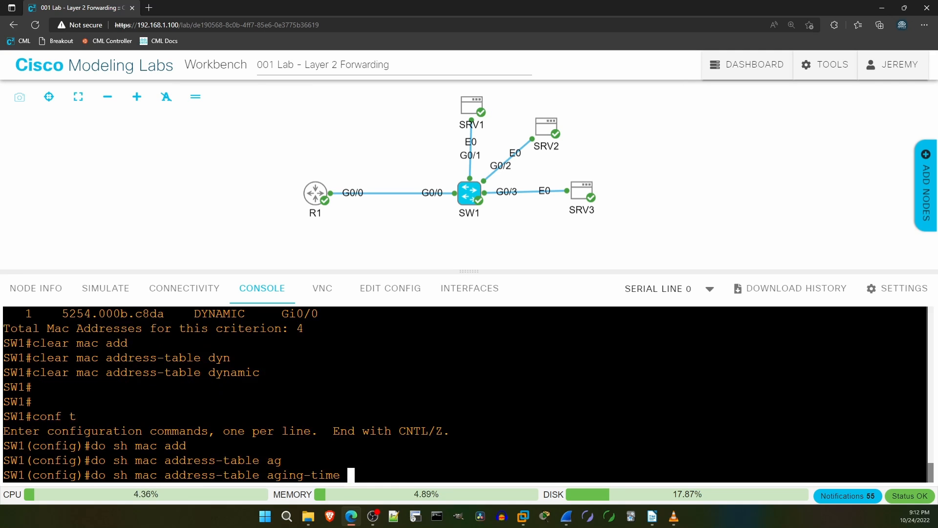
key("Return")
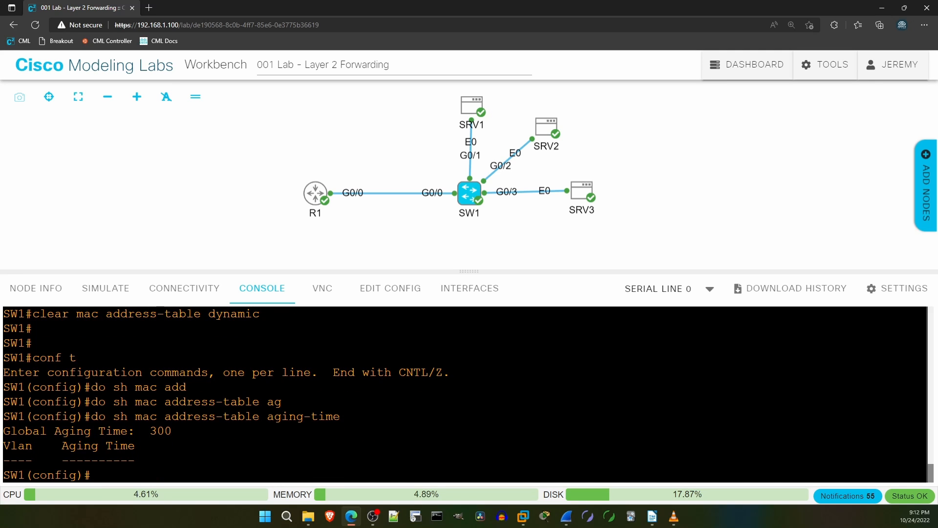
Apply mac address-table aging-time 0 on SW1 and verify the aging time reads 0.
double_click(159, 431)
type("no mac address-table aging-time")
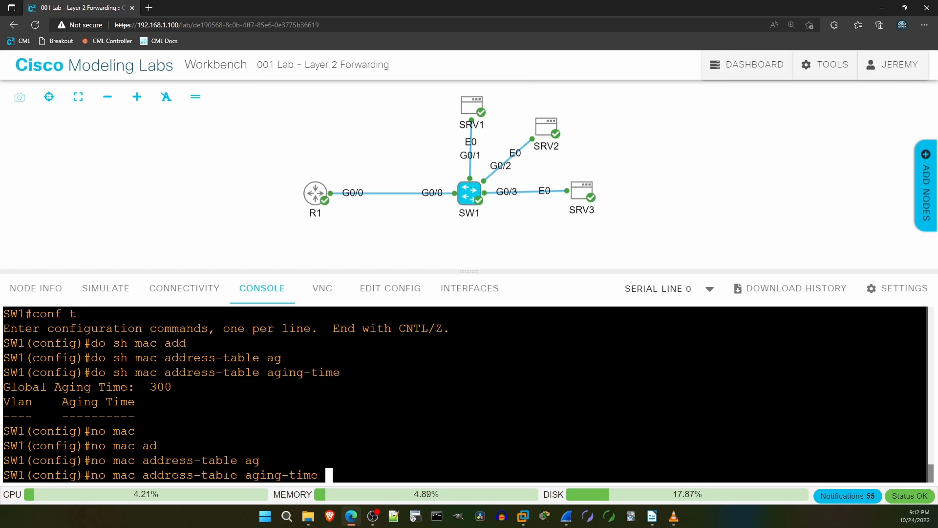
key("Return")
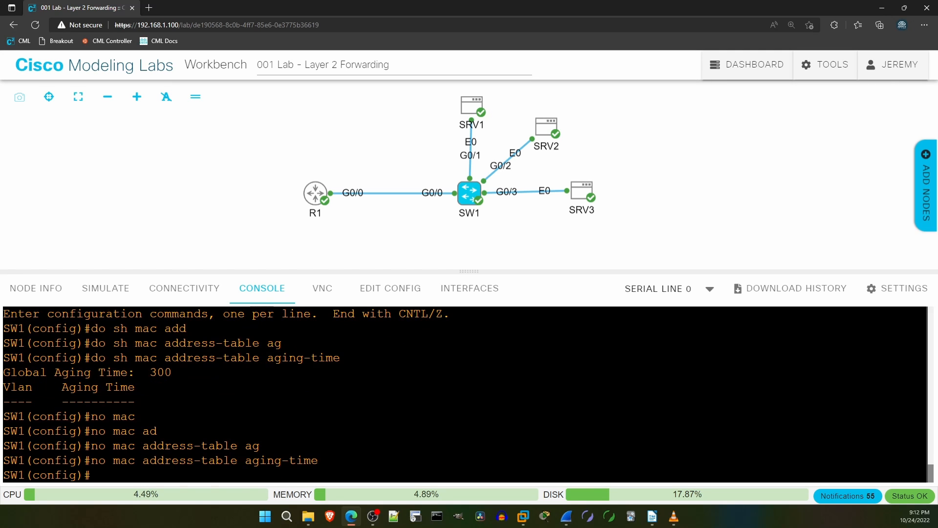
type("do sh mac address-table aging-time")
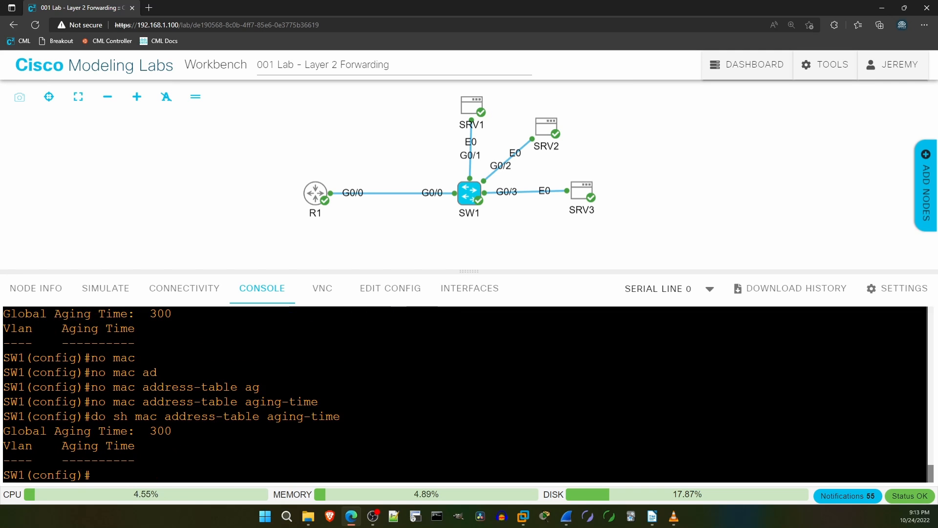
double_click(160, 431)
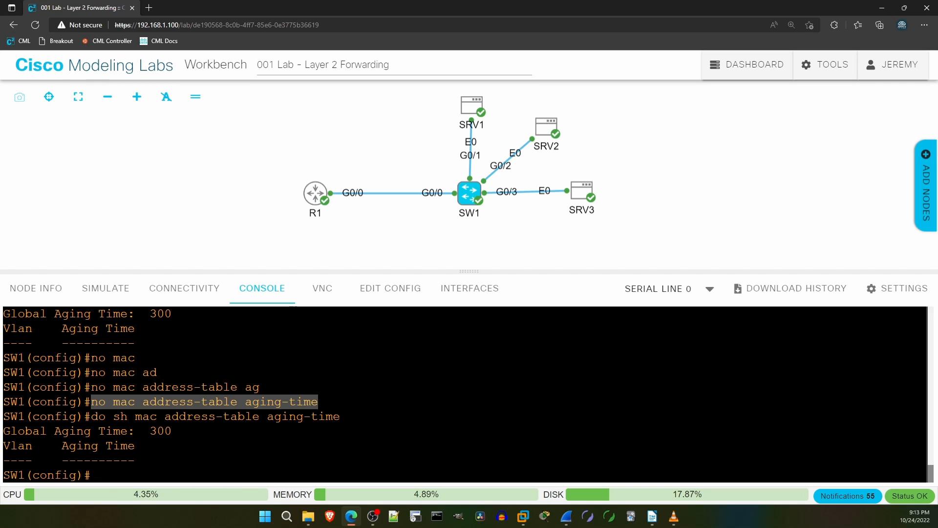
type("mac address-table aging-time 0")
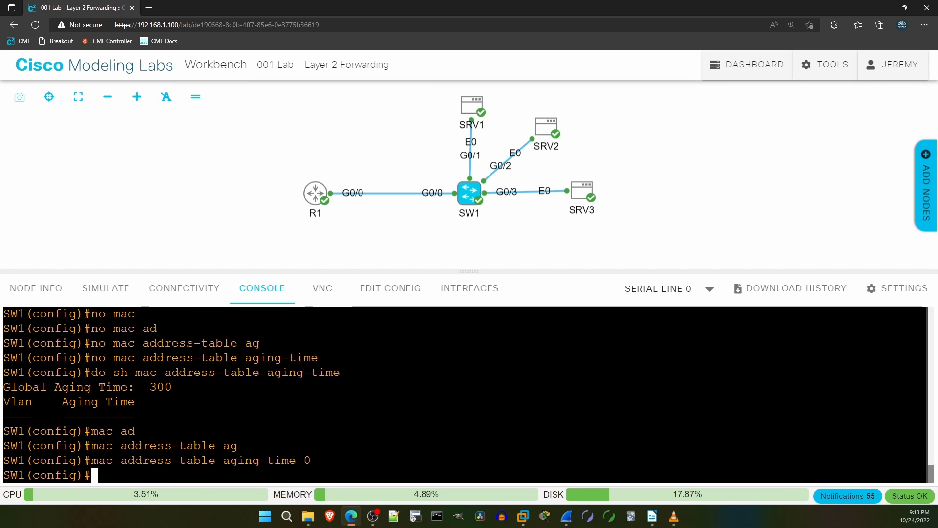
type("do sh mac address-table aging-time")
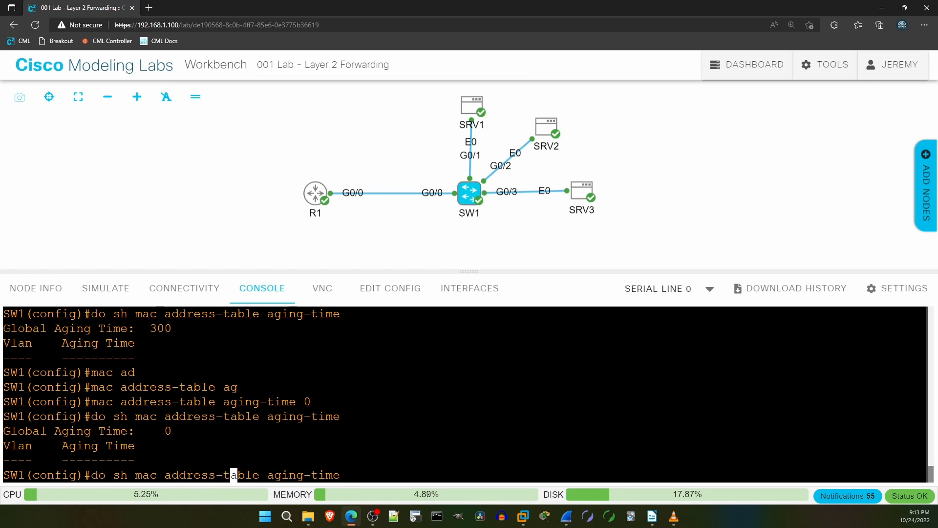
Filter SW1's running config for MAC lines to see the aging-time 0 setting.
type("do sh run |")
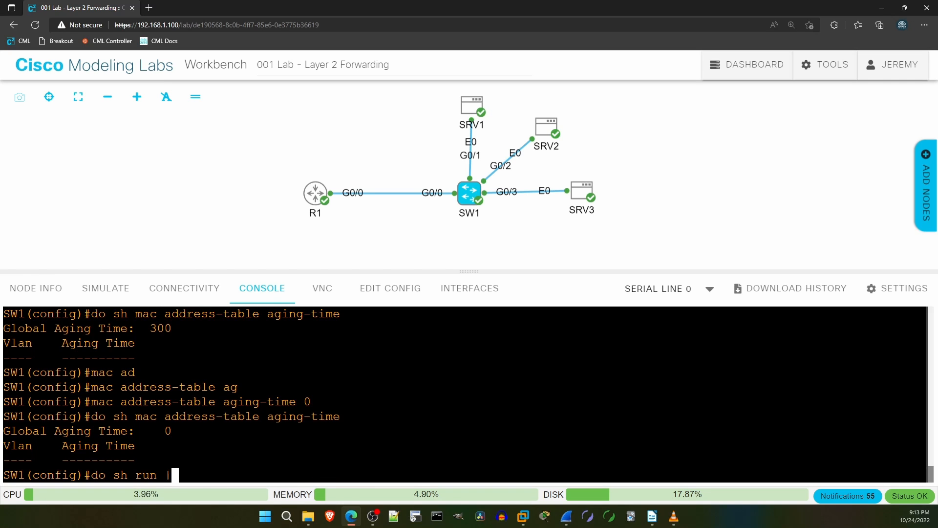
type("inc mac")
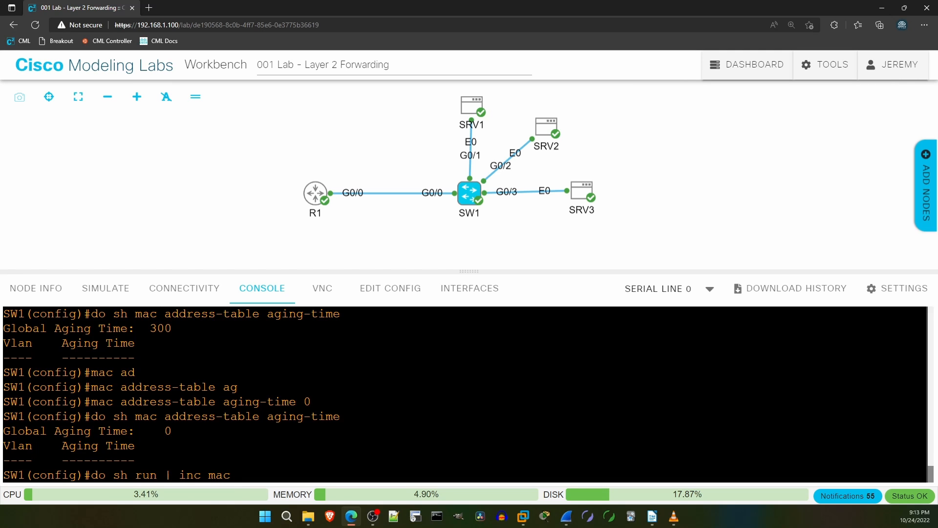
key("Return")
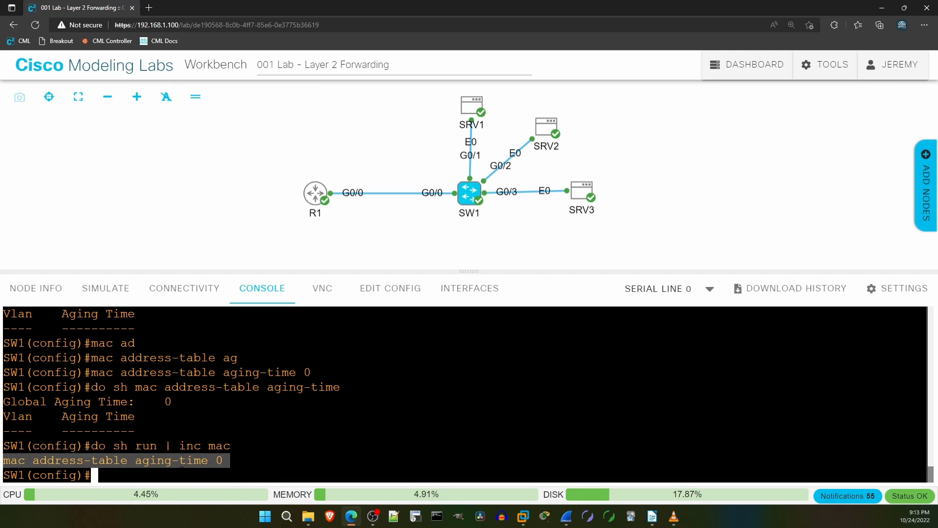
Remove the MAC aging-time setting and confirm it is back to the default 300.
type("no mac address-table aging-time")
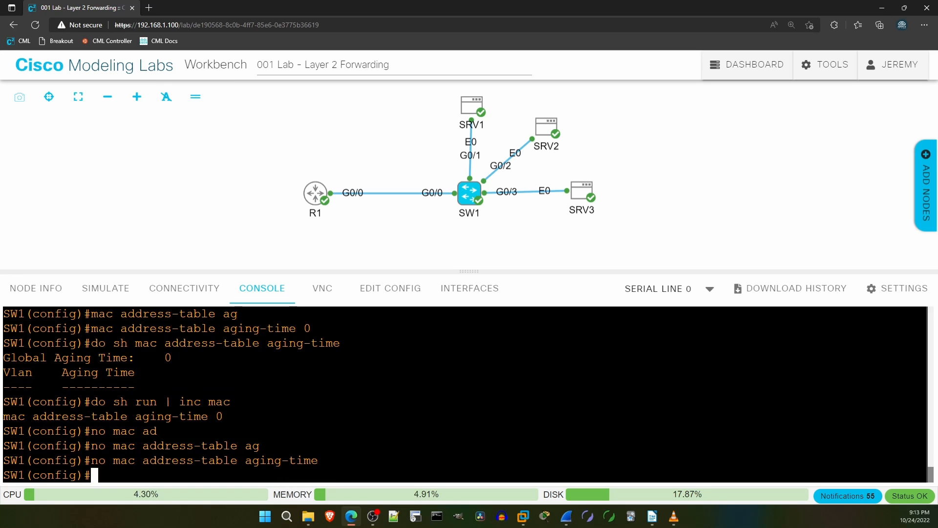
type("do sh run | inc mac")
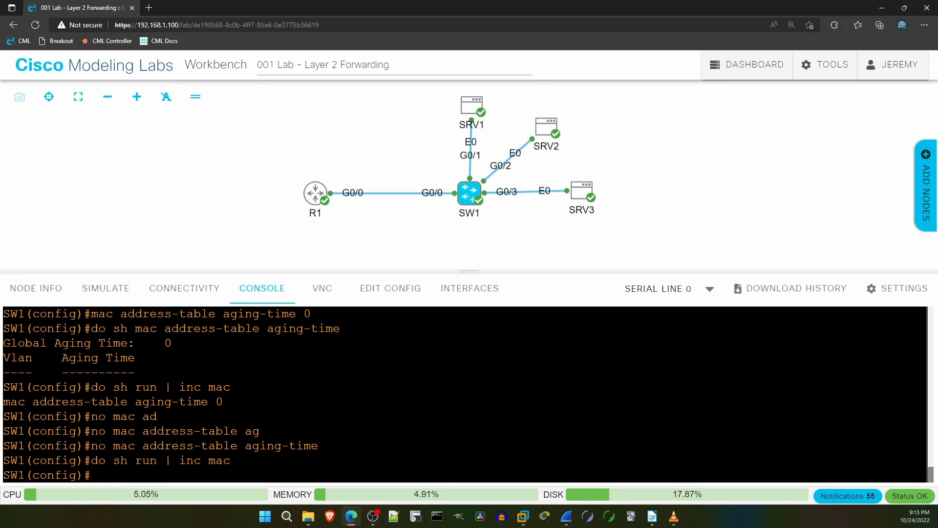
type("d")
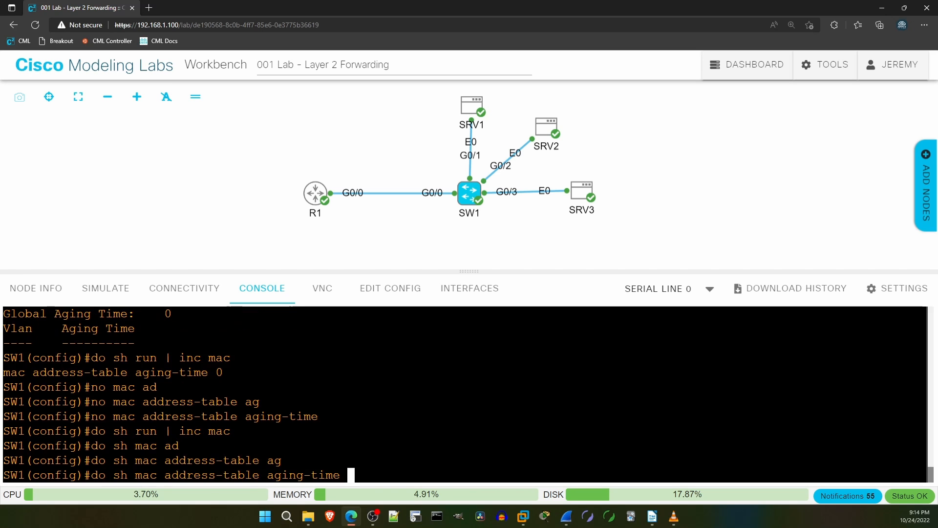
key("Return")
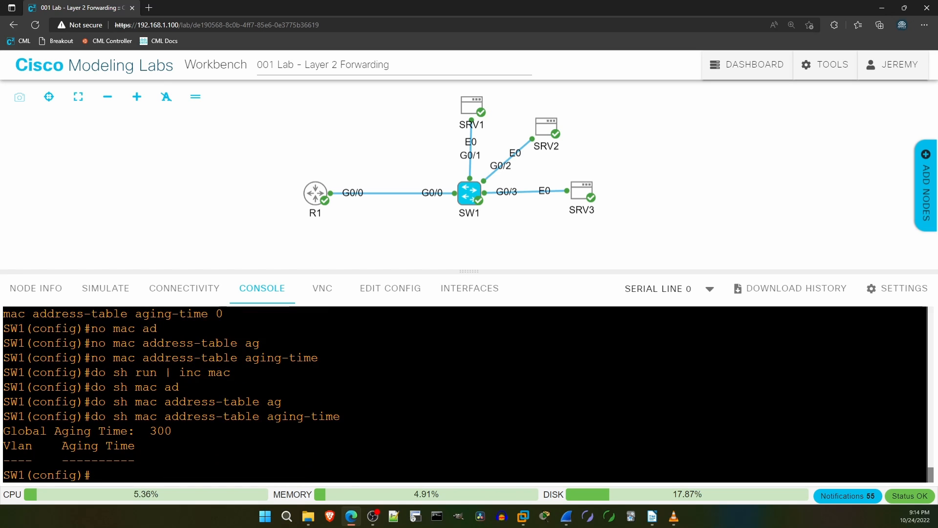
double_click(160, 431)
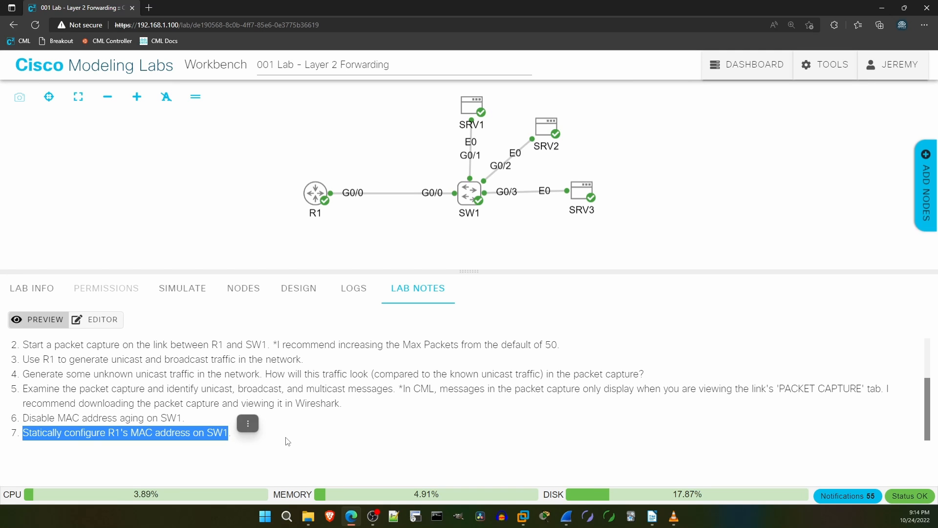
Show SW1's MAC table with R1's 5254.000b.c8da dynamic on Gi0/0 and copy the address.
left_click(469, 190)
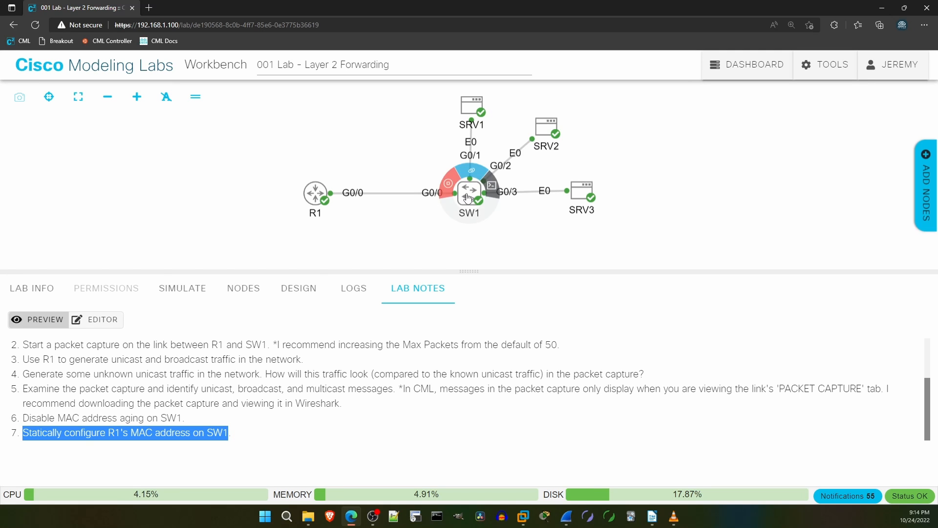
left_click(471, 191)
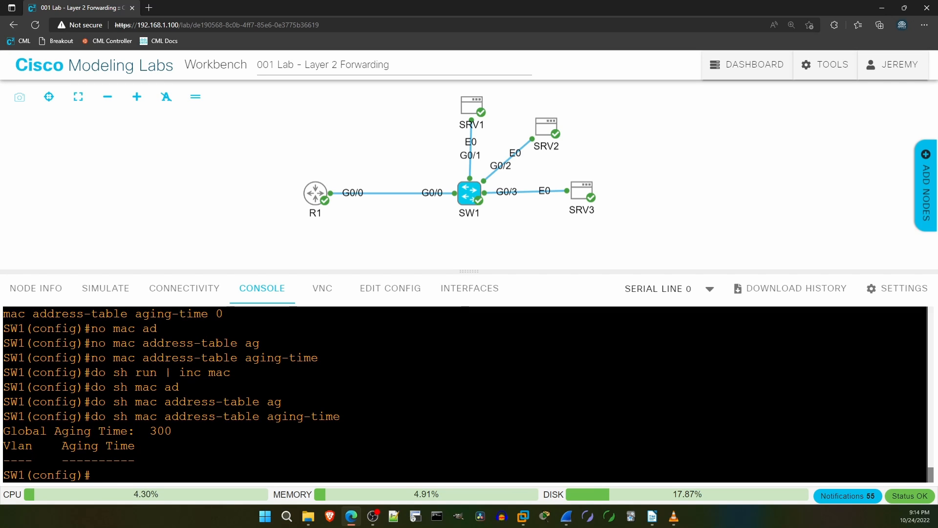
type("do sh mac address-table")
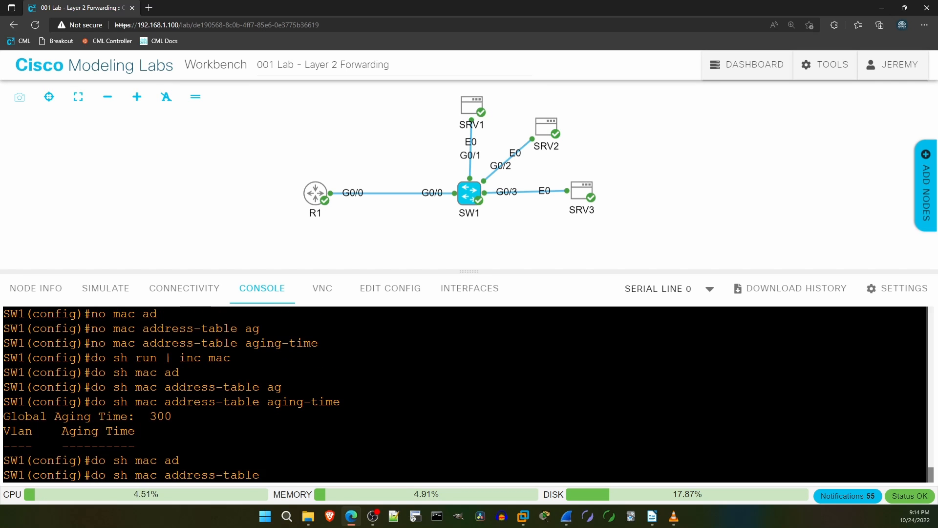
key("Return")
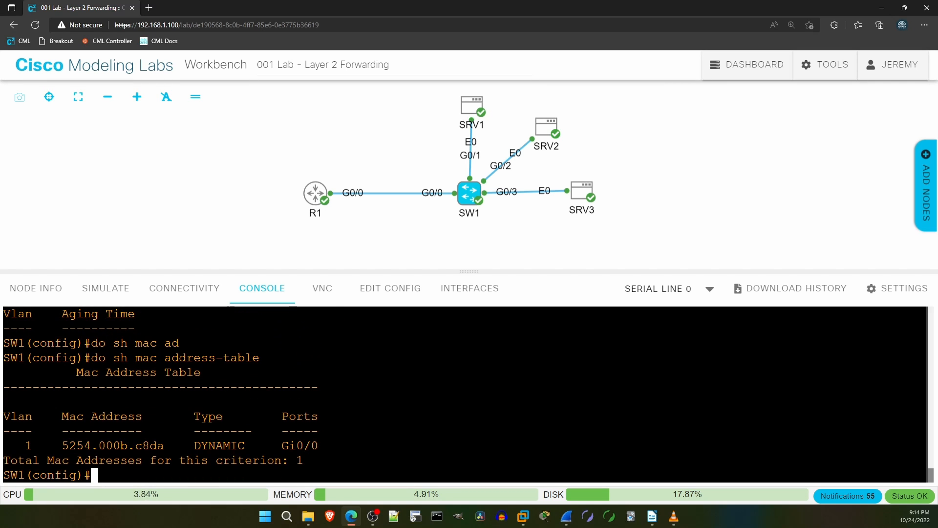
double_click(297, 445)
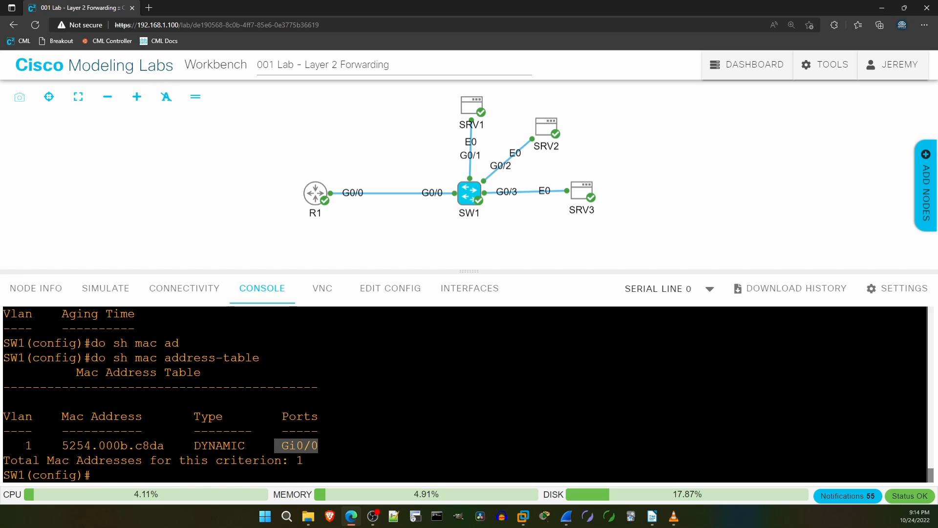
right_click(113, 446)
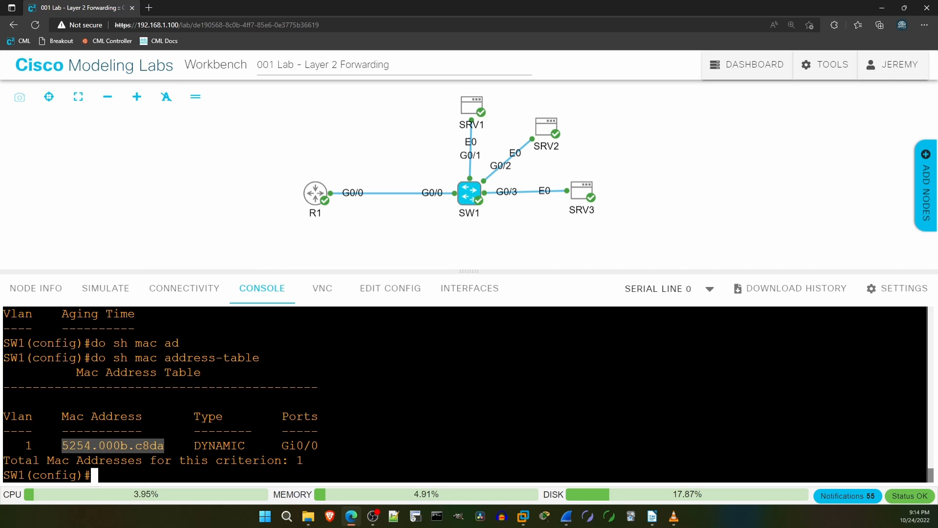
Add static MAC 5254.000b.c8da on VLAN 1 interface Gi0/0 and verify it shows as STATIC.
type("mac address-table static")
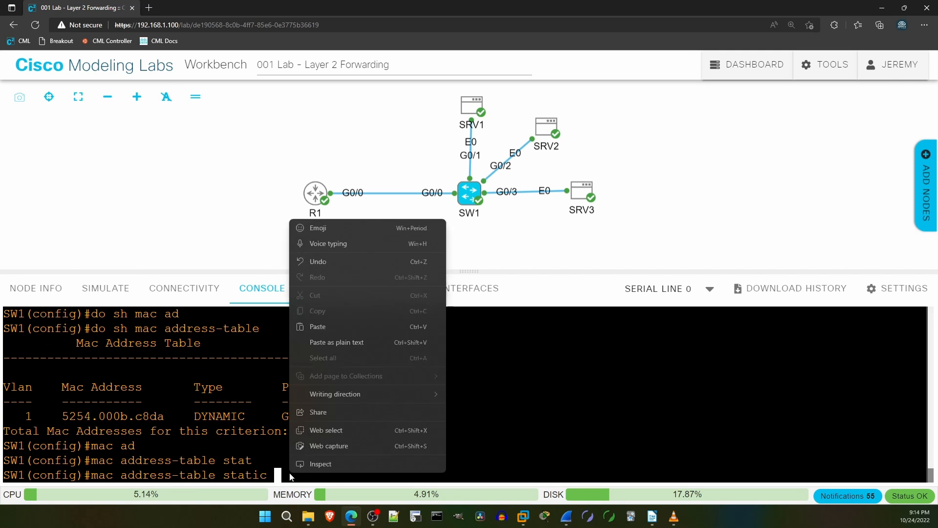
left_click(316, 326)
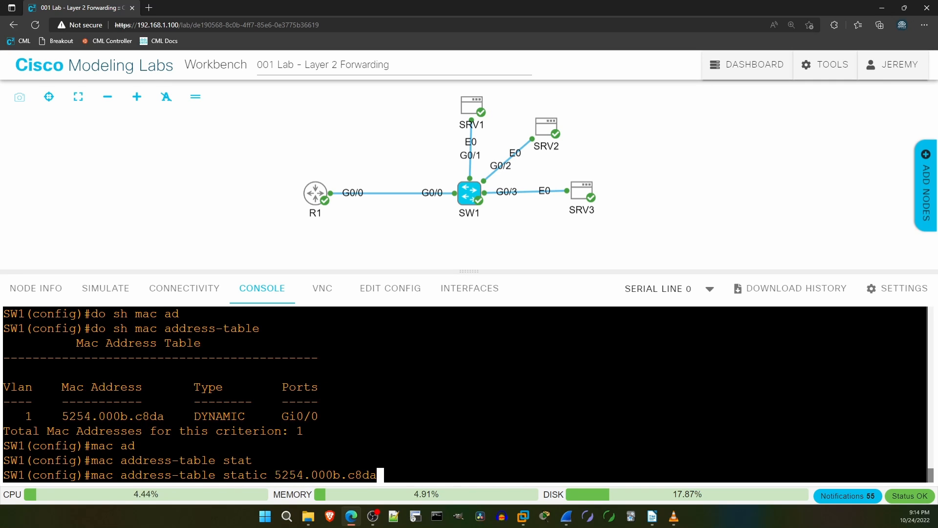
type("vlan 1 interface")
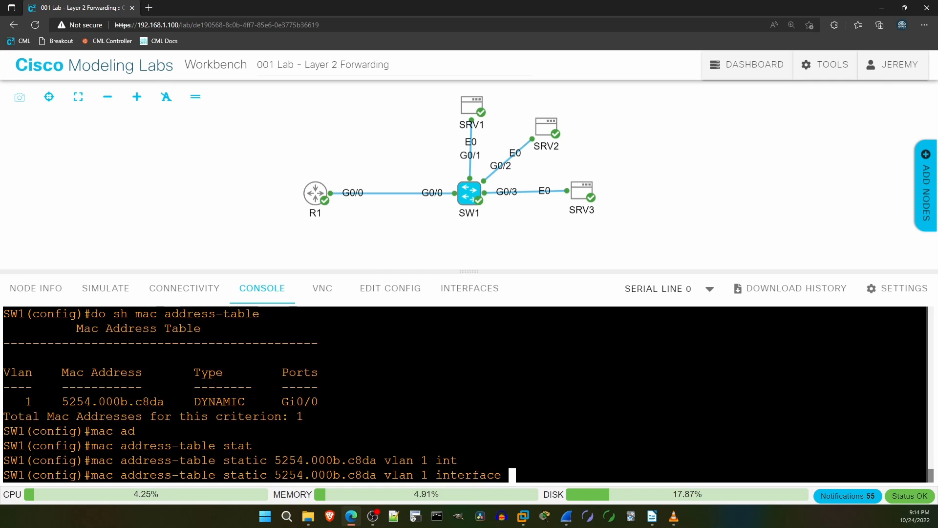
type("g0/0")
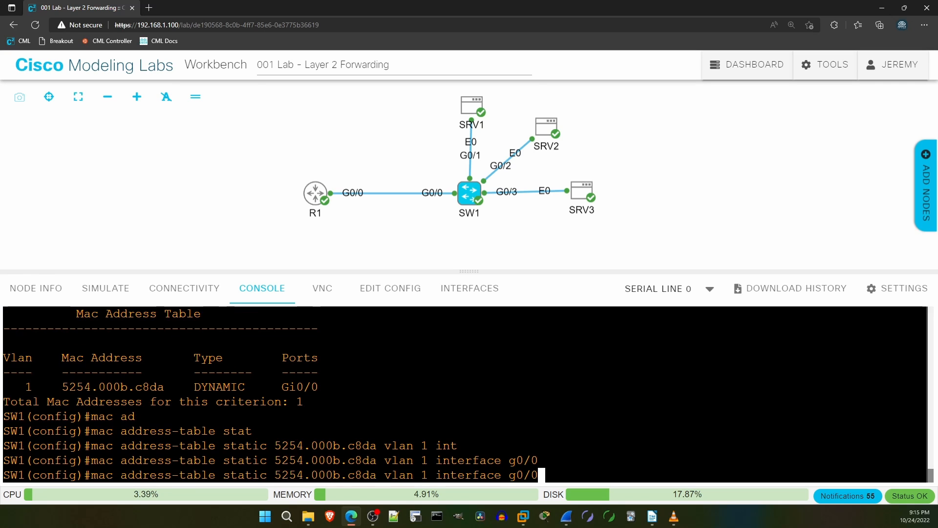
type("do sh mac address-table")
key("Return")
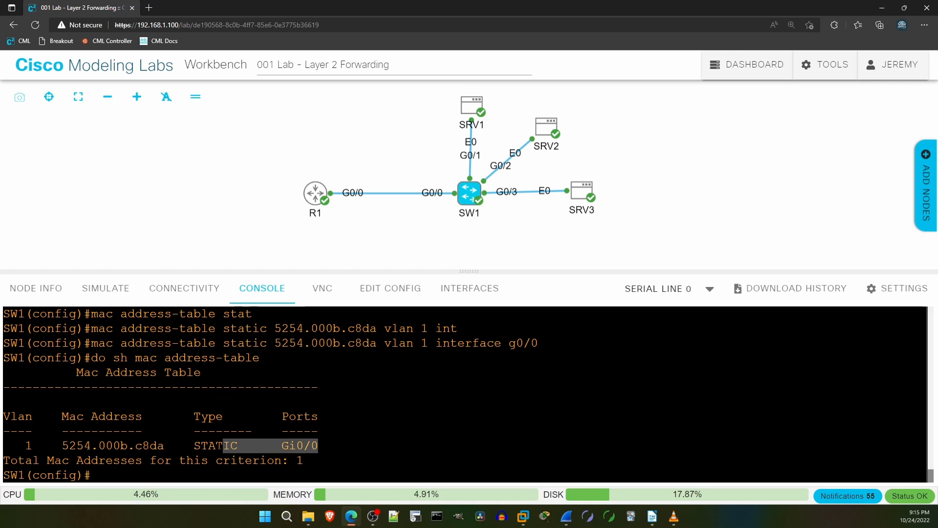
double_click(112, 446)
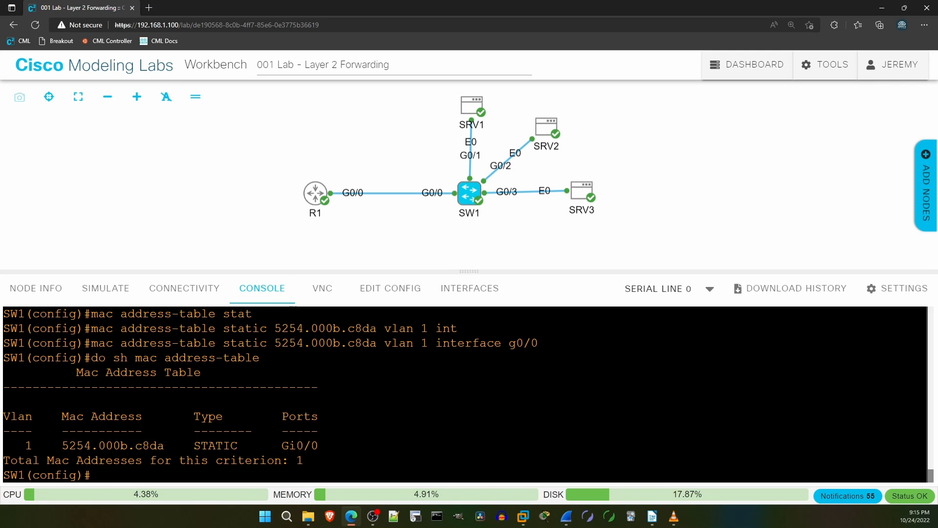
left_click(475, 259)
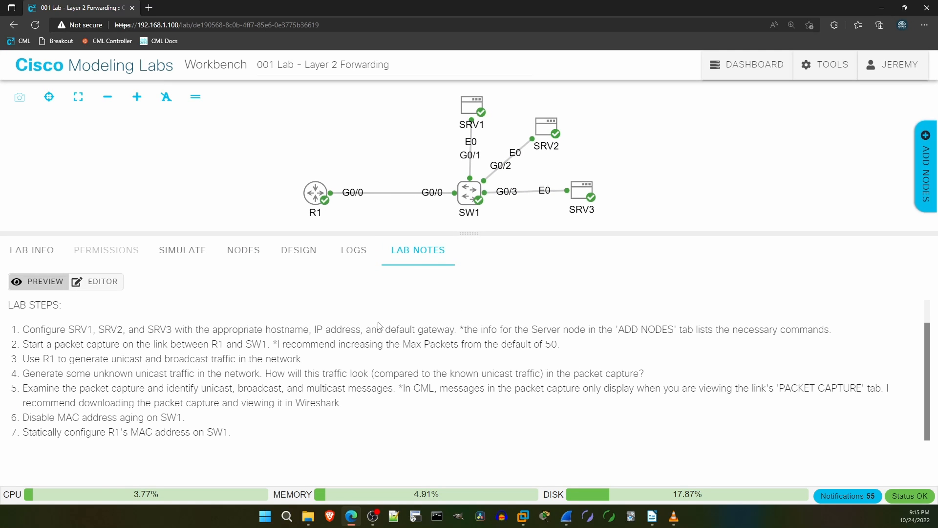
mouse_move(15, 331)
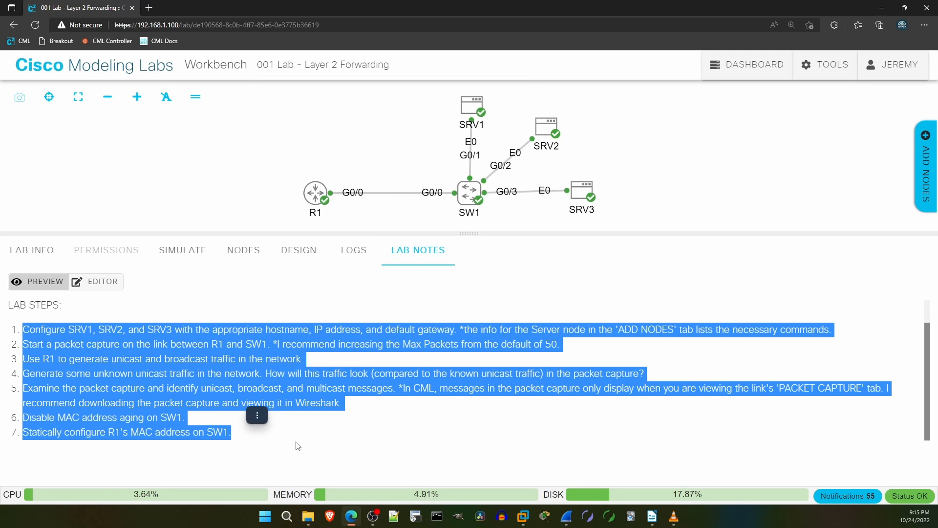
mouse_move(428, 456)
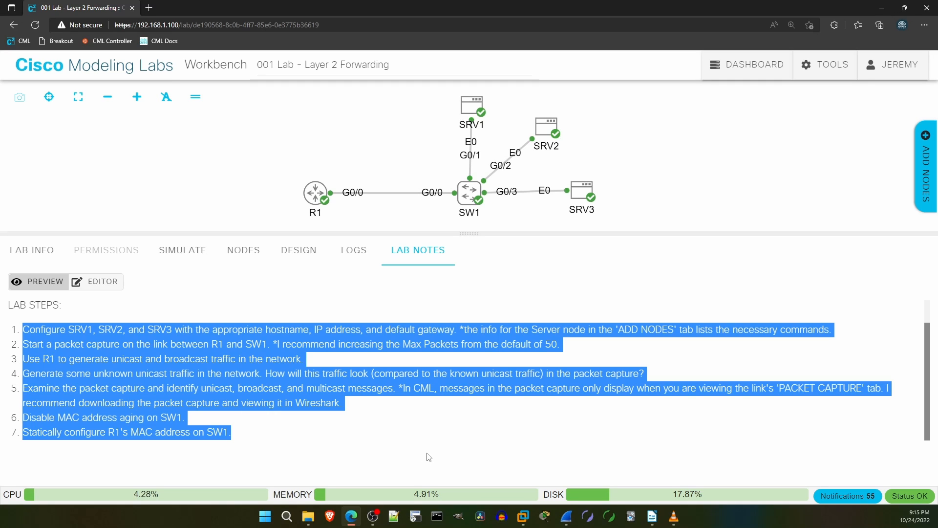